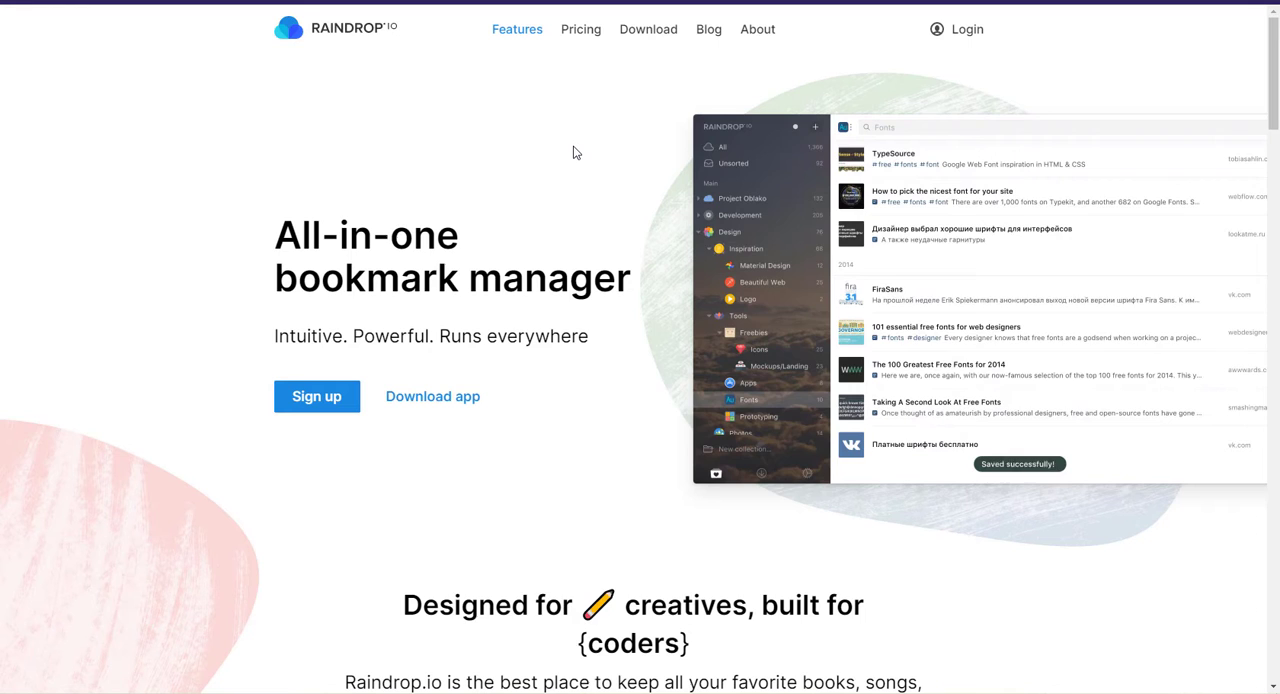
mouse_move(752, 414)
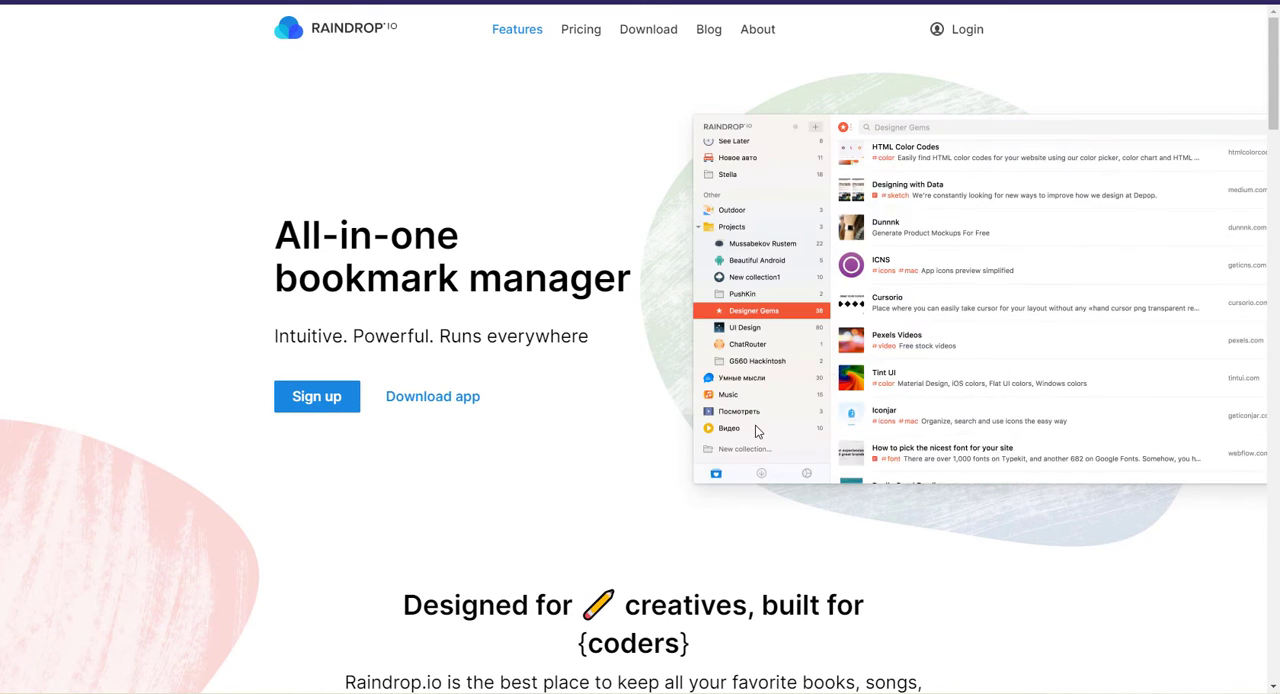
Scroll through the Raindrop.io homepage, then go to the Login page
scroll(down, 3)
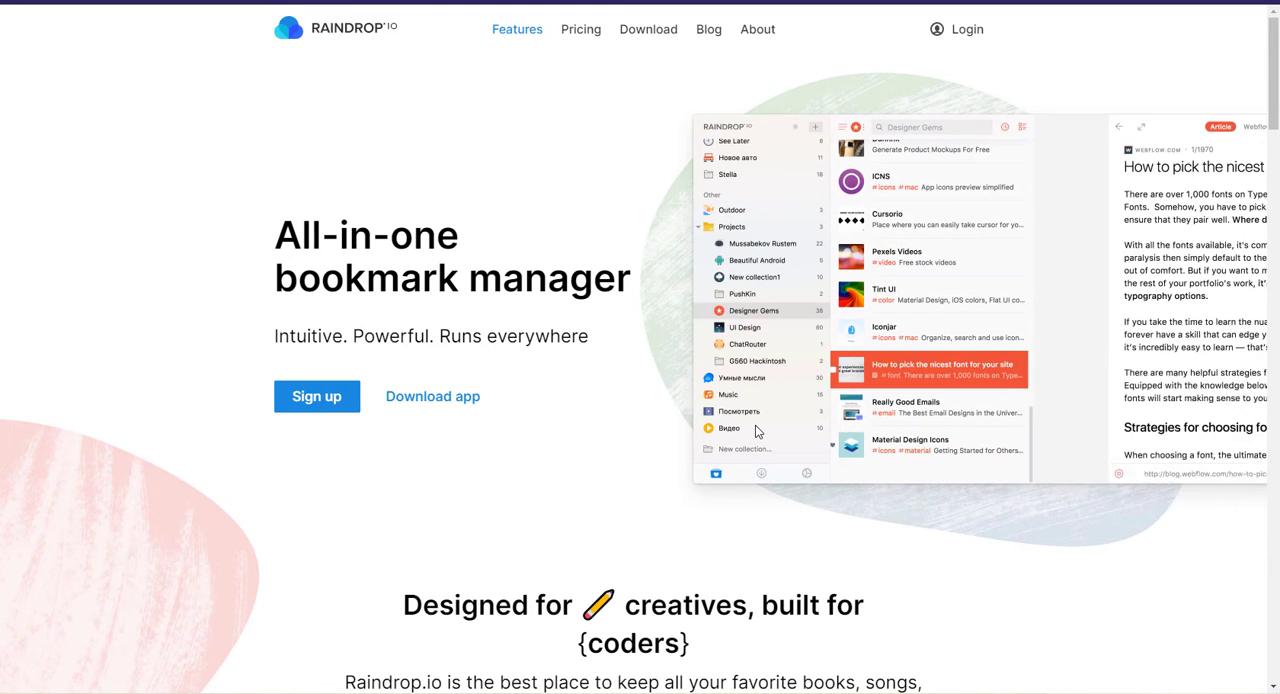
click(745, 327)
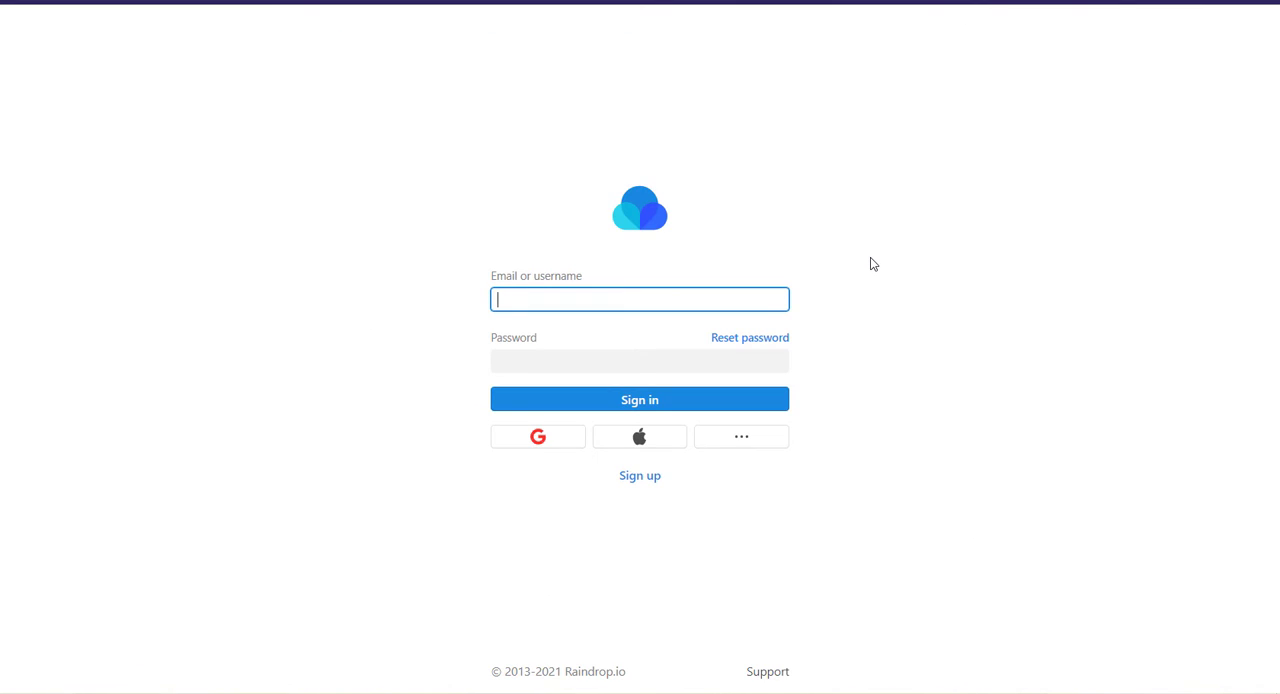
mouse_move(683, 302)
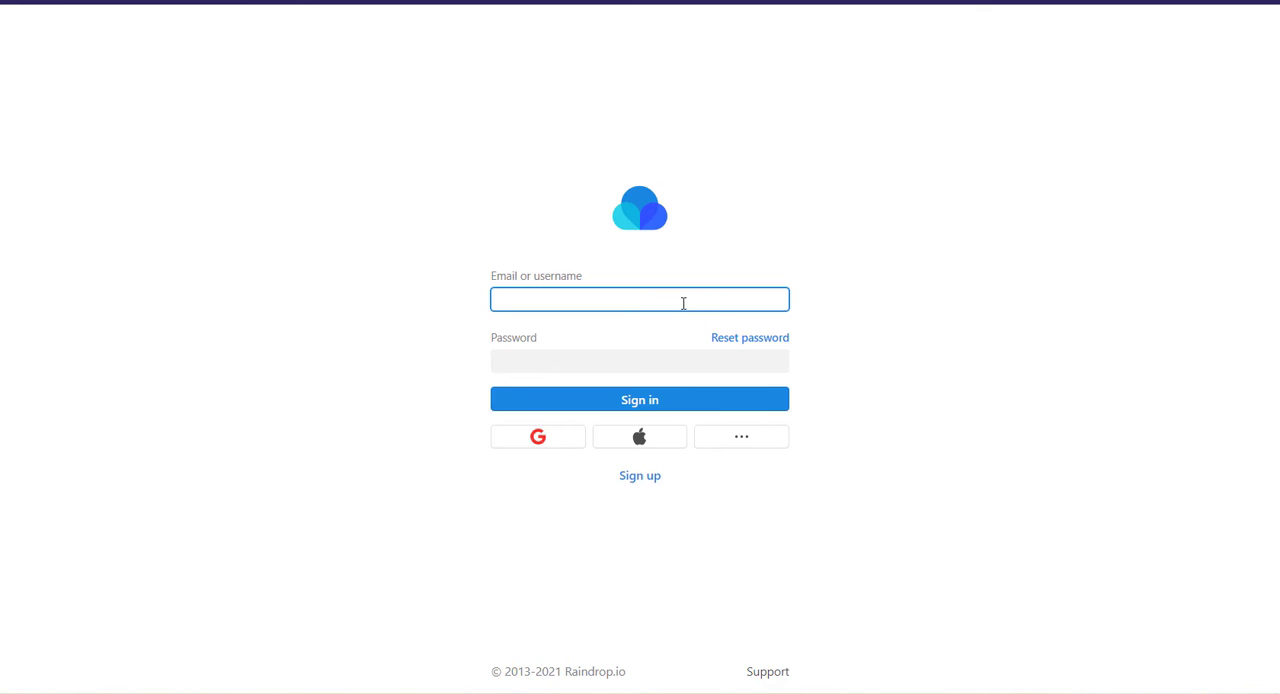
mouse_move(837, 344)
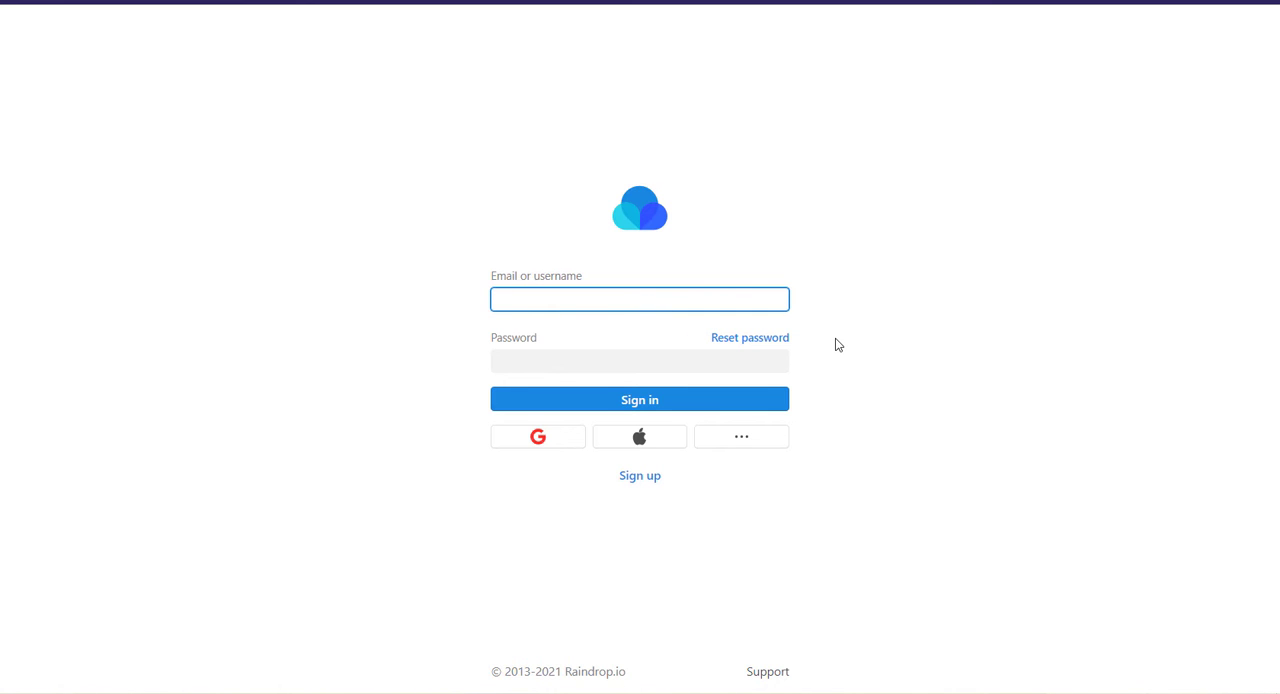
Switch to Sign up and register the account through a social login like Facebook
click(639, 475)
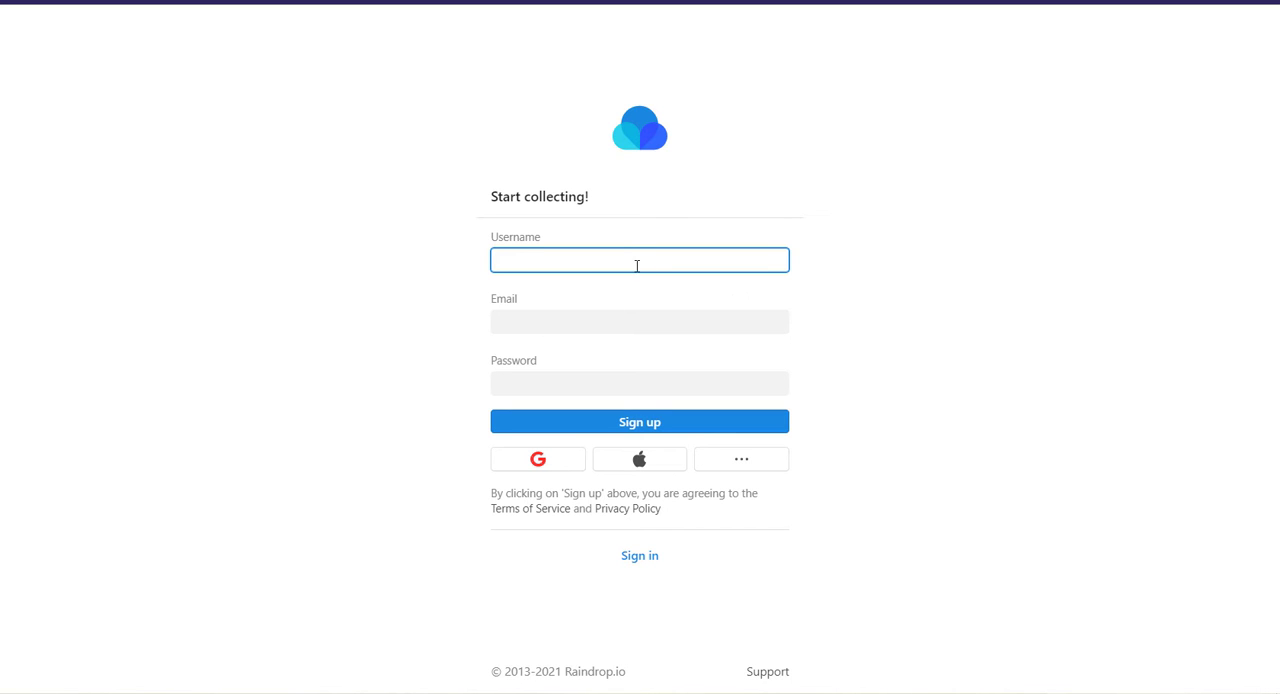
mouse_move(561, 303)
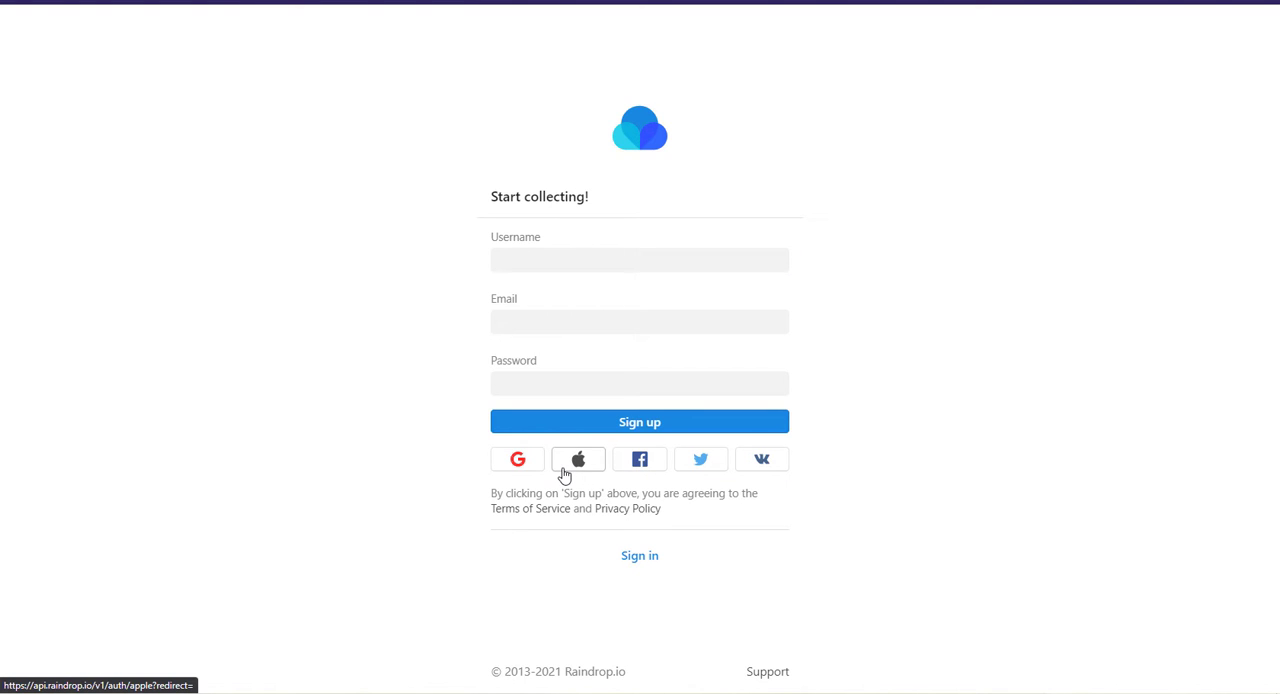
mouse_move(640, 459)
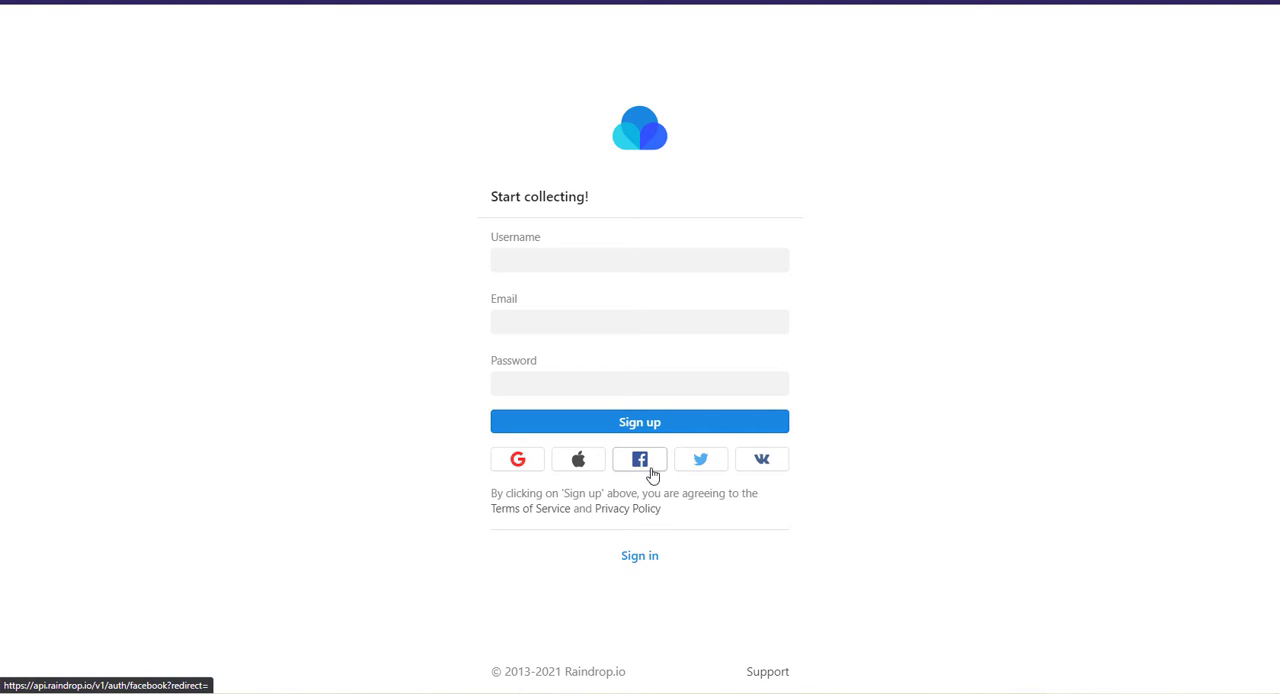
click(639, 459)
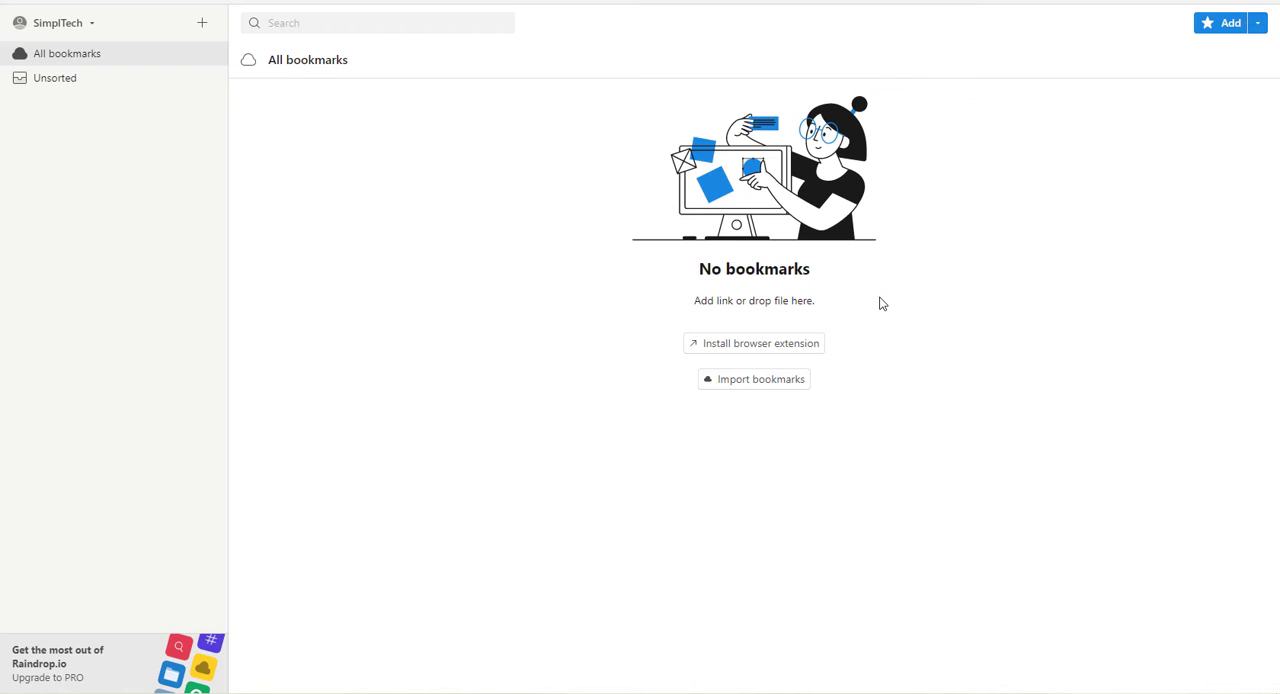
mouse_move(940, 321)
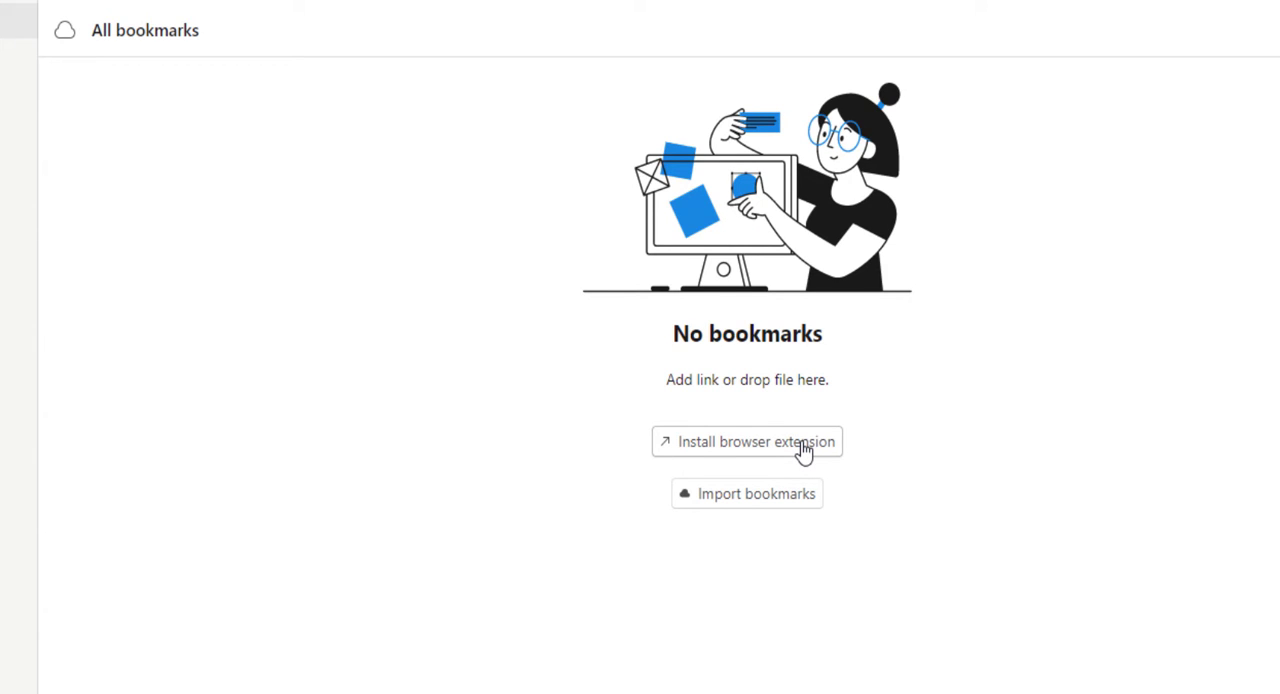
mouse_move(736, 507)
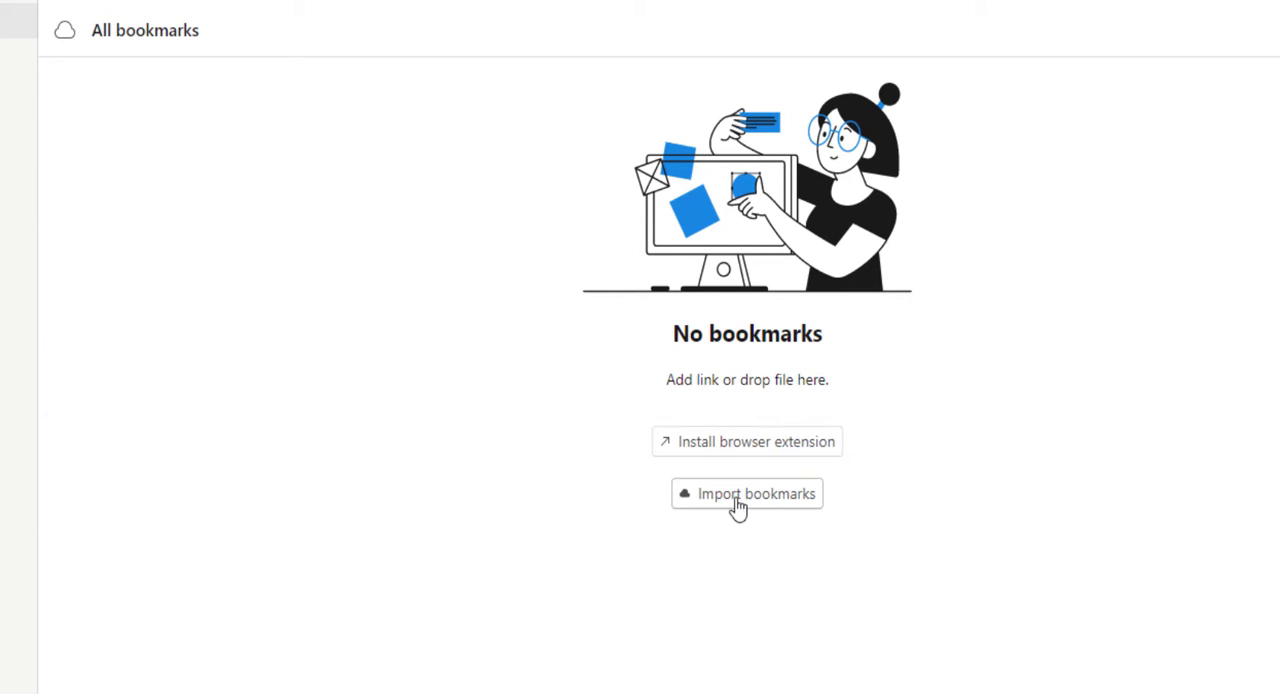
mouse_move(773, 510)
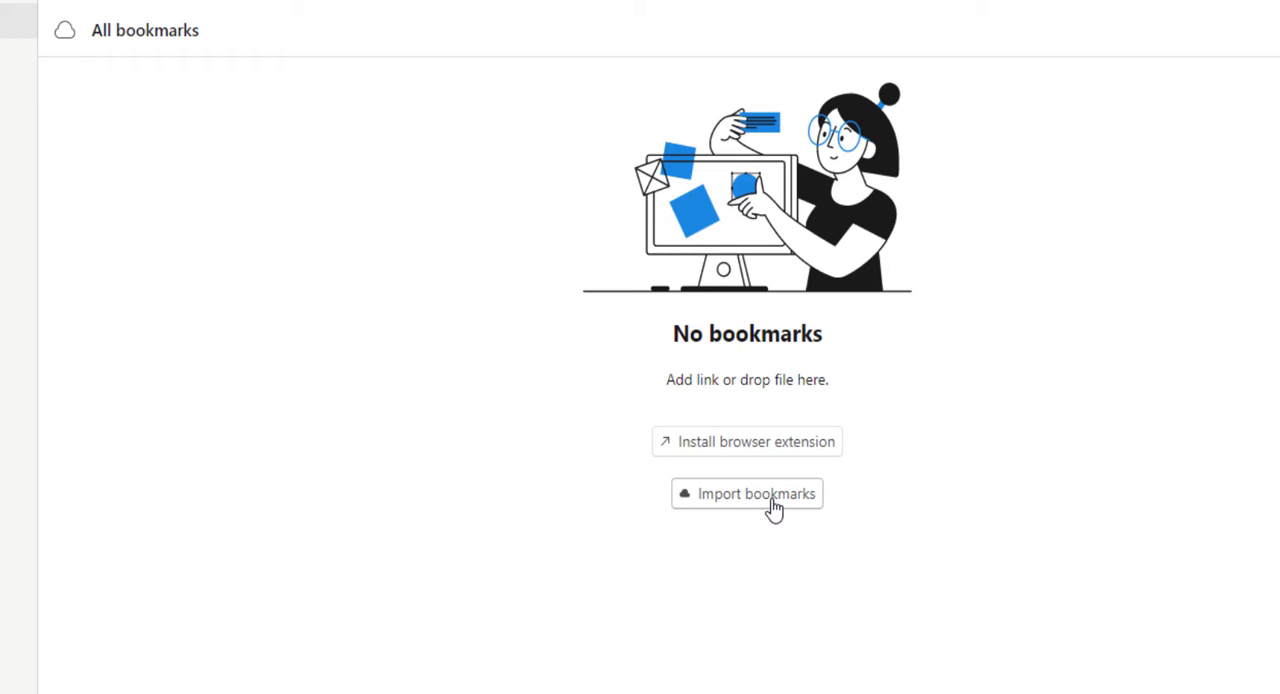
mouse_move(980, 482)
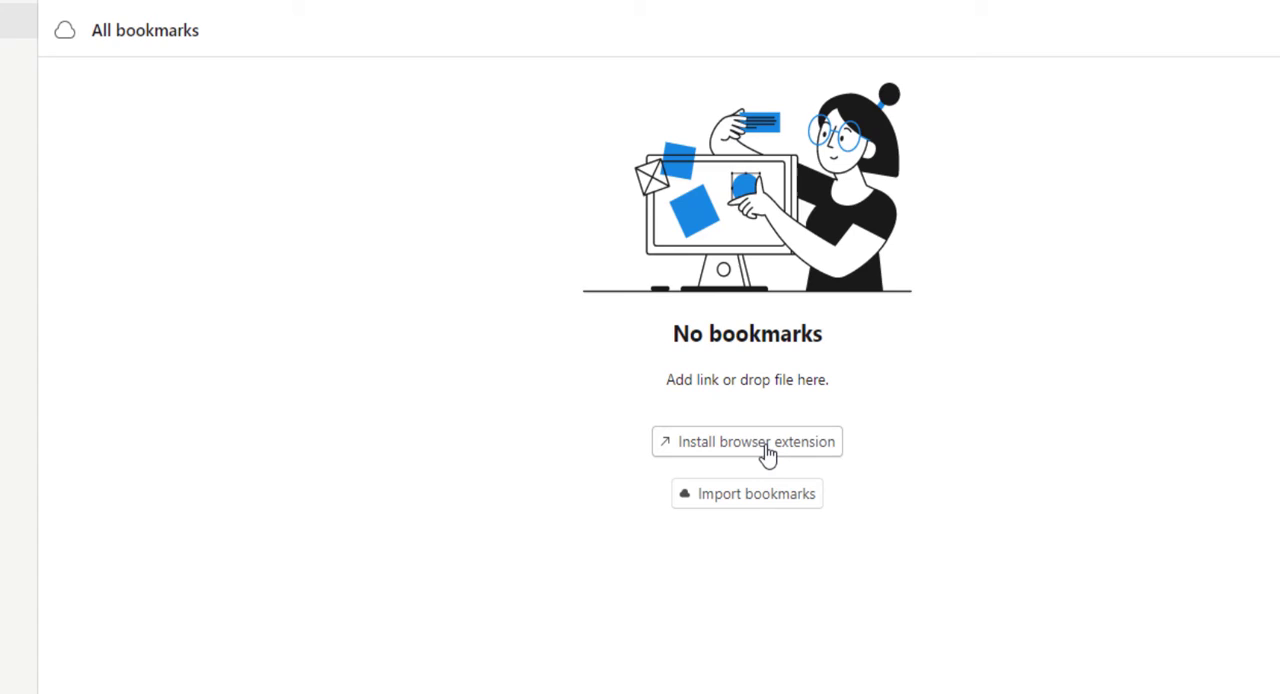
Choose Install browser extension from the empty All bookmarks library
click(747, 441)
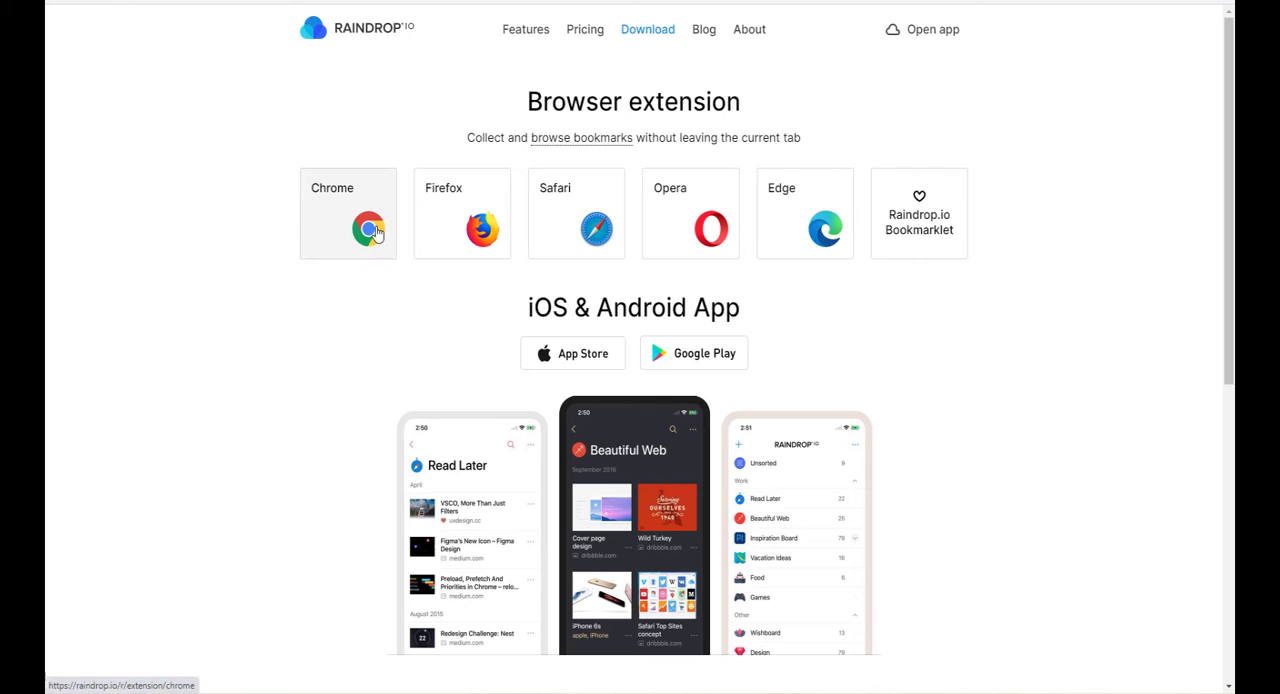
Pick the Chrome version and add the Raindrop.io extension to Brave from the Web Store
click(372, 227)
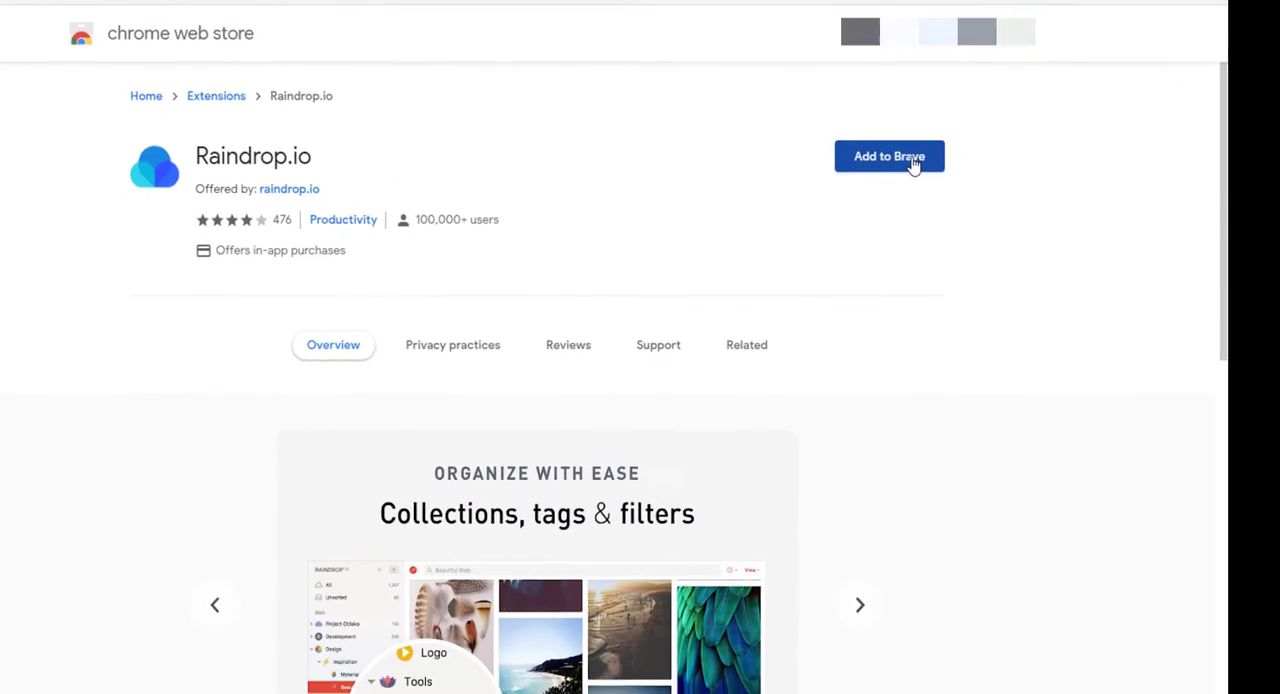
click(889, 156)
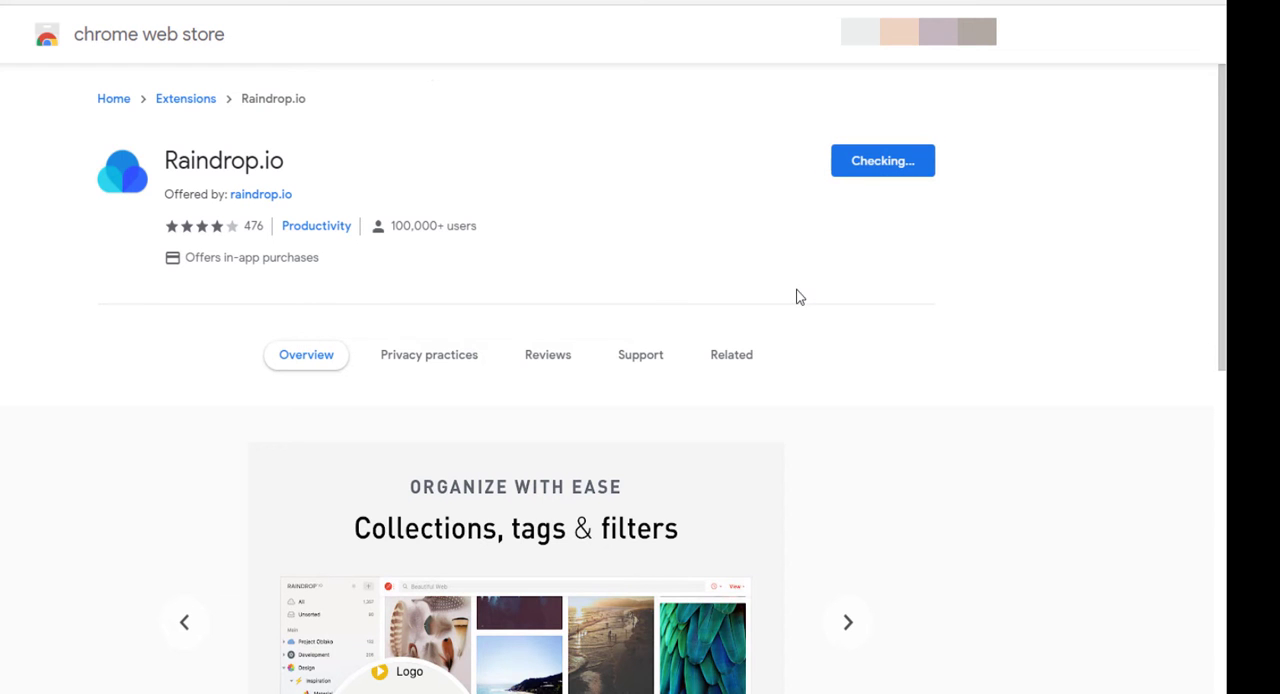
click(882, 160)
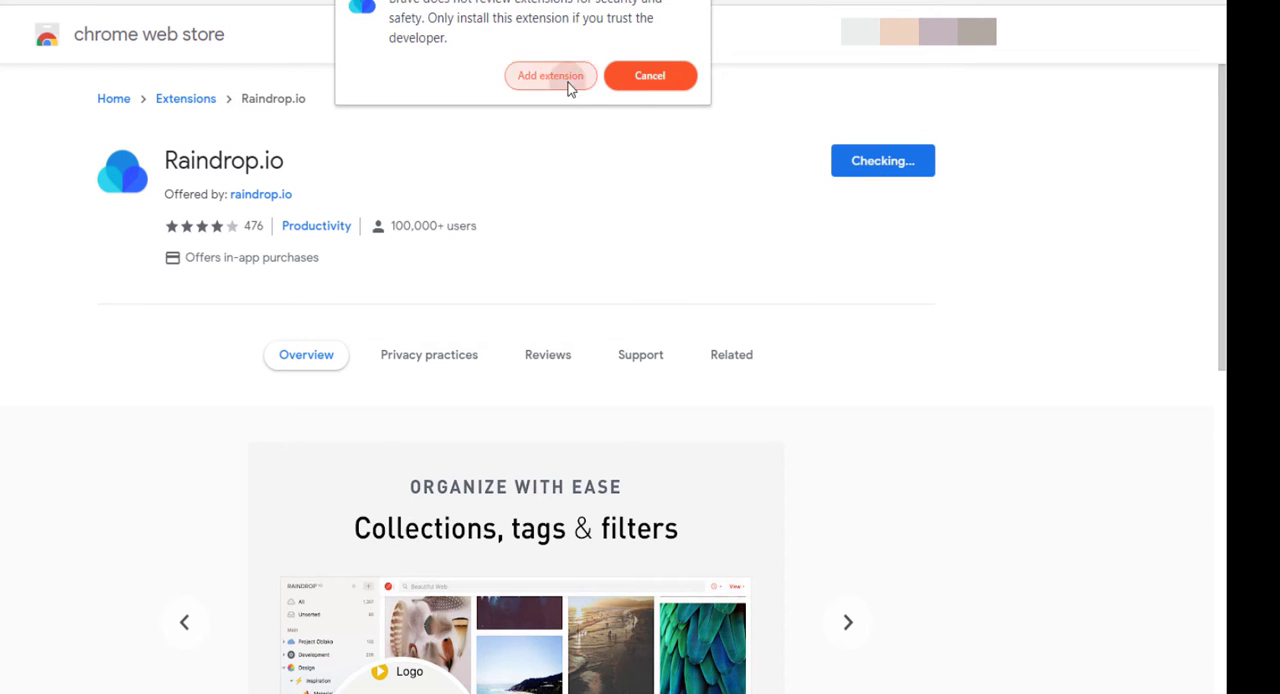
click(550, 75)
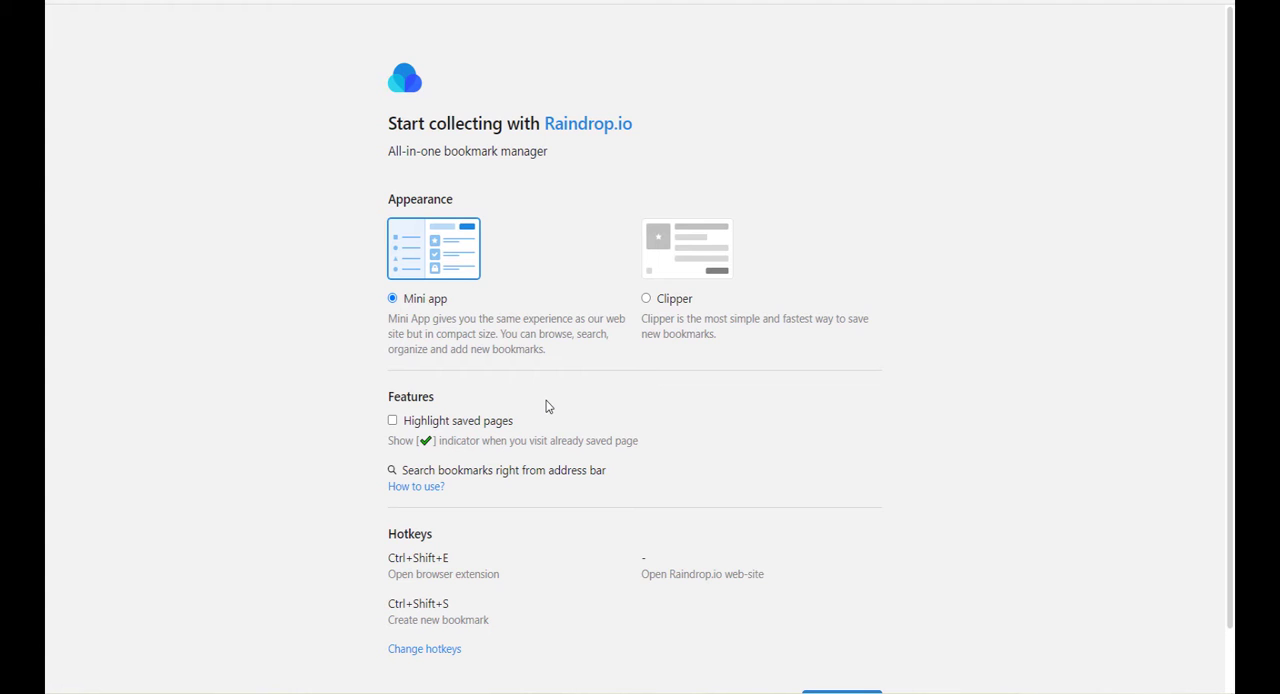
mouse_move(428, 318)
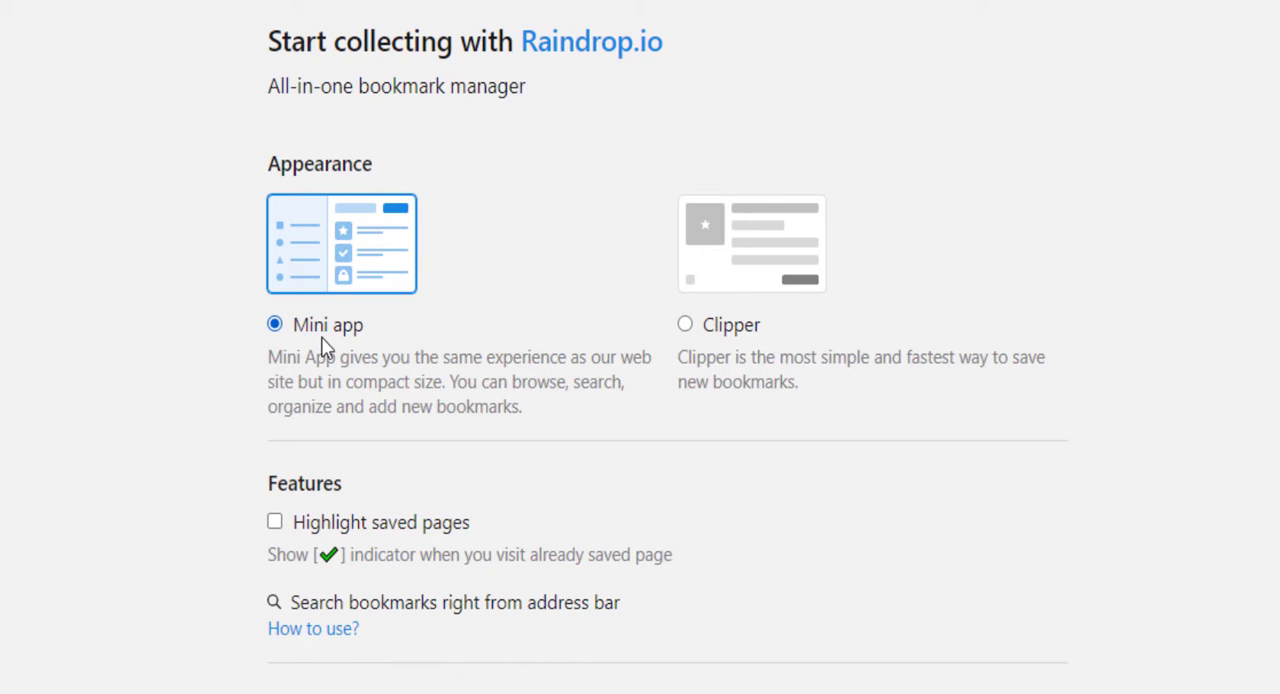
mouse_move(702, 340)
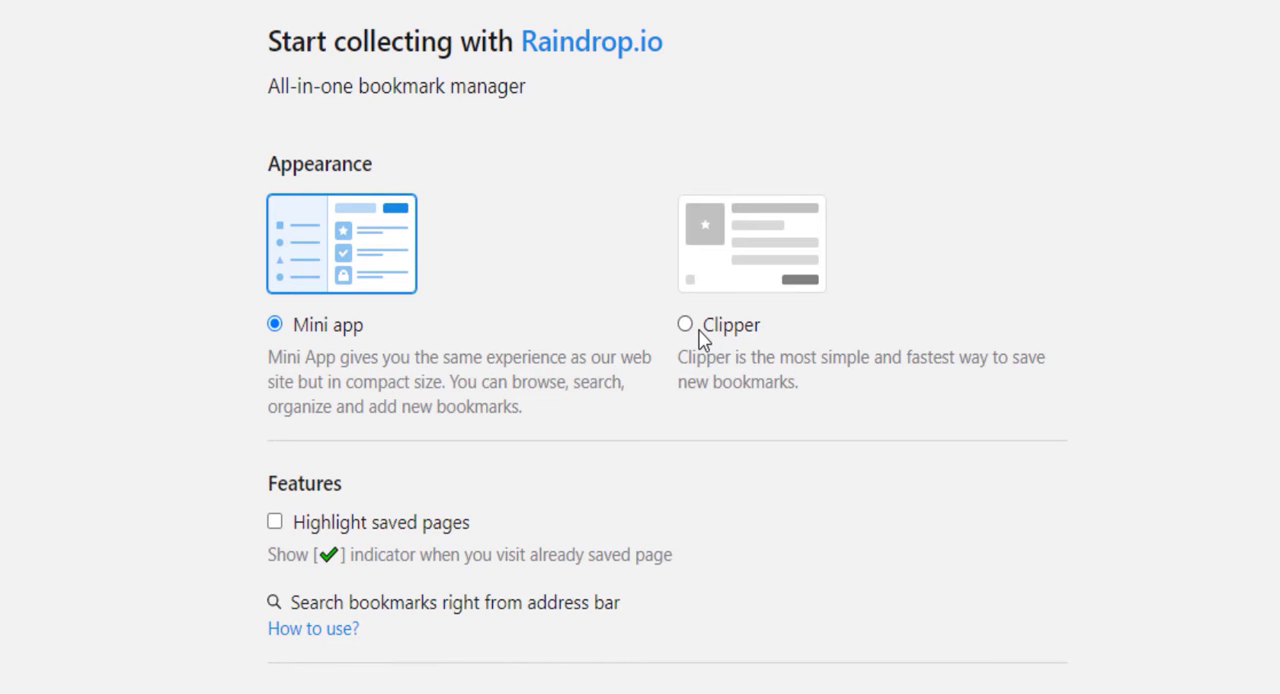
Choose Clipper mode on the extension welcome page and continue
click(685, 323)
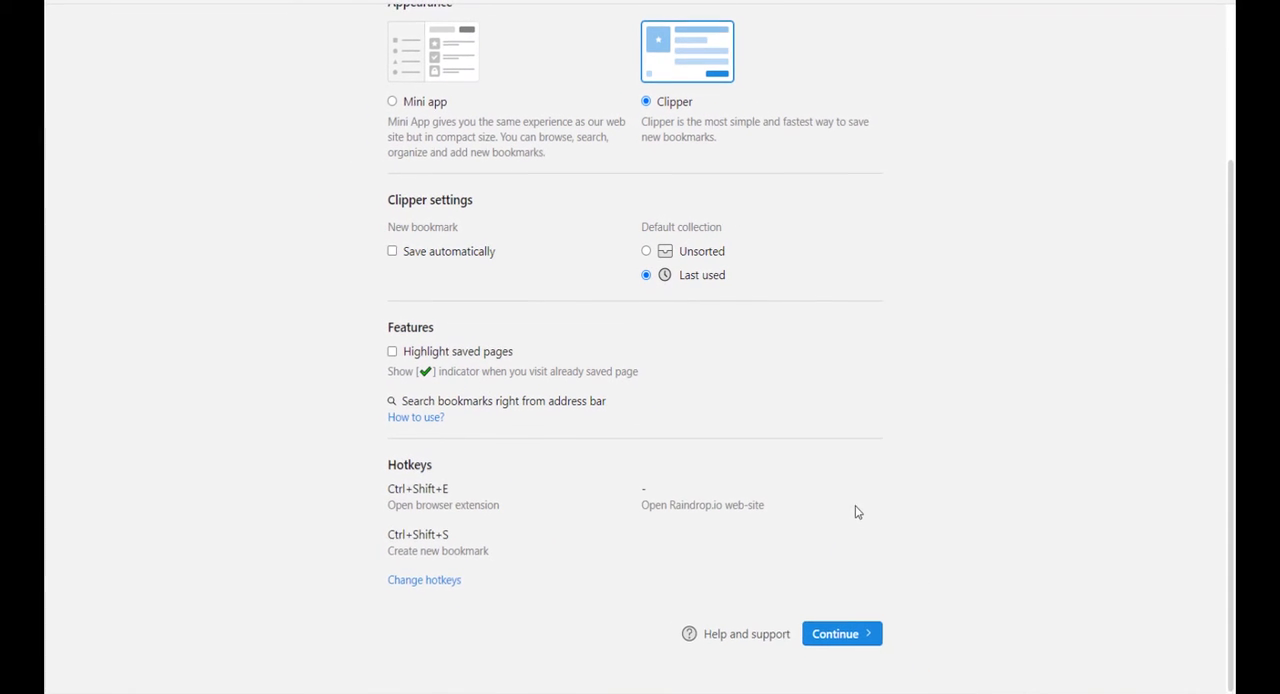
mouse_move(847, 631)
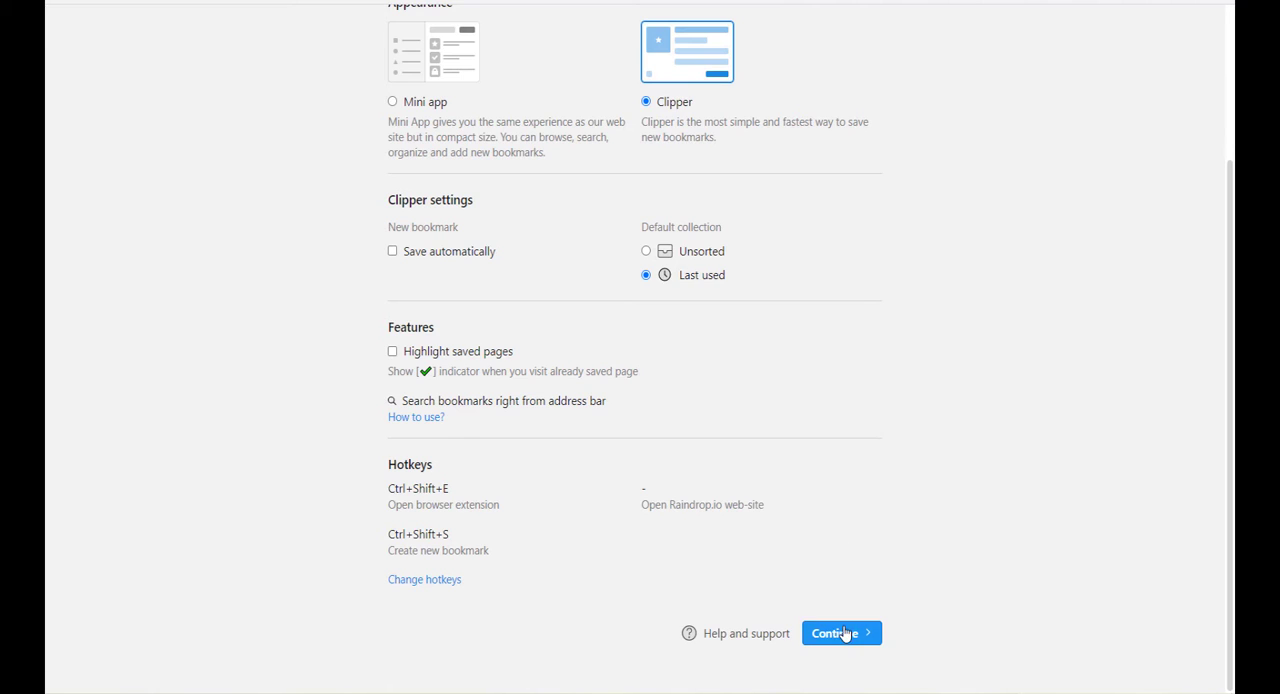
click(841, 632)
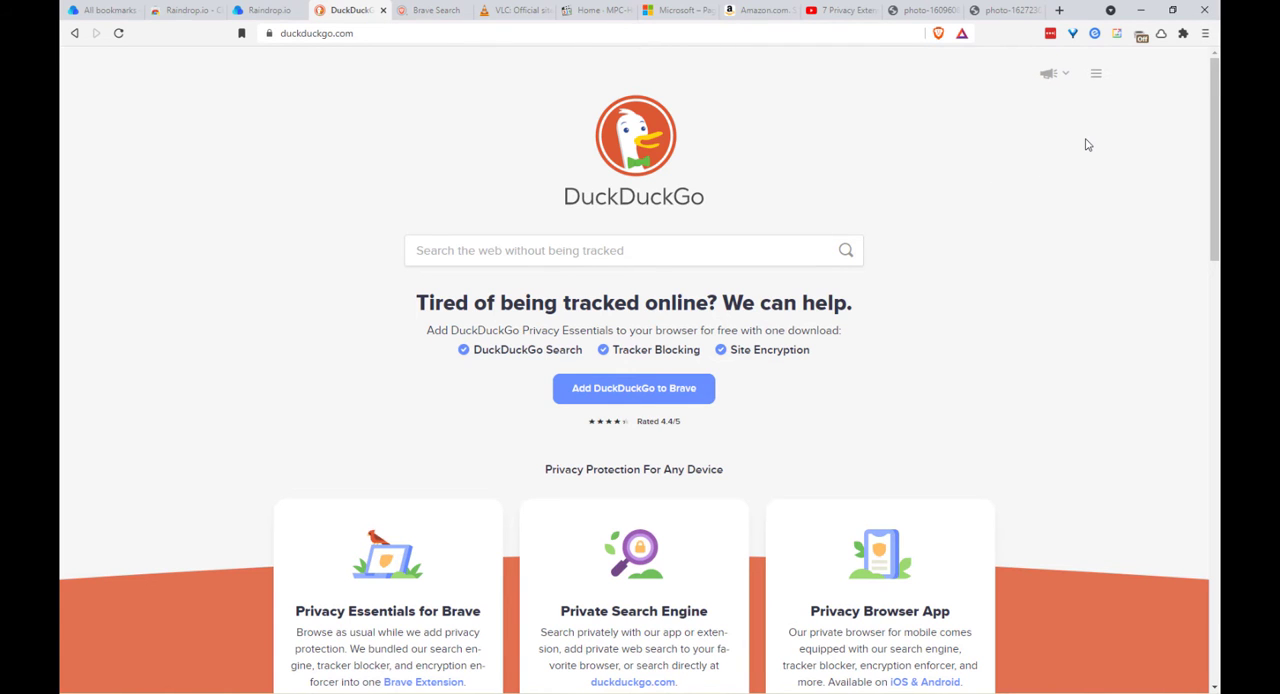
Save DuckDuckGo, Brave Search, the Microsoft page and the cat photo through the toolbar icon
click(1089, 54)
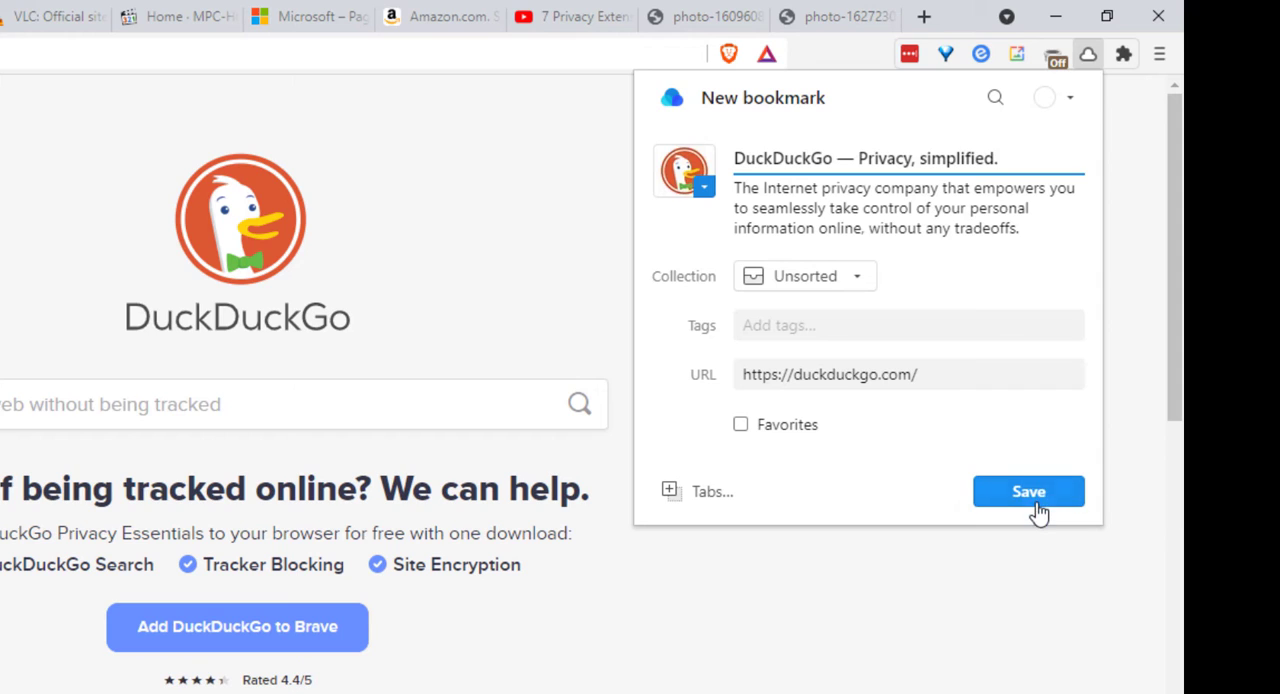
mouse_move(738, 302)
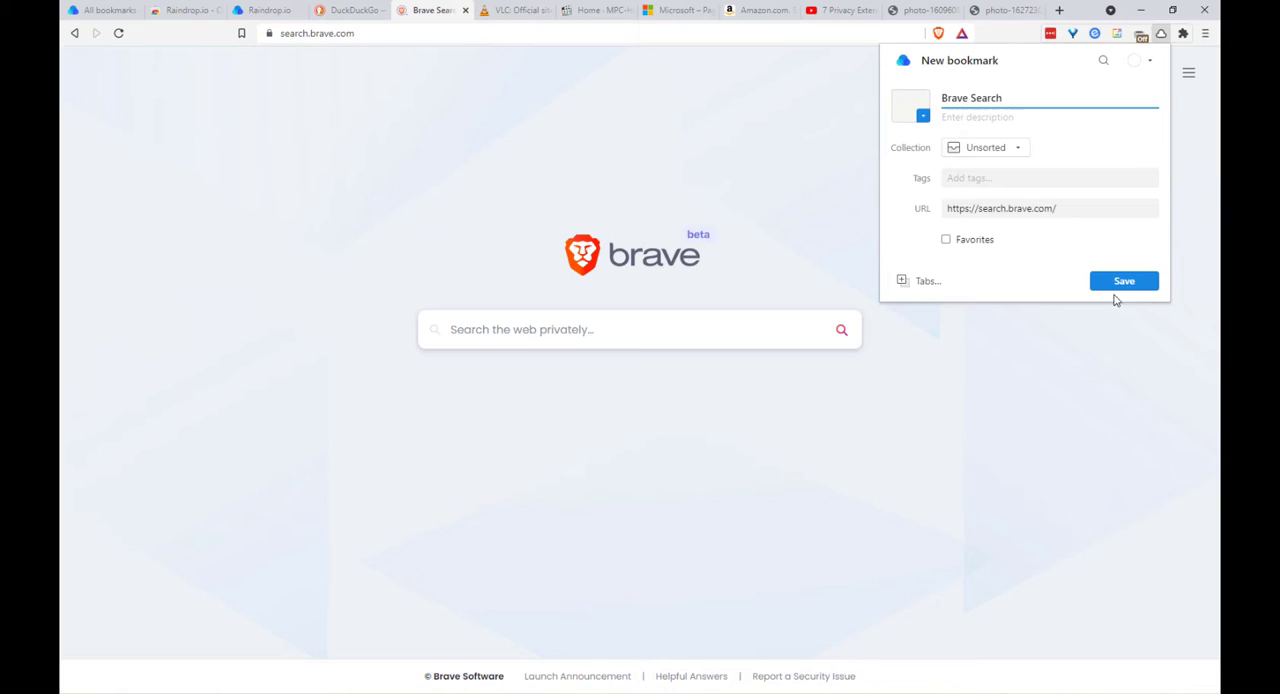
click(674, 11)
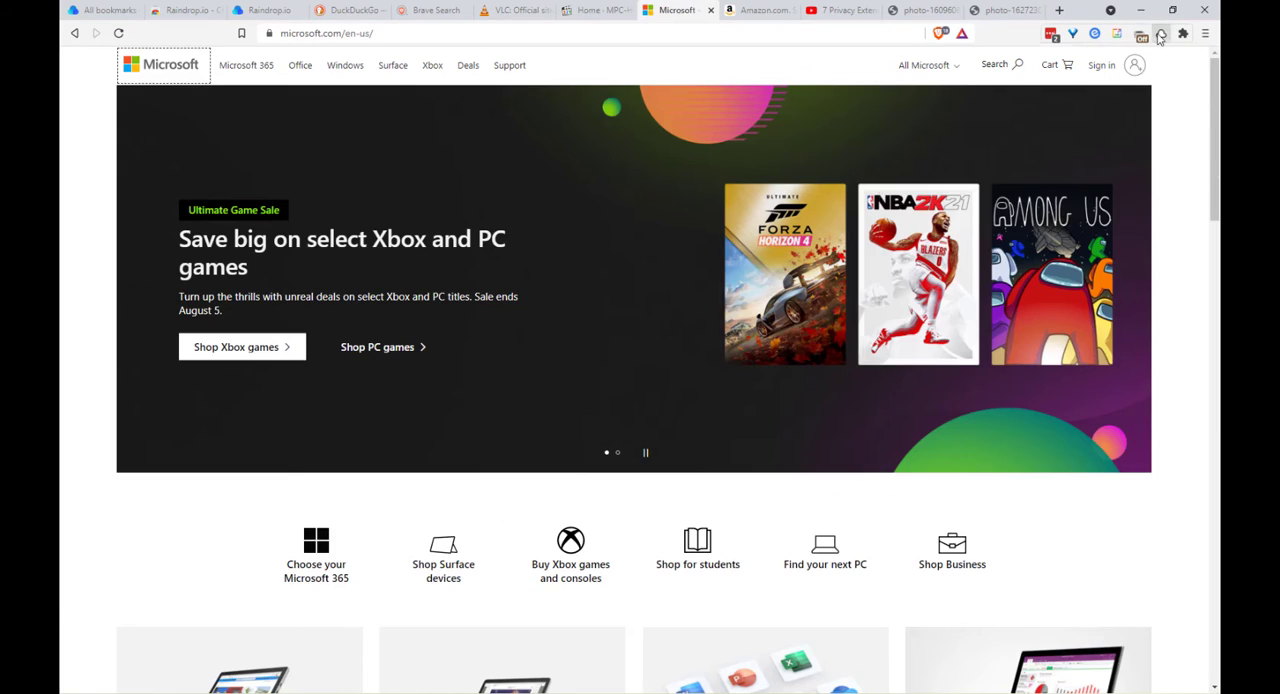
click(1005, 10)
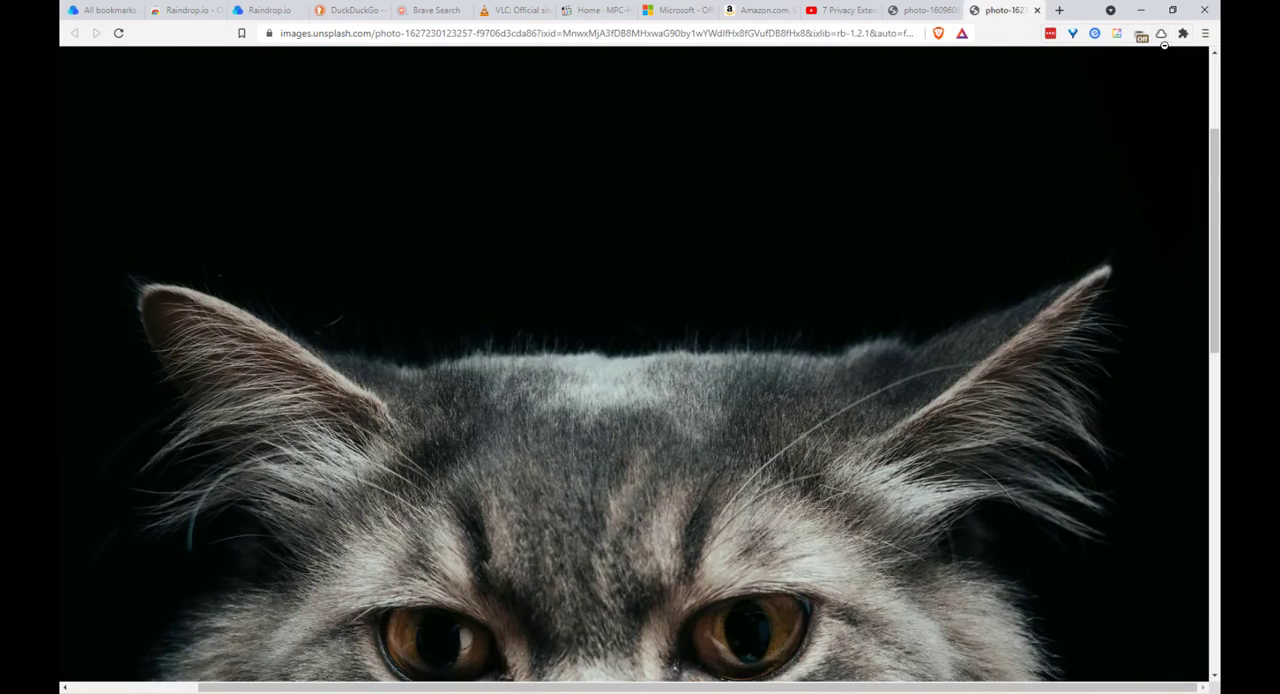
click(110, 9)
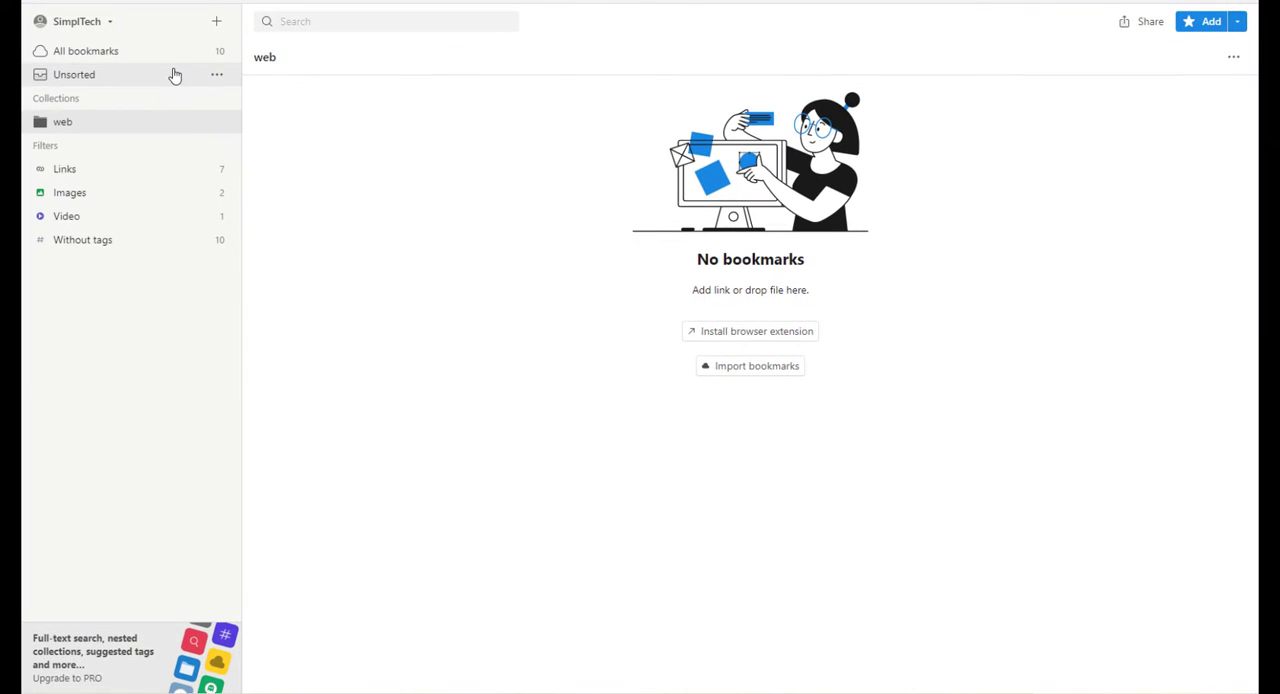
Select every bookmark in Unsorted and move them to the 'web' collection
click(75, 74)
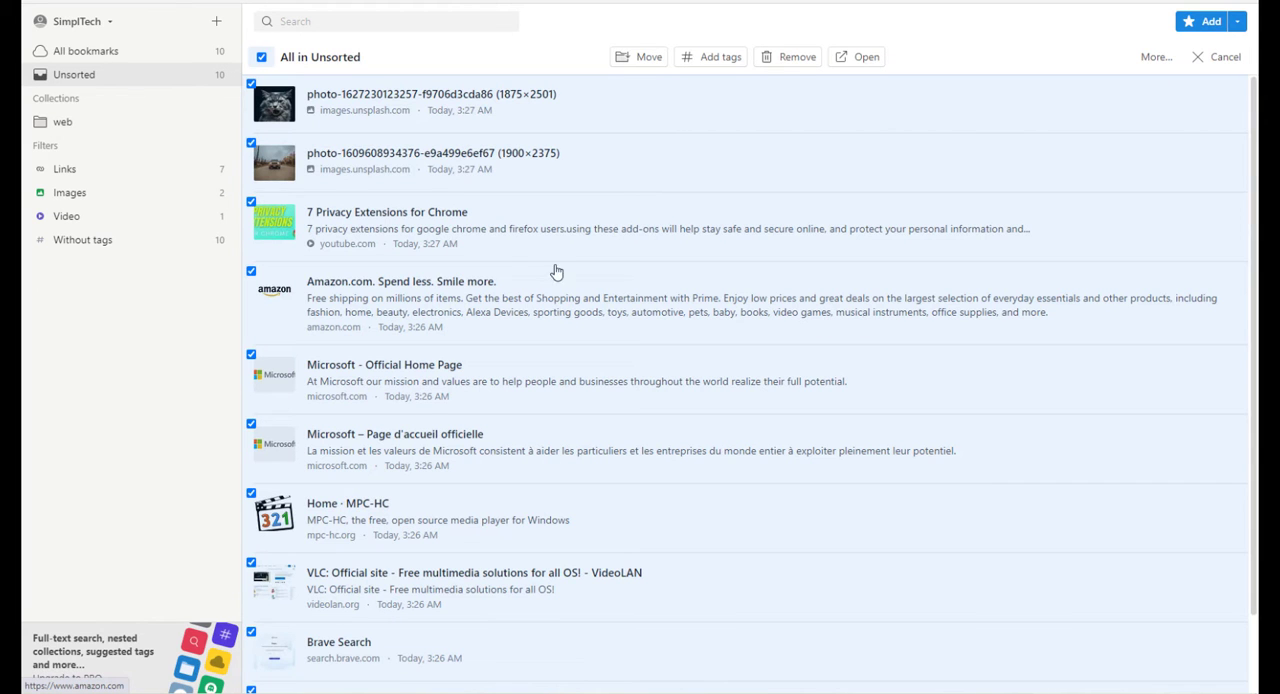
click(639, 56)
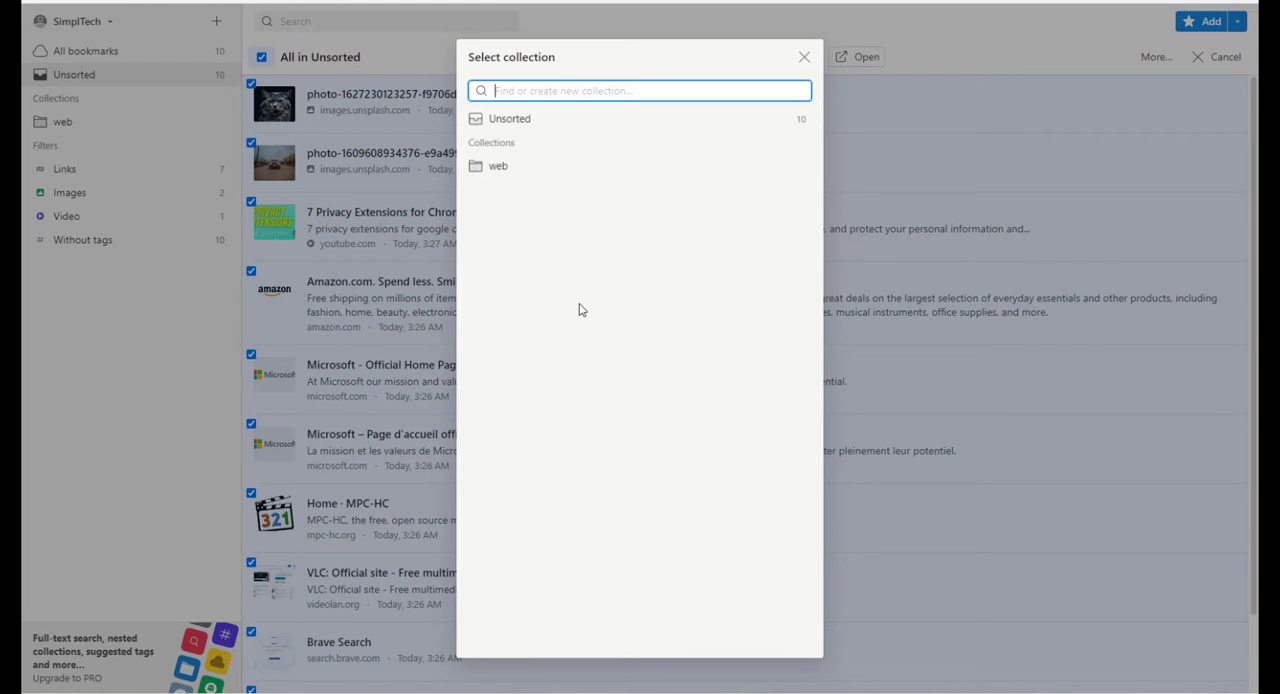
mouse_move(485, 175)
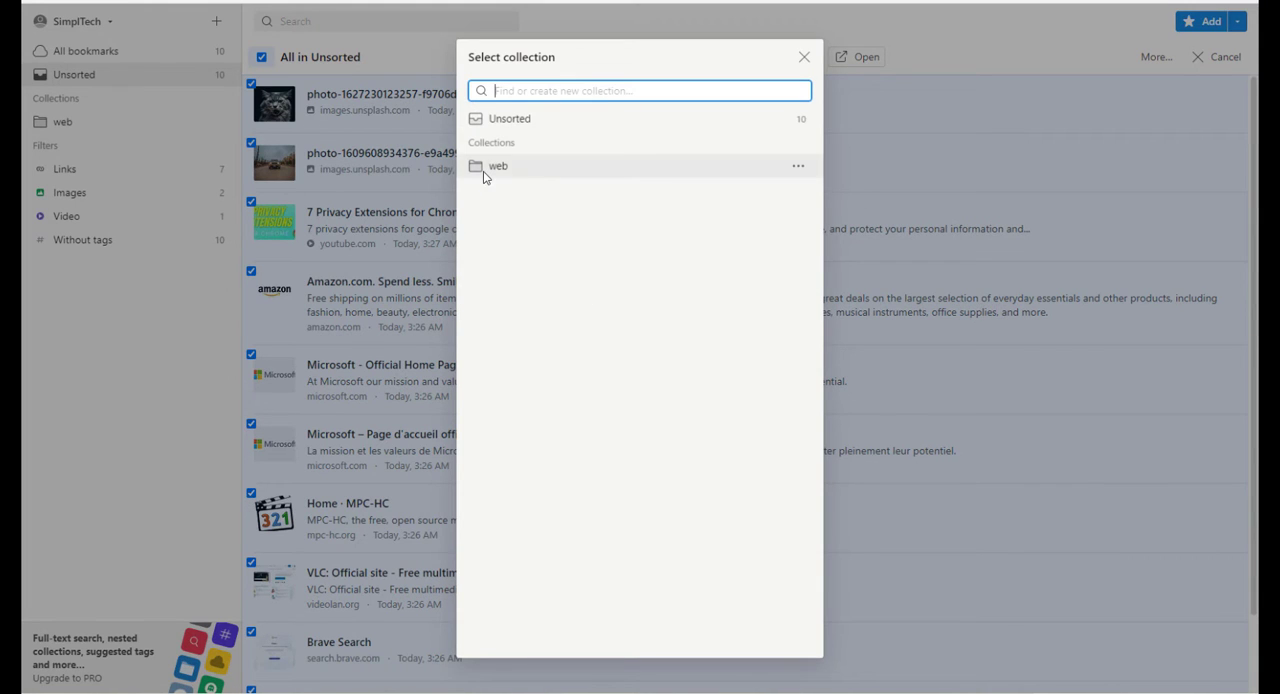
click(499, 166)
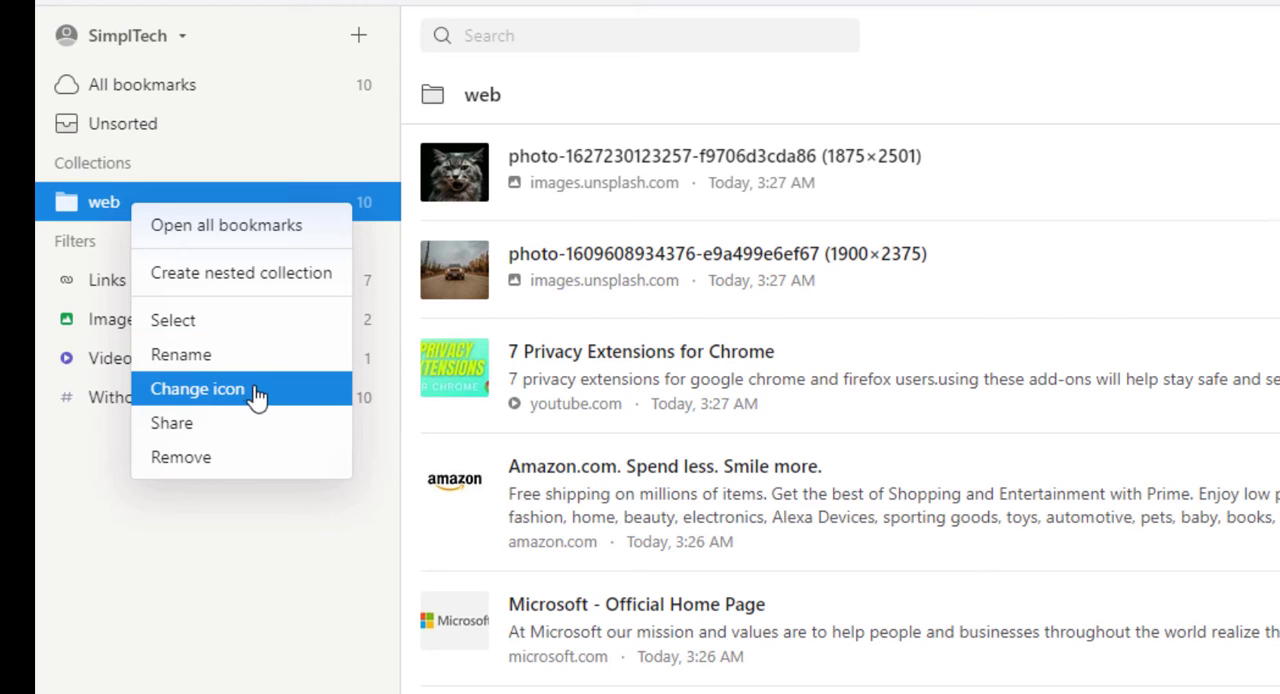
Replace the web collection's folder icon with the globe from the icon grid
click(197, 390)
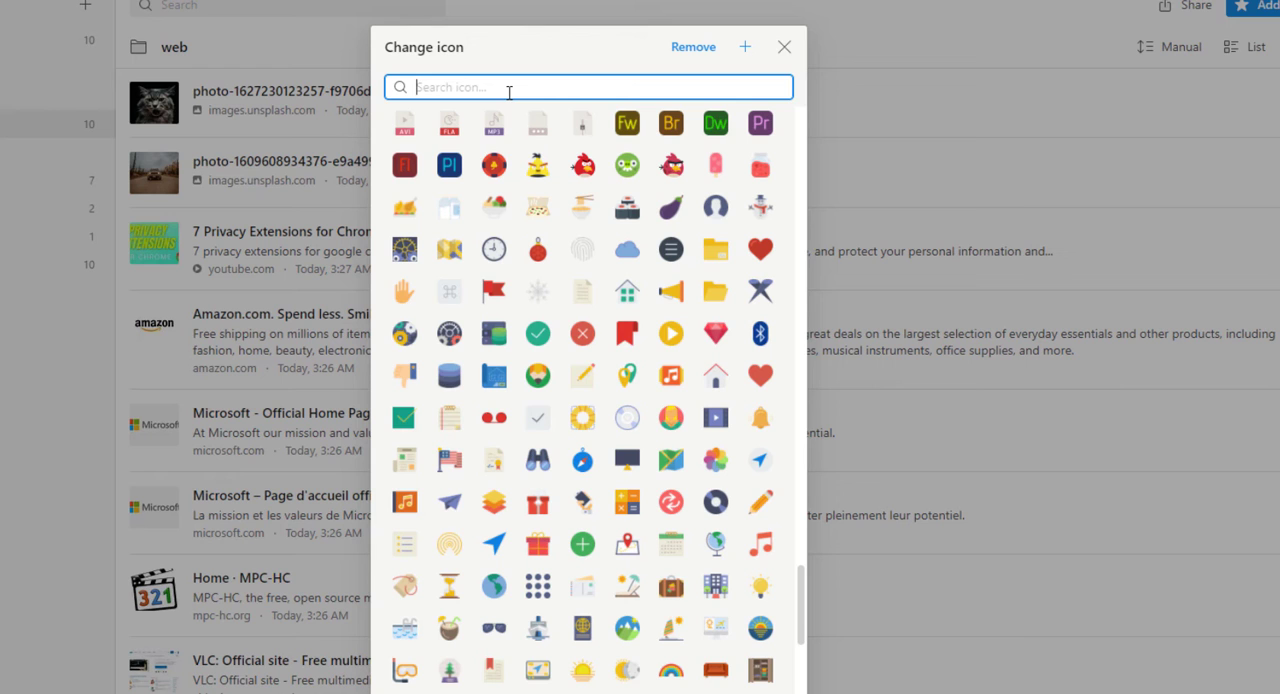
mouse_move(583, 416)
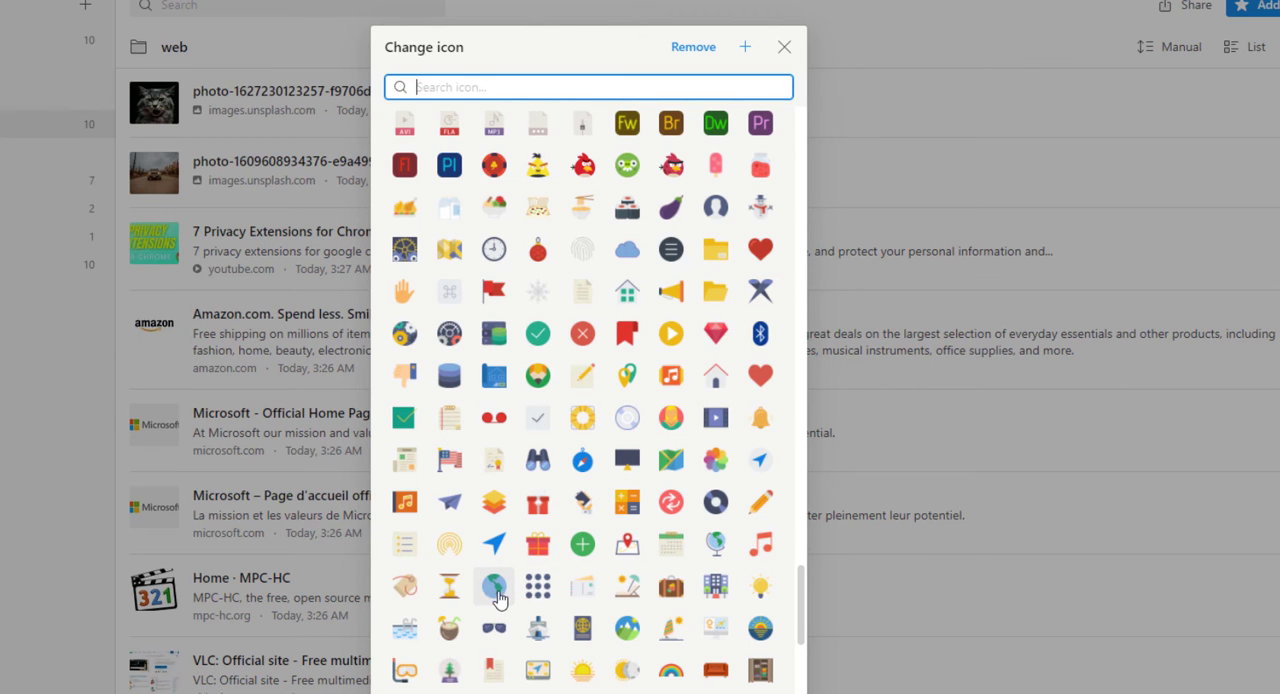
click(493, 587)
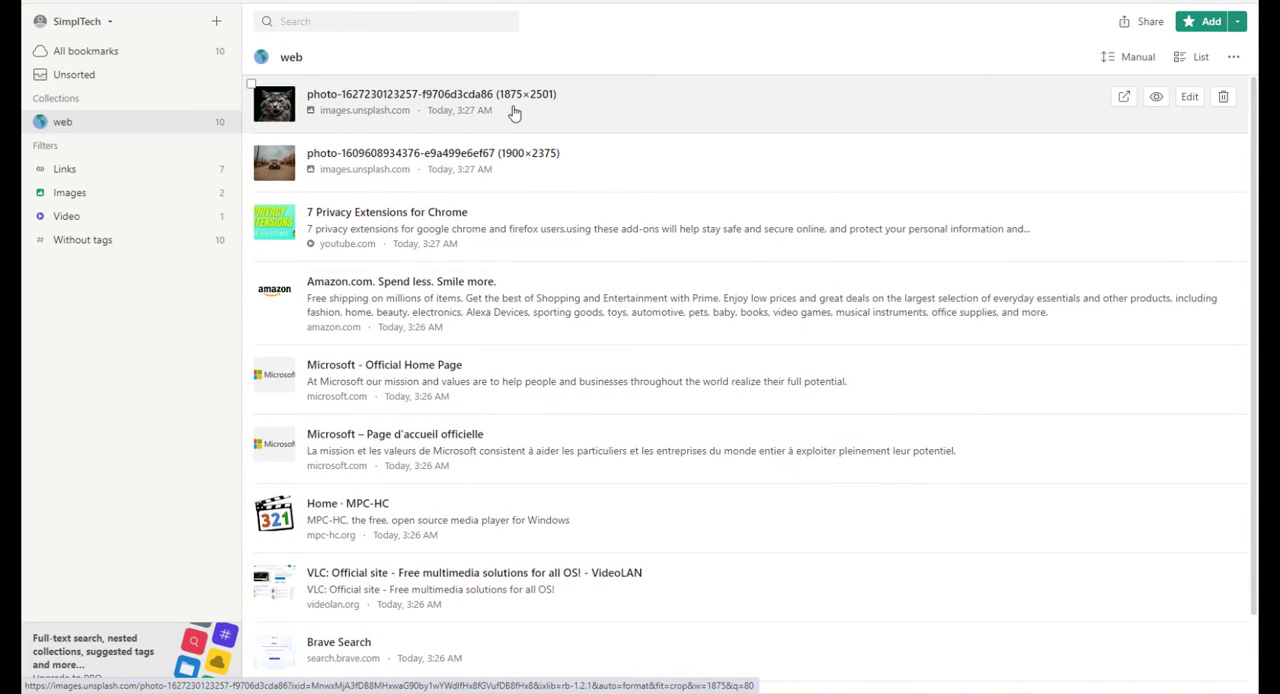
mouse_move(647, 134)
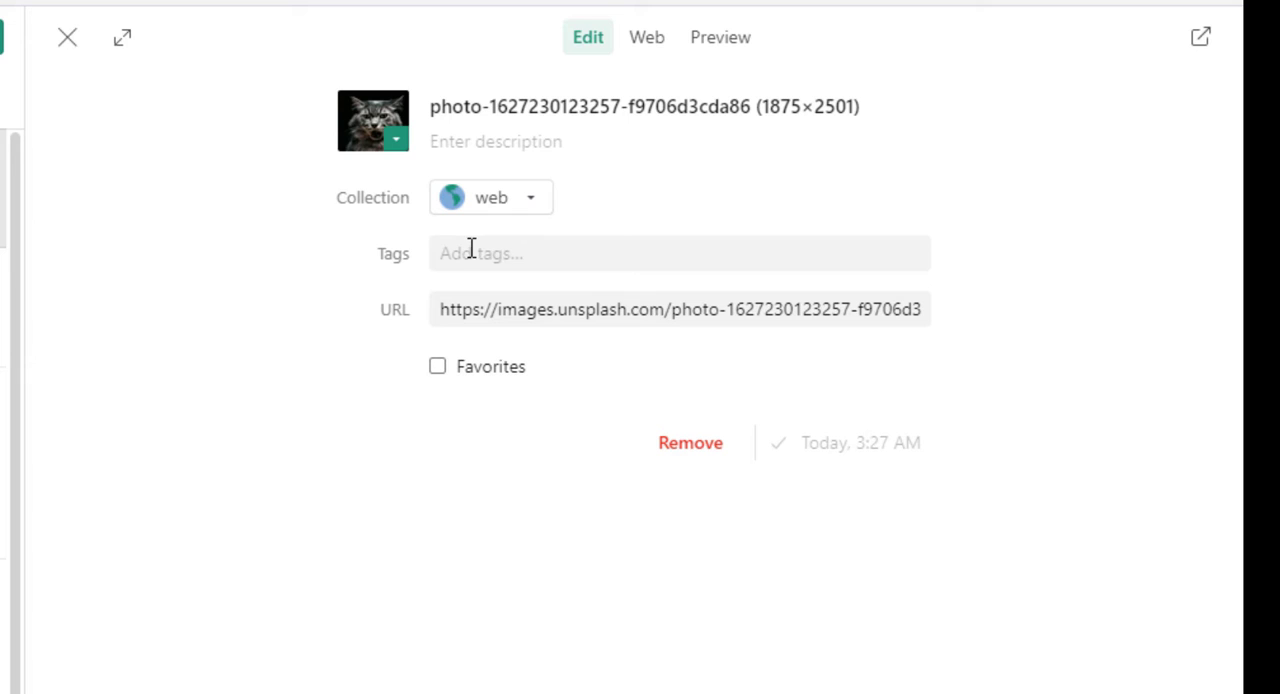
mouse_move(512, 210)
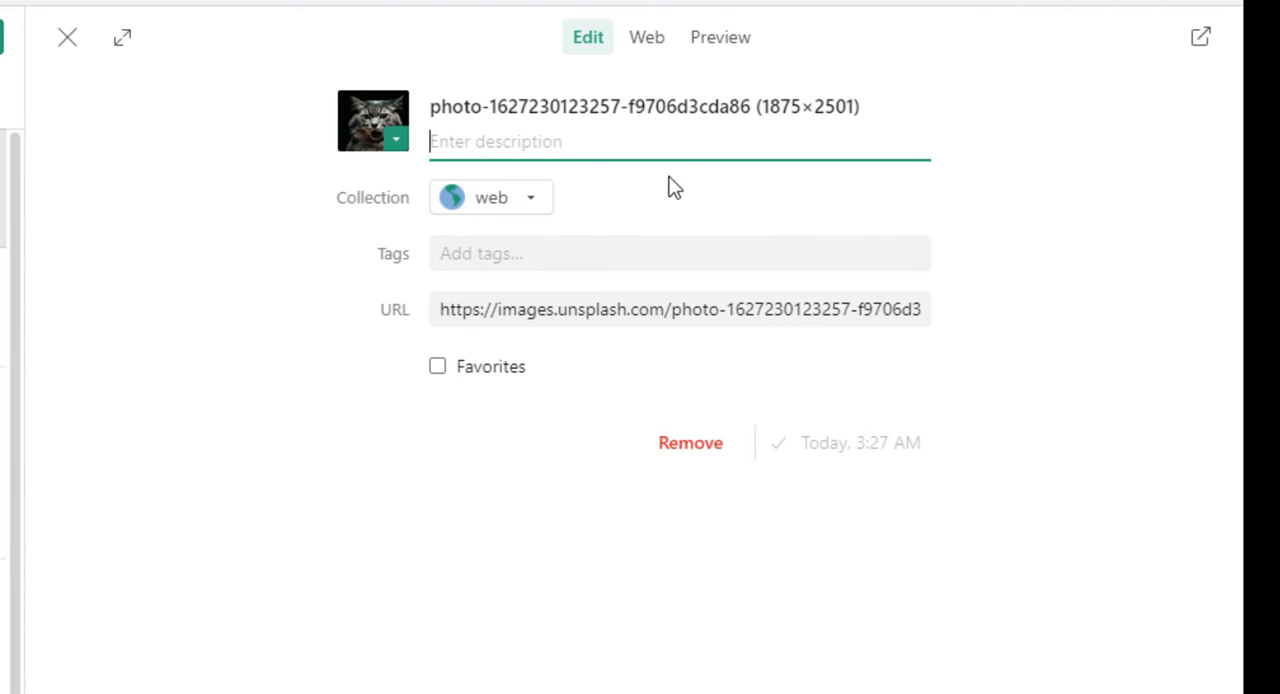
Tag the unsplash cat photos 'image' and the Chrome privacy extensions bookmark 'video'
click(548, 253)
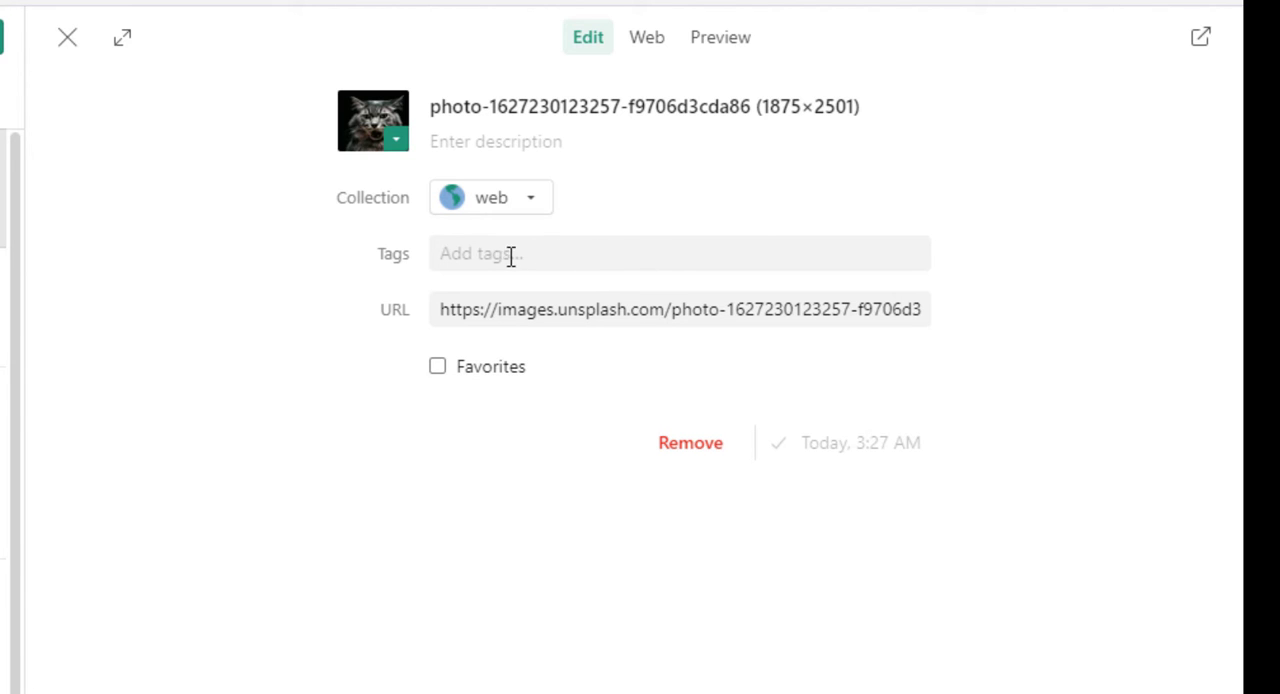
mouse_move(554, 253)
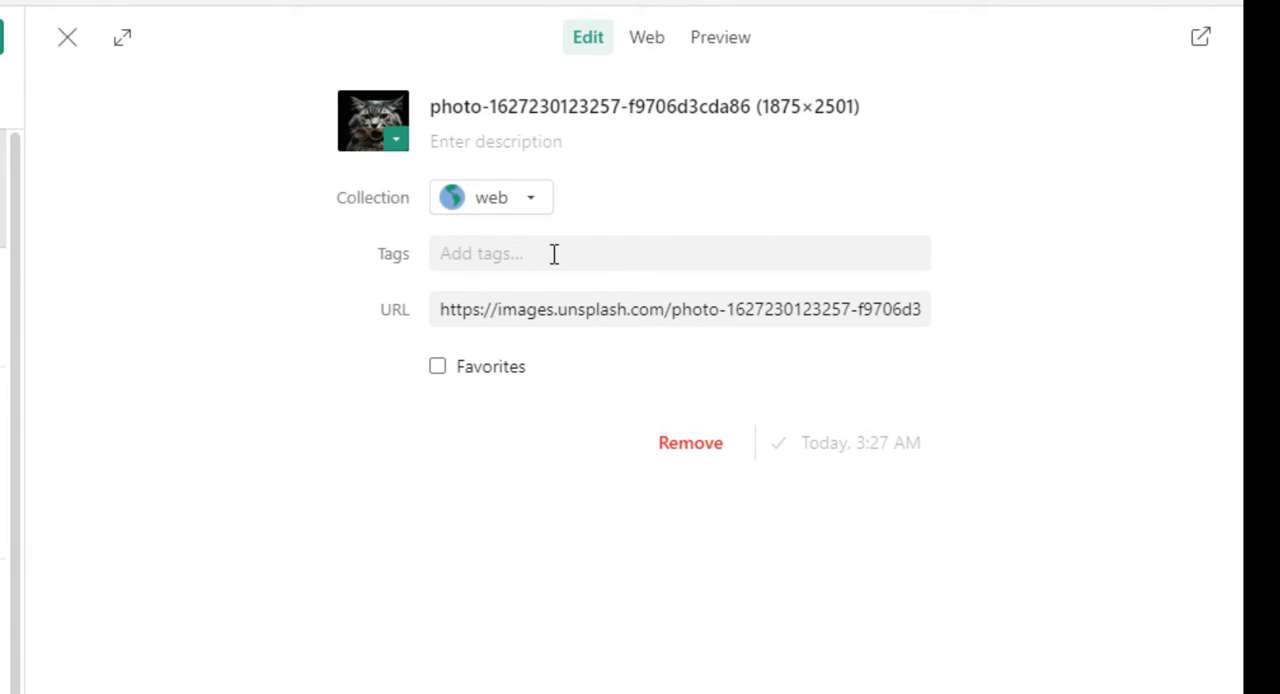
right_click(553, 253)
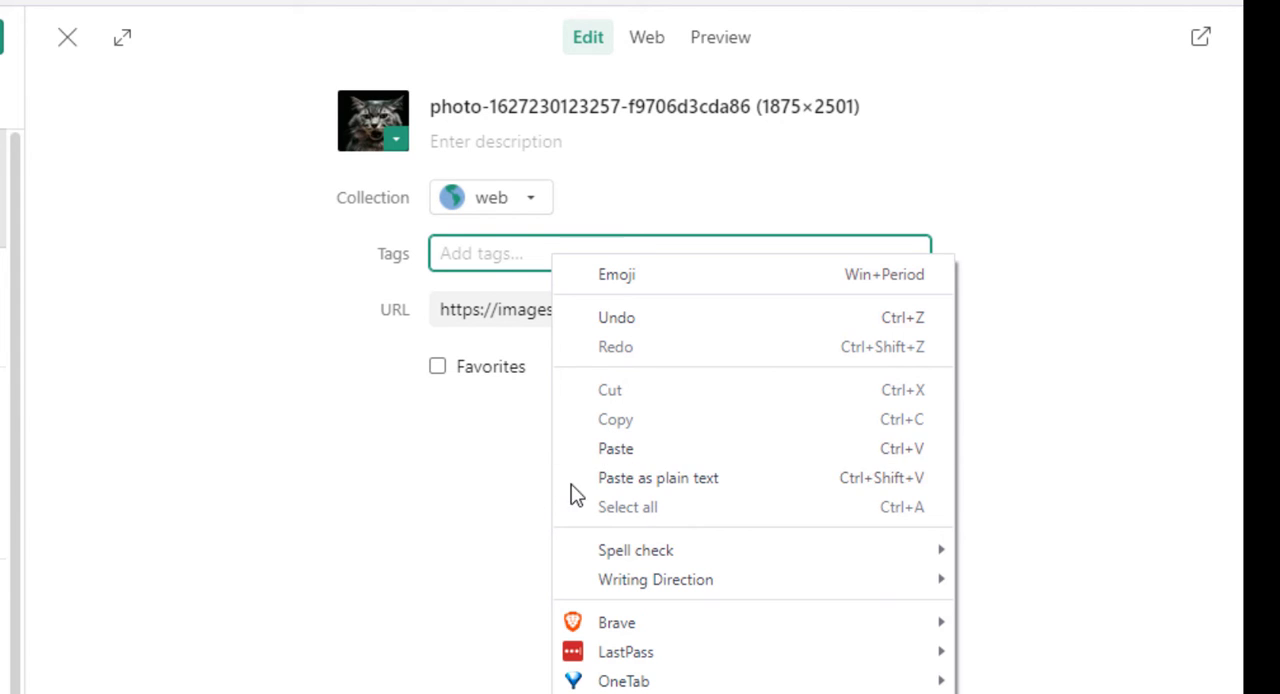
text(image)
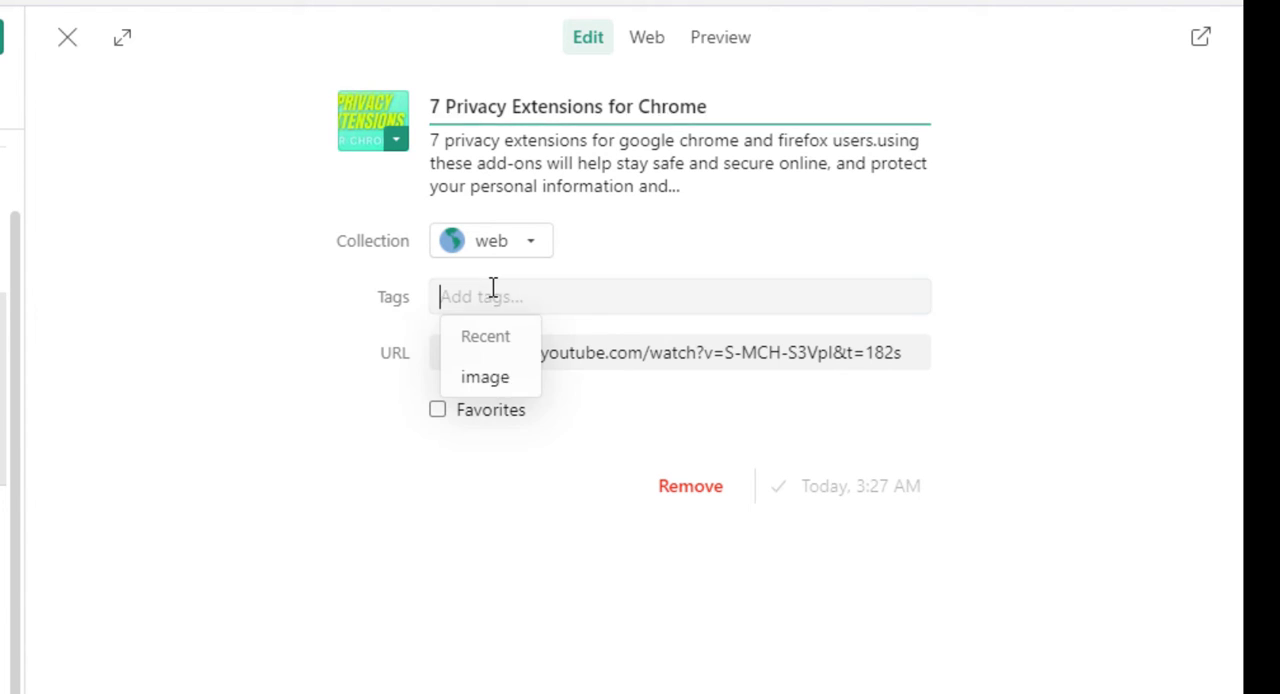
text(video)
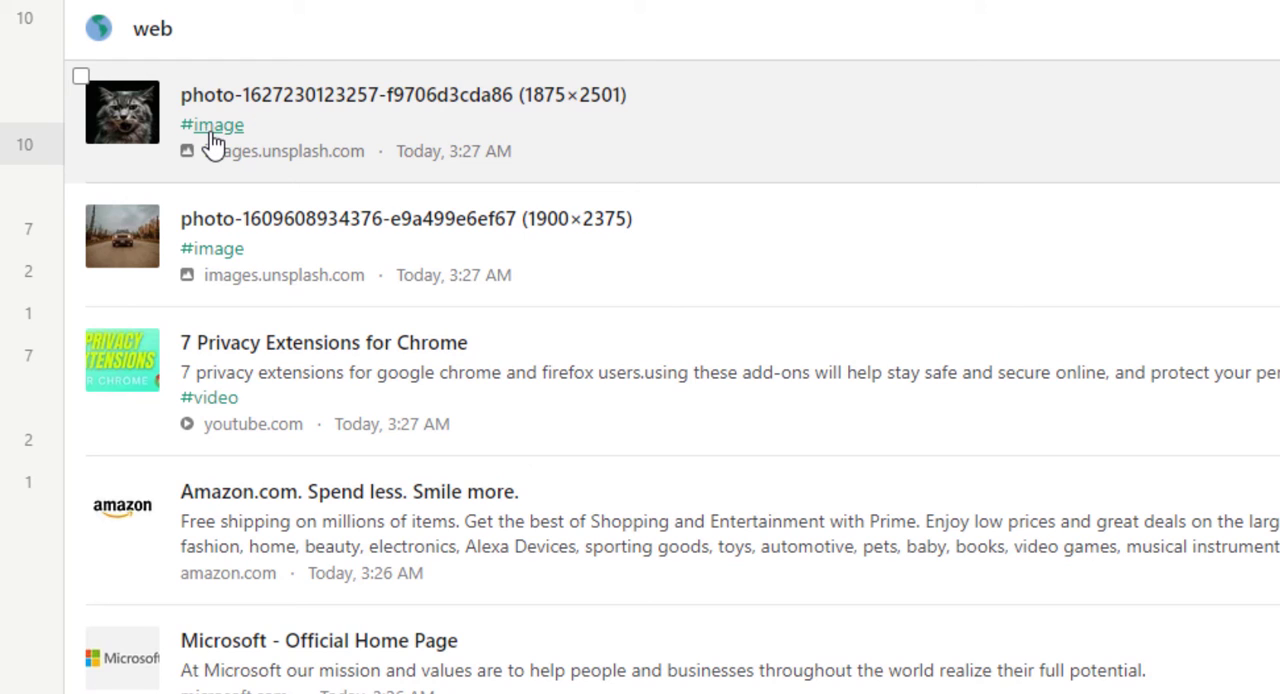
mouse_move(258, 138)
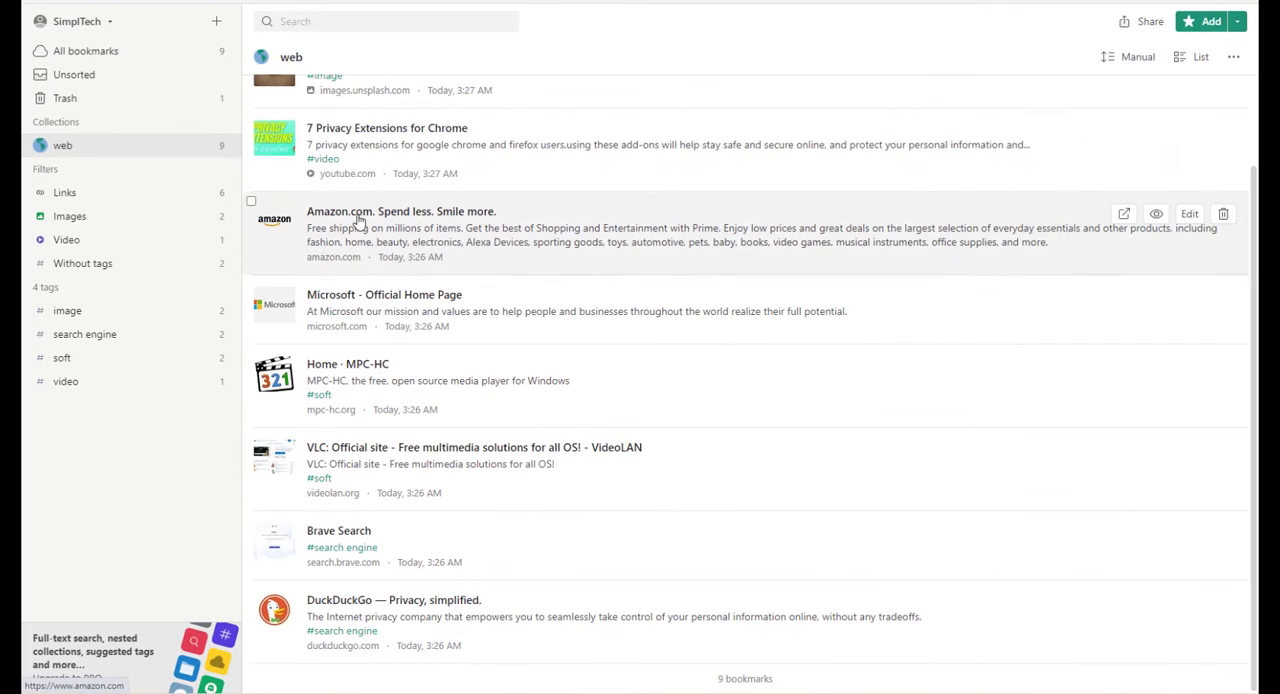
mouse_move(286, 285)
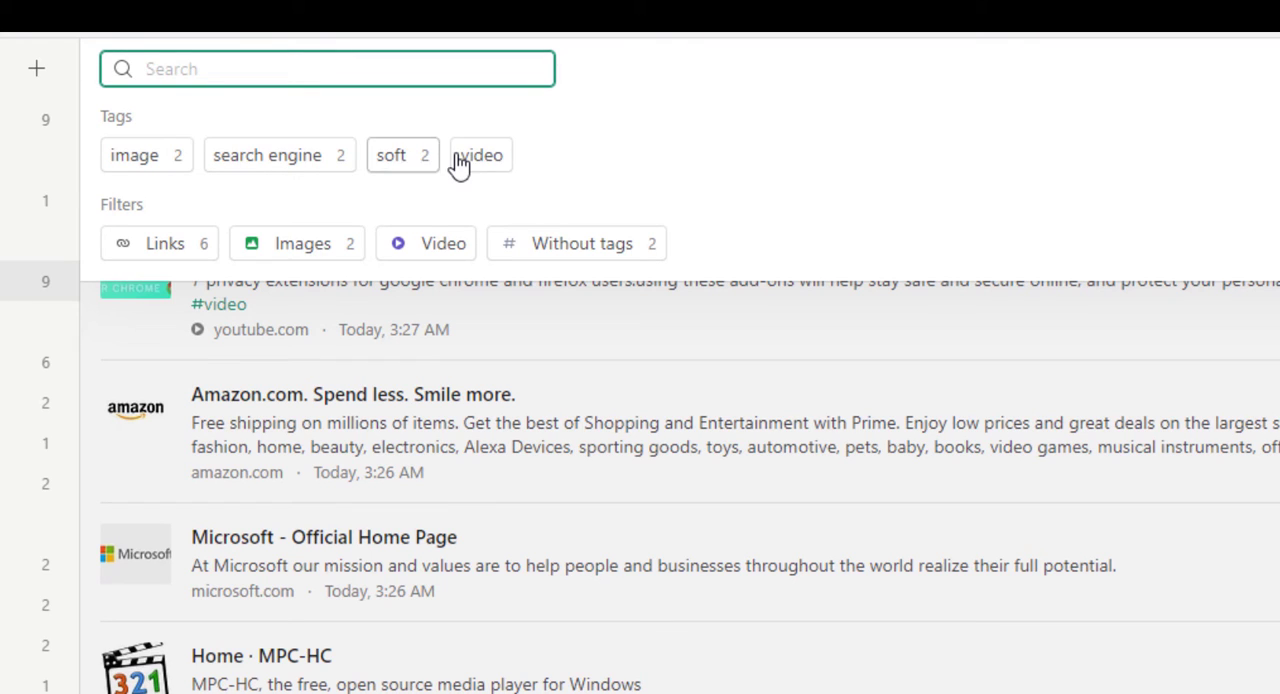
mouse_move(406, 178)
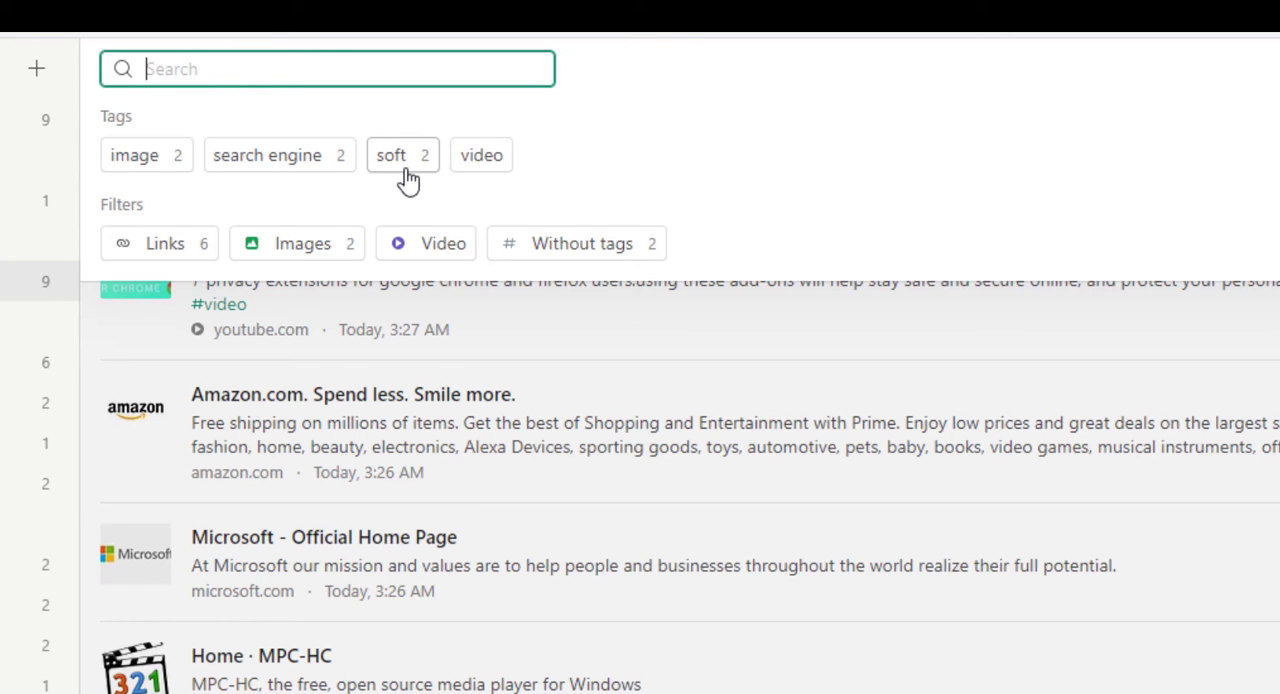
Filter bookmarks by the 'search engine' tag, then return to the full web collection
click(267, 155)
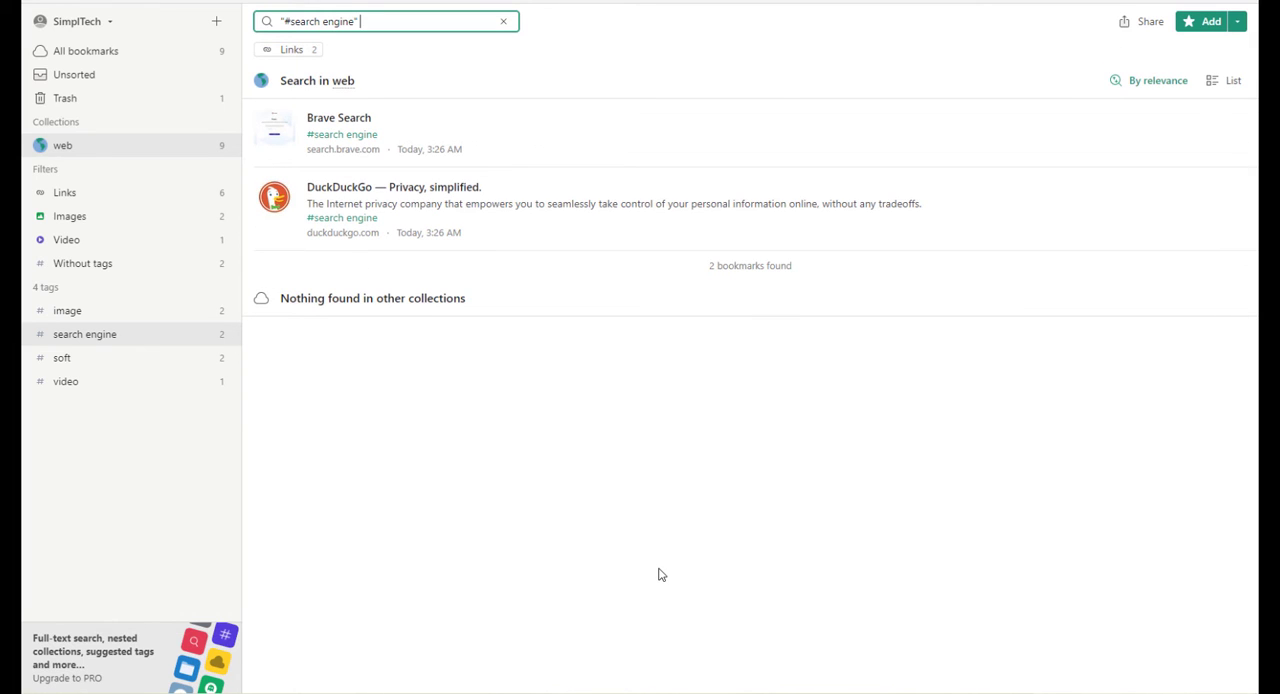
click(503, 21)
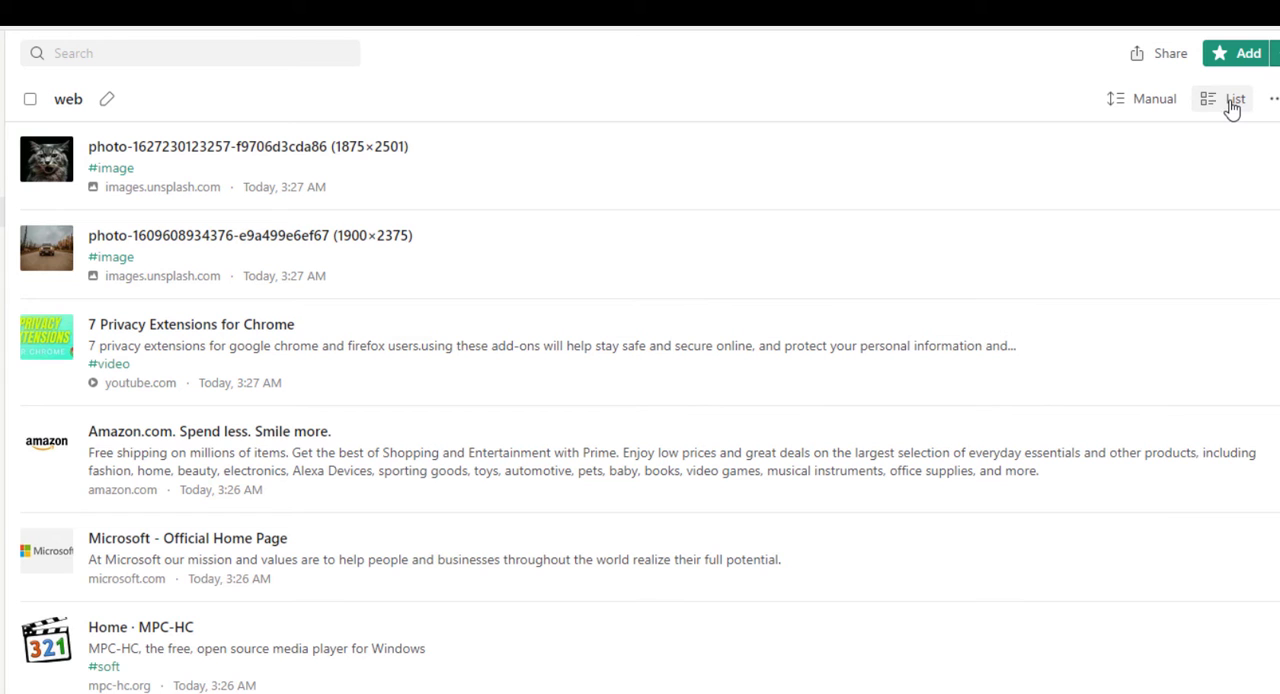
click(1225, 99)
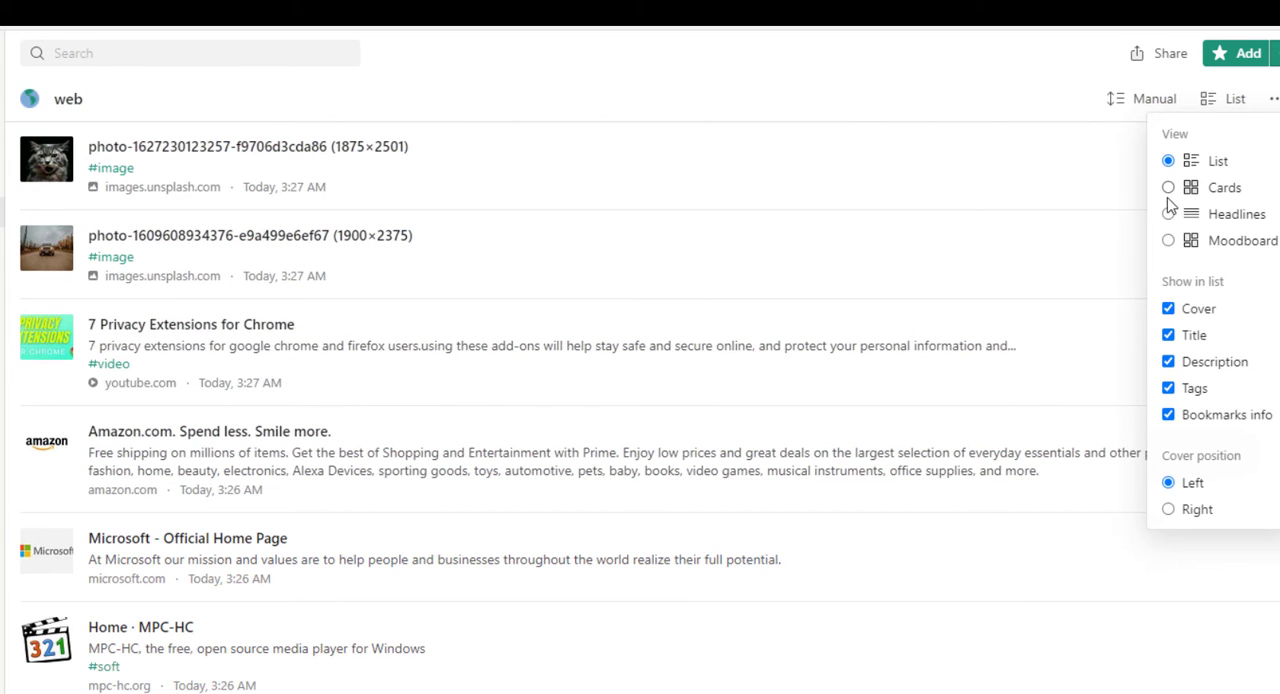
Try the Cards, Headlines and Moodboard layouts for the web collection
click(1167, 187)
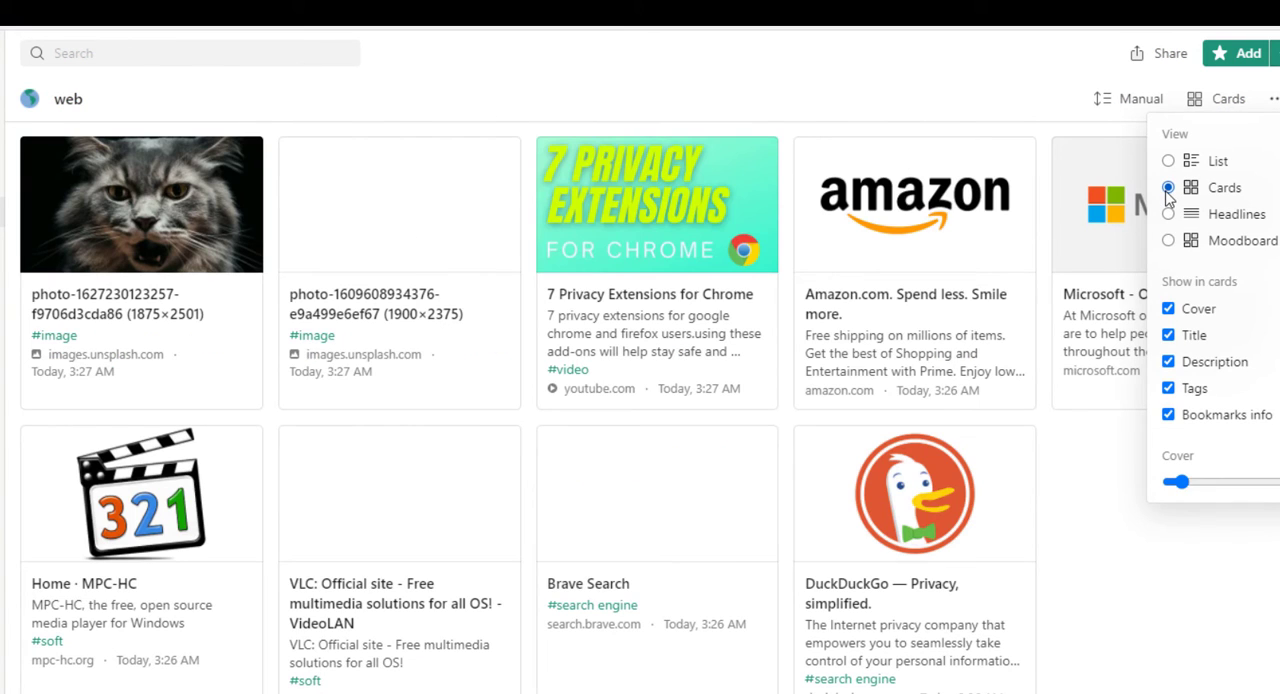
click(1169, 213)
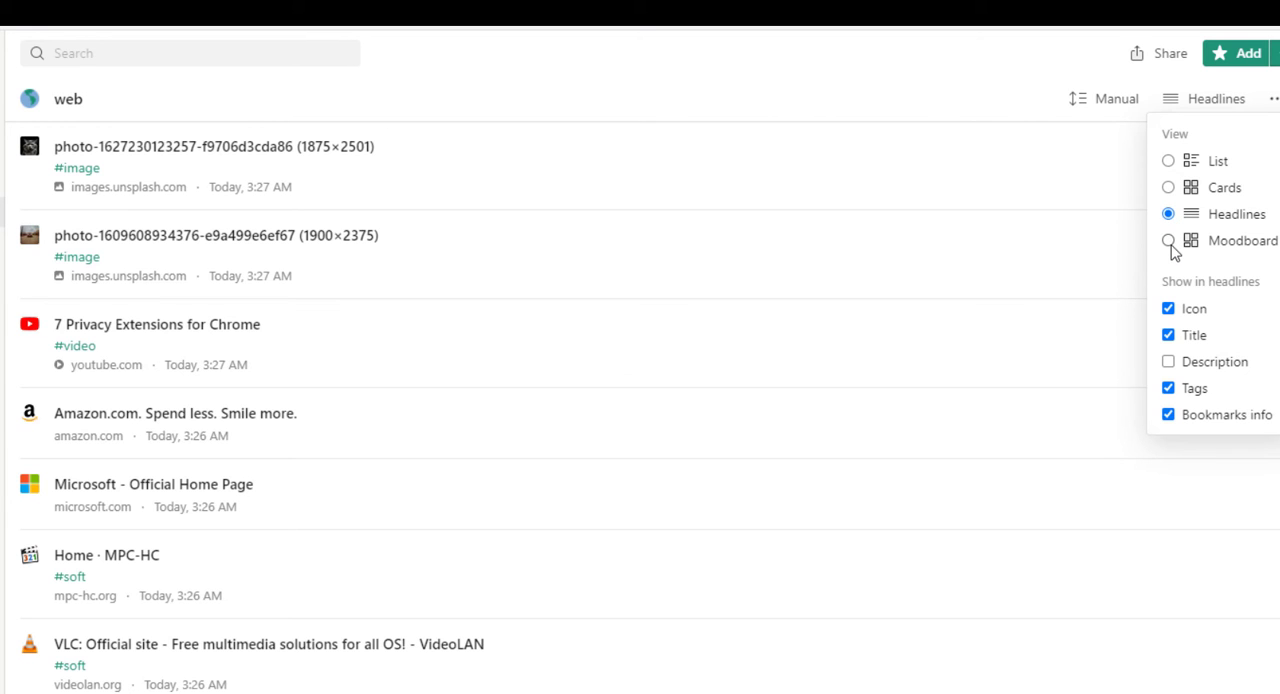
click(1168, 240)
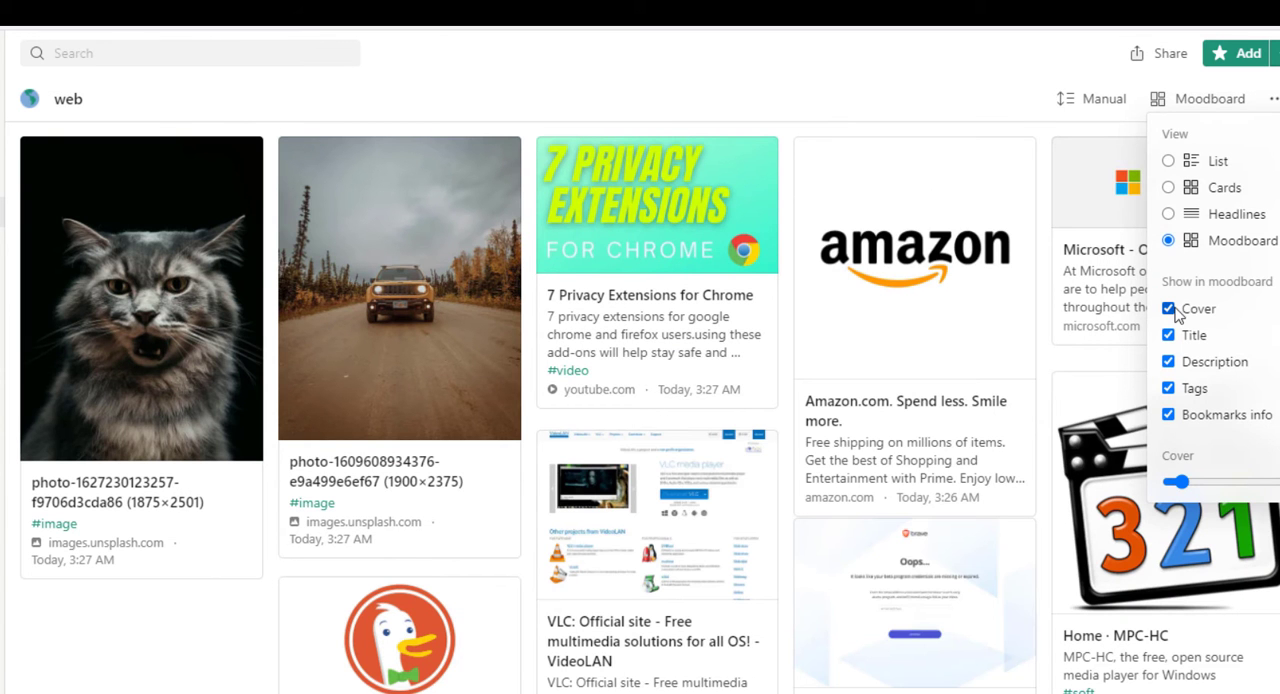
mouse_move(1171, 315)
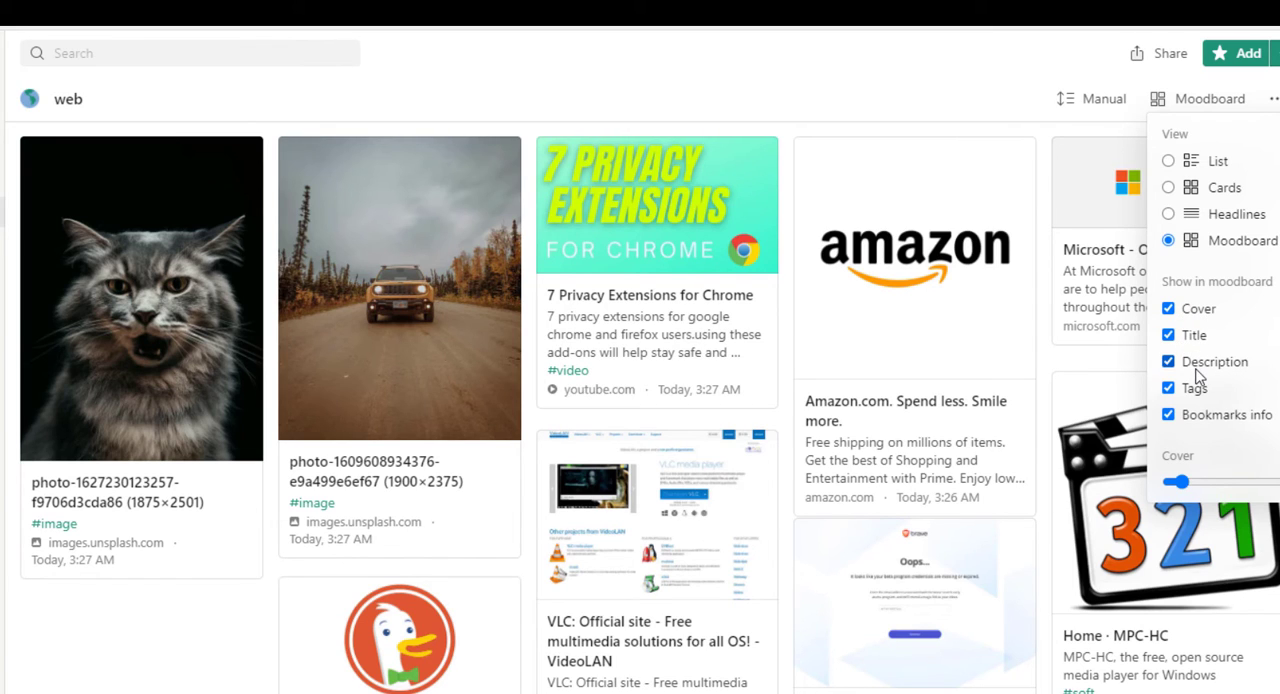
Hide and restore the moodboard cover images, then resize them with the slider
click(1167, 308)
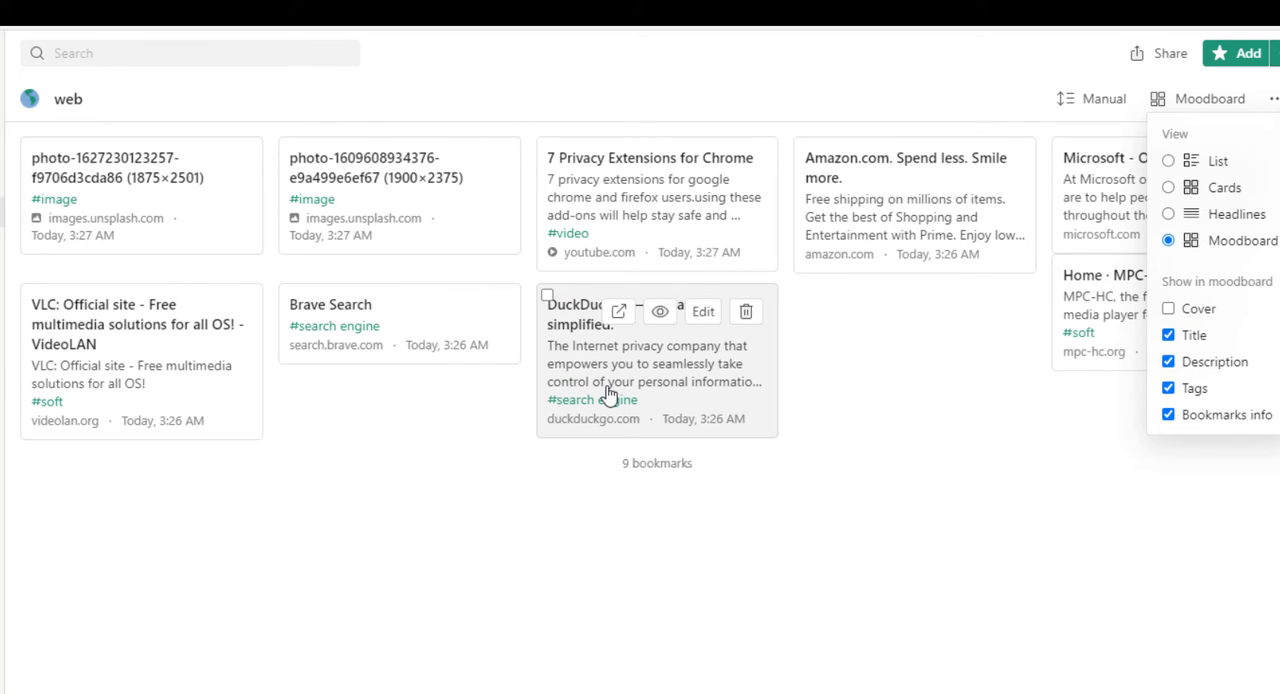
mouse_move(720, 357)
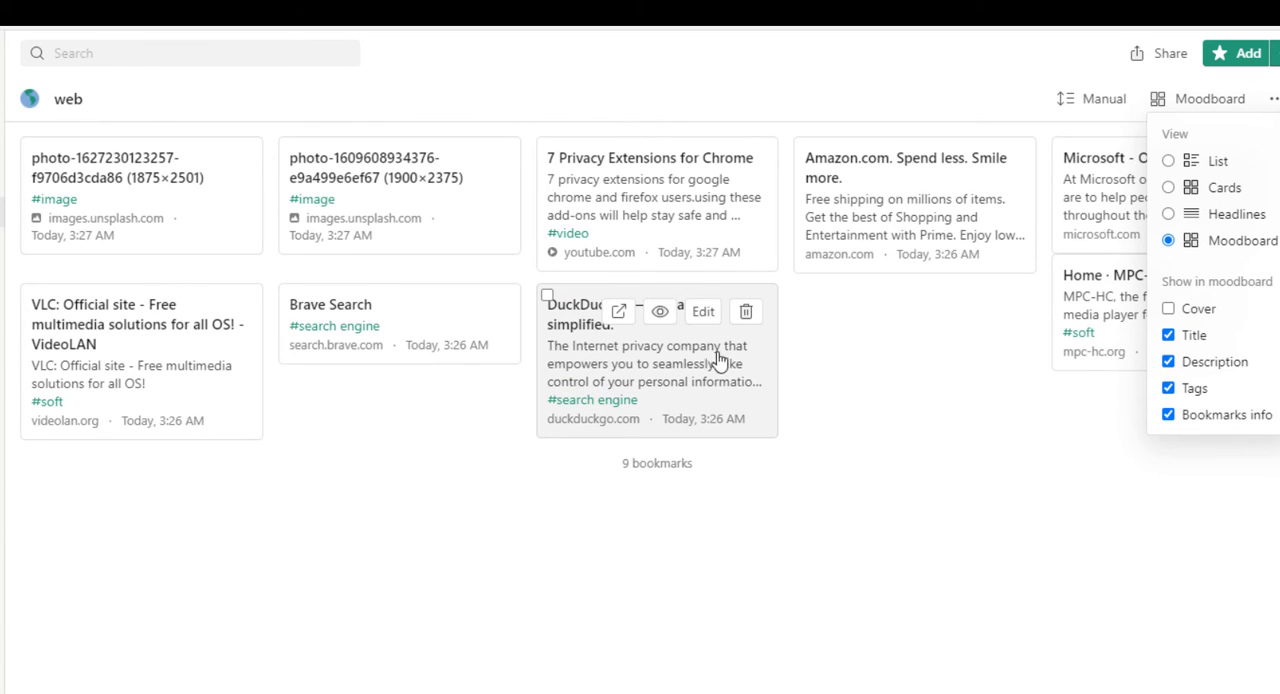
click(1170, 308)
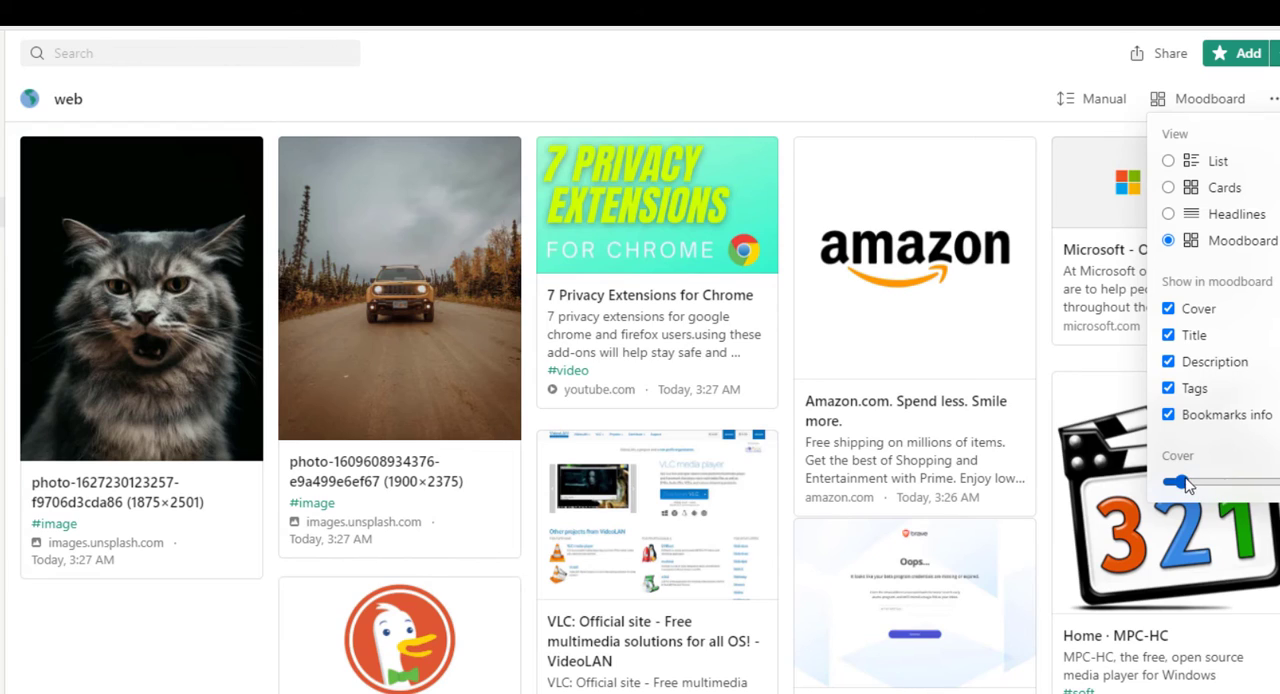
drag(1185, 483, 1167, 470)
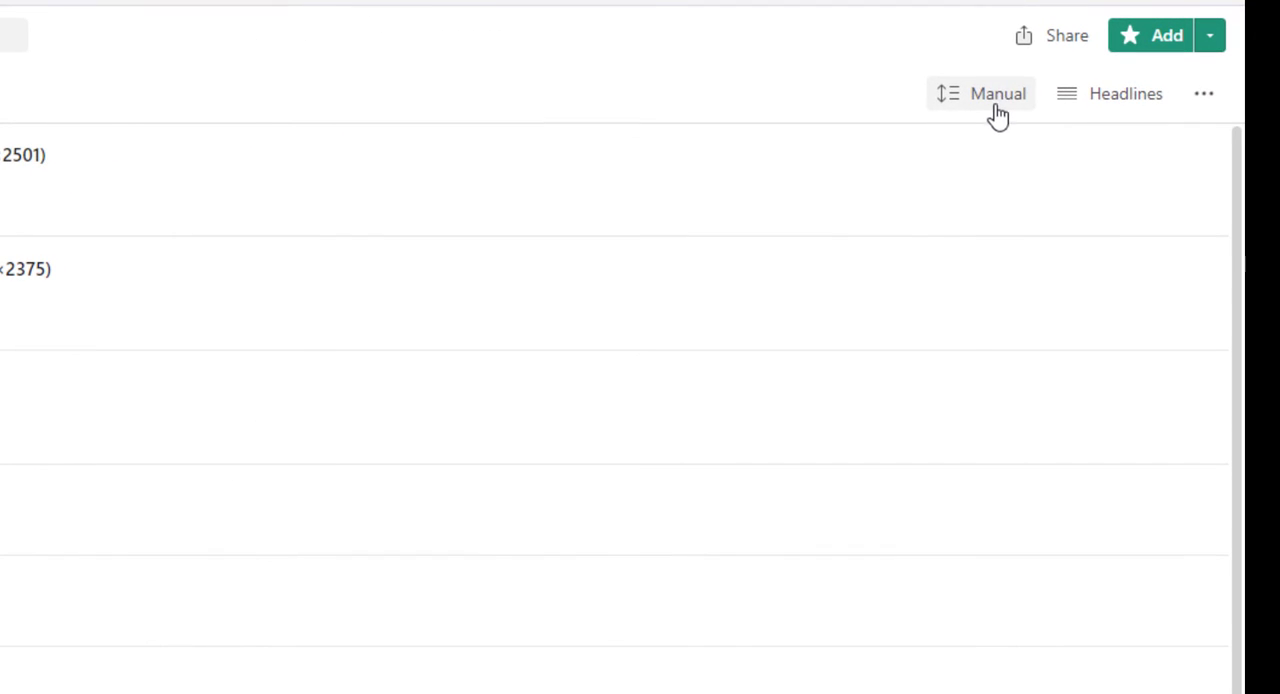
Change the web collection's sort from Manual to By date ↓
click(993, 93)
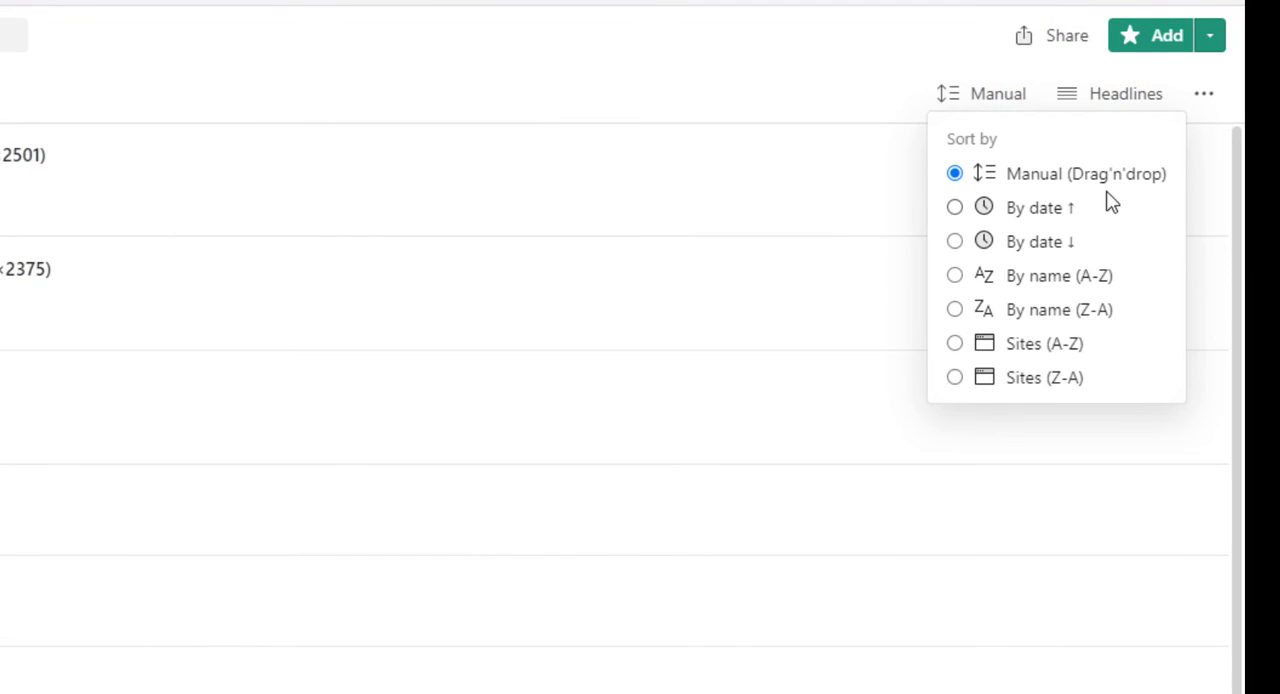
mouse_move(1030, 248)
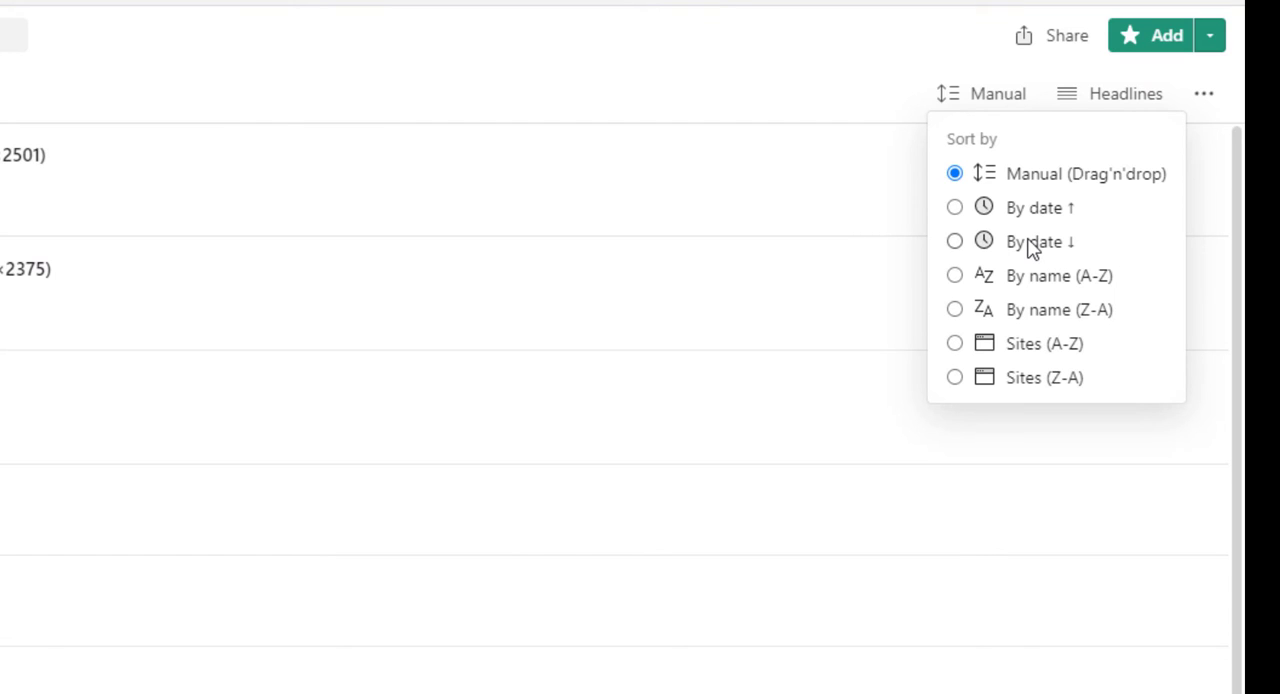
click(1039, 241)
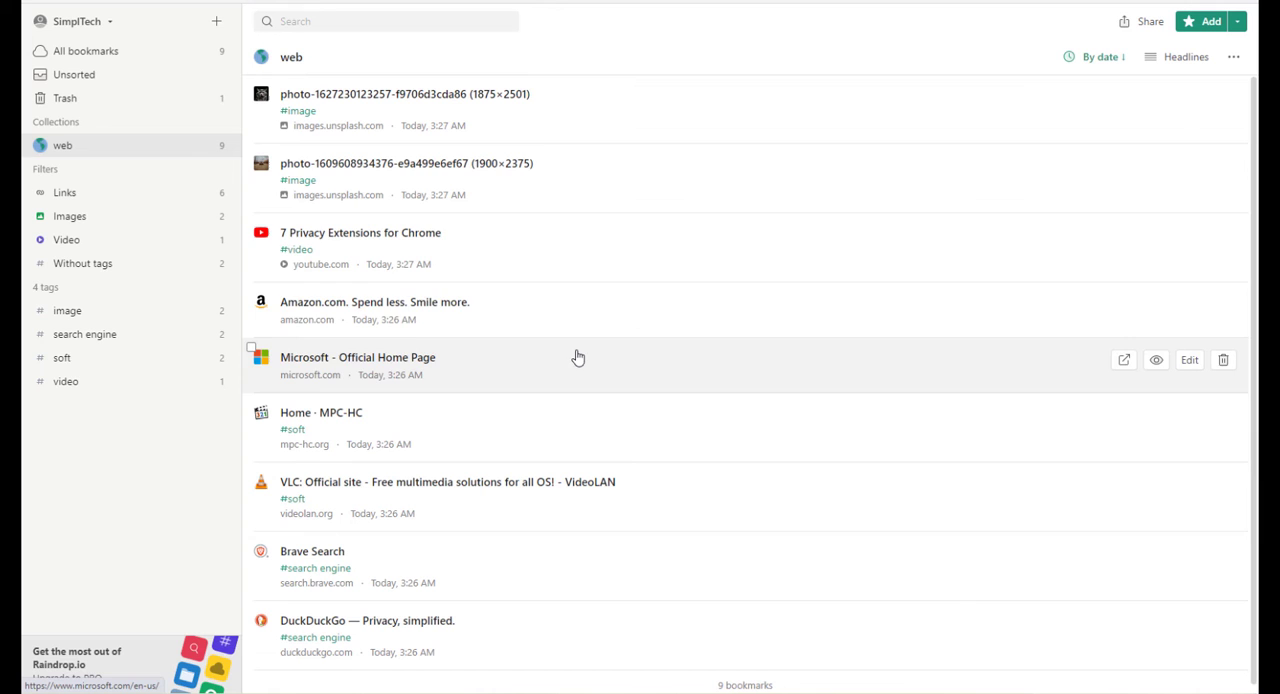
mouse_move(601, 360)
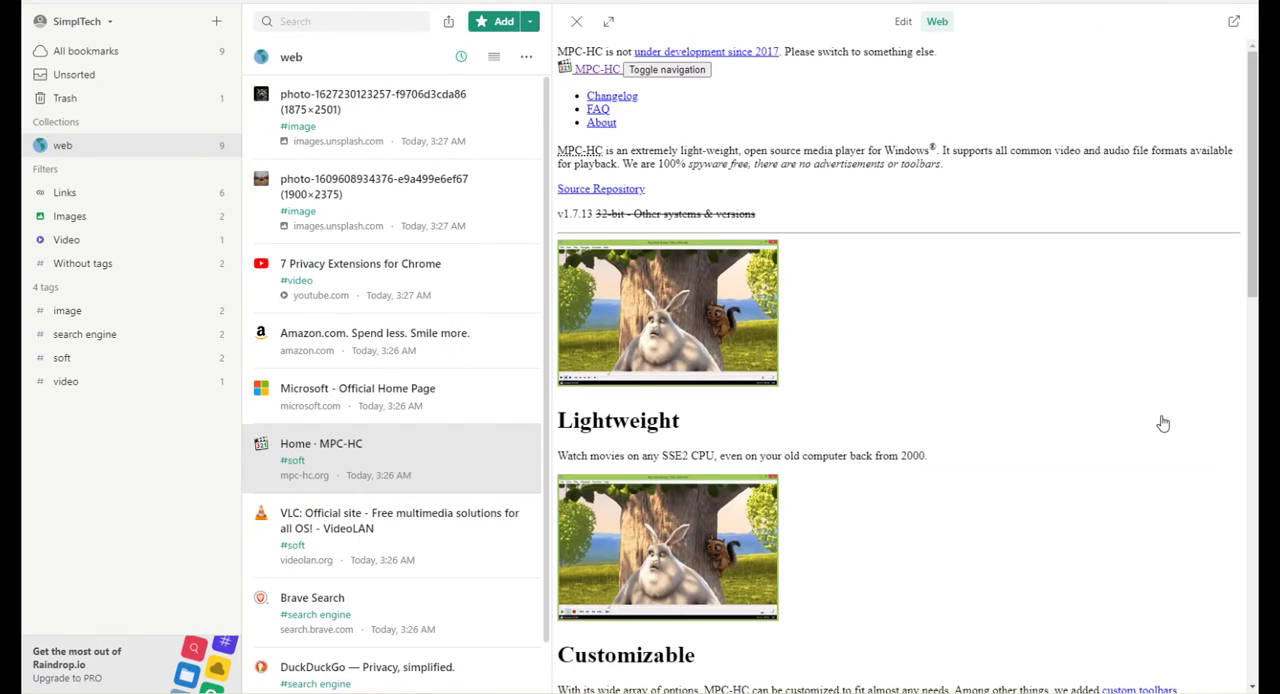
Preview the 7 Privacy Extensions video and Brave Search, opening Brave Search in a new tab
scroll(down, 3)
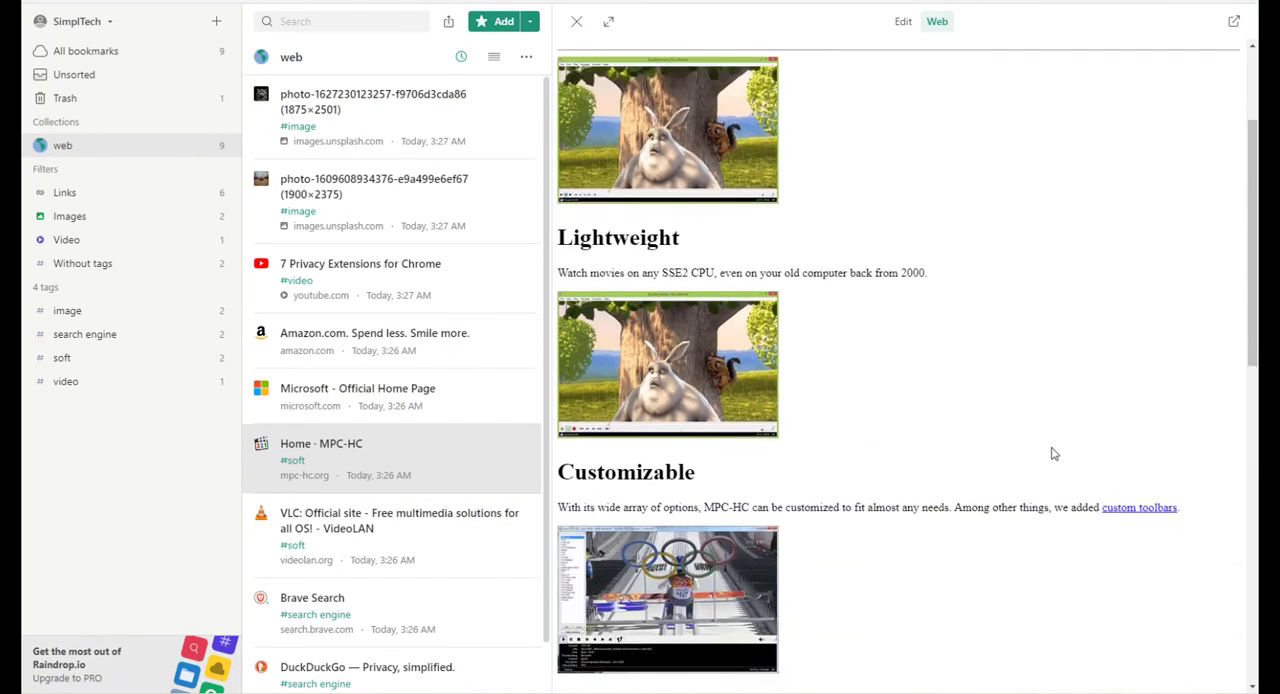
scroll(down, 3)
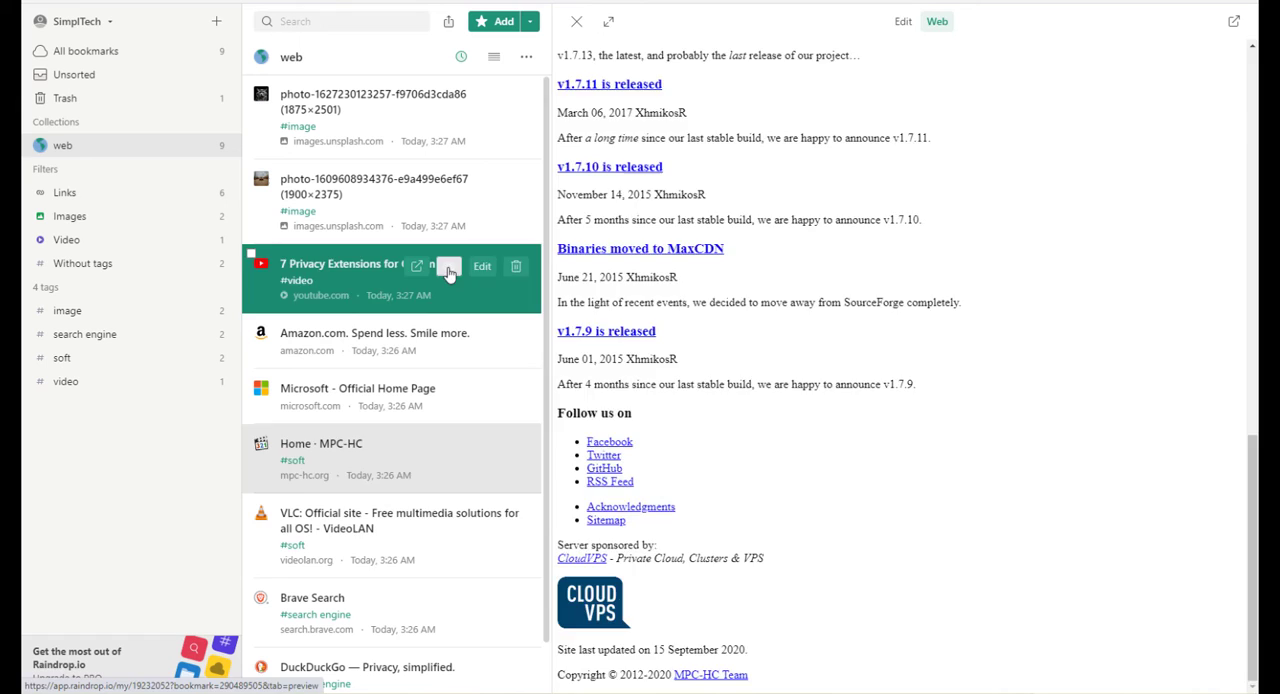
click(953, 21)
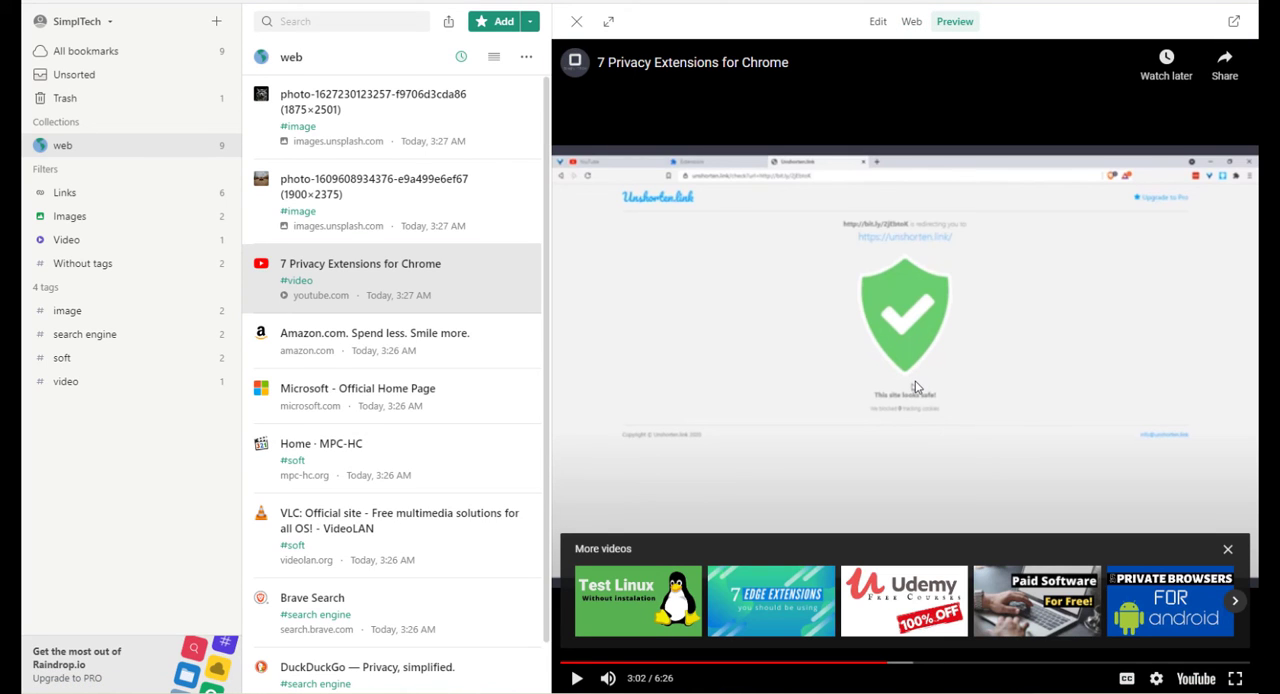
mouse_move(925, 408)
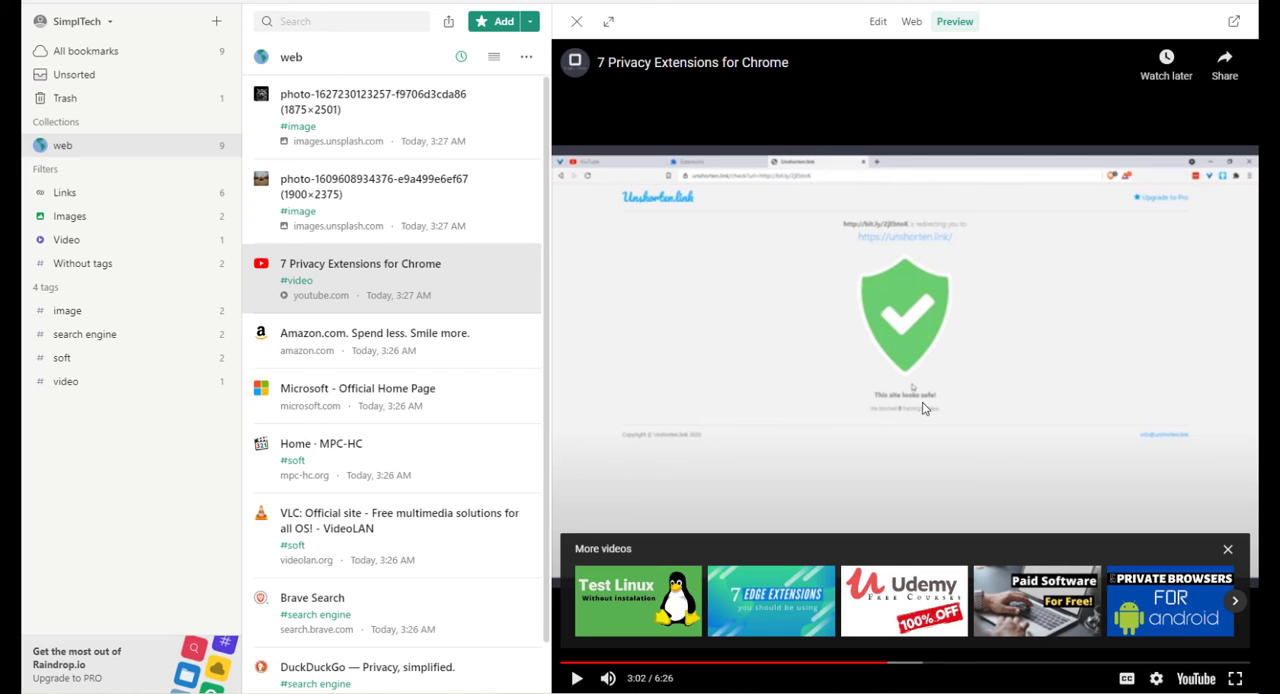
mouse_move(450, 182)
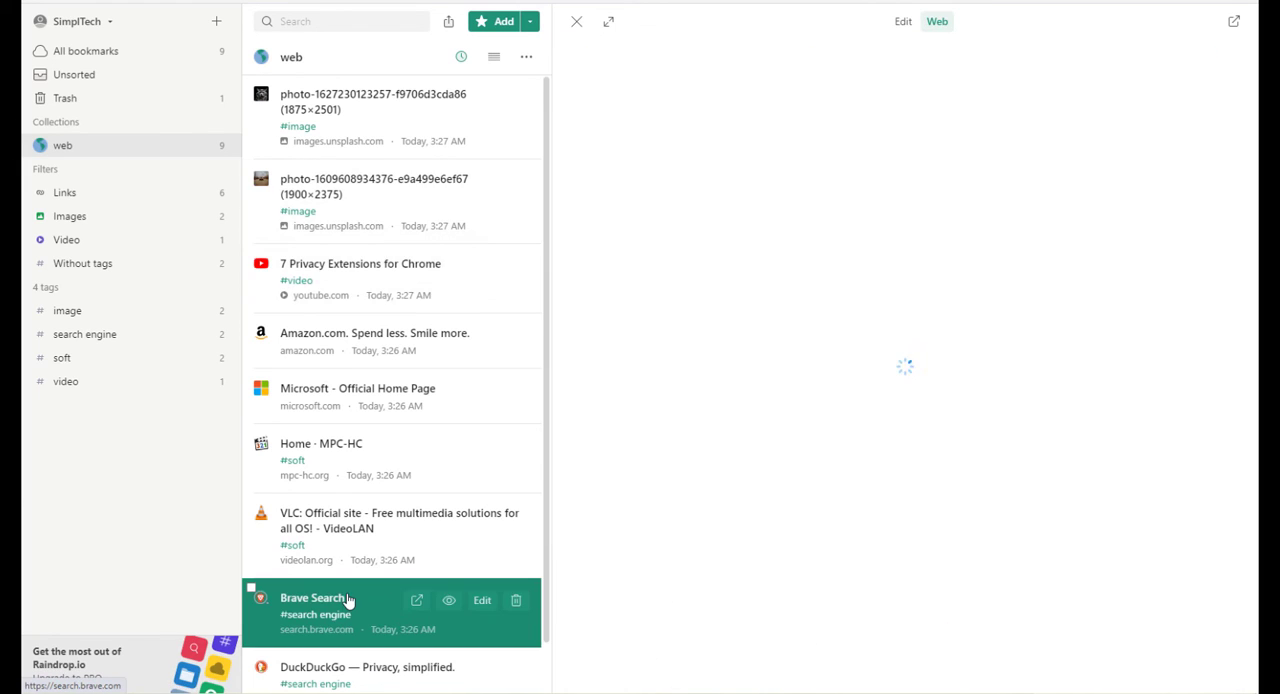
click(337, 599)
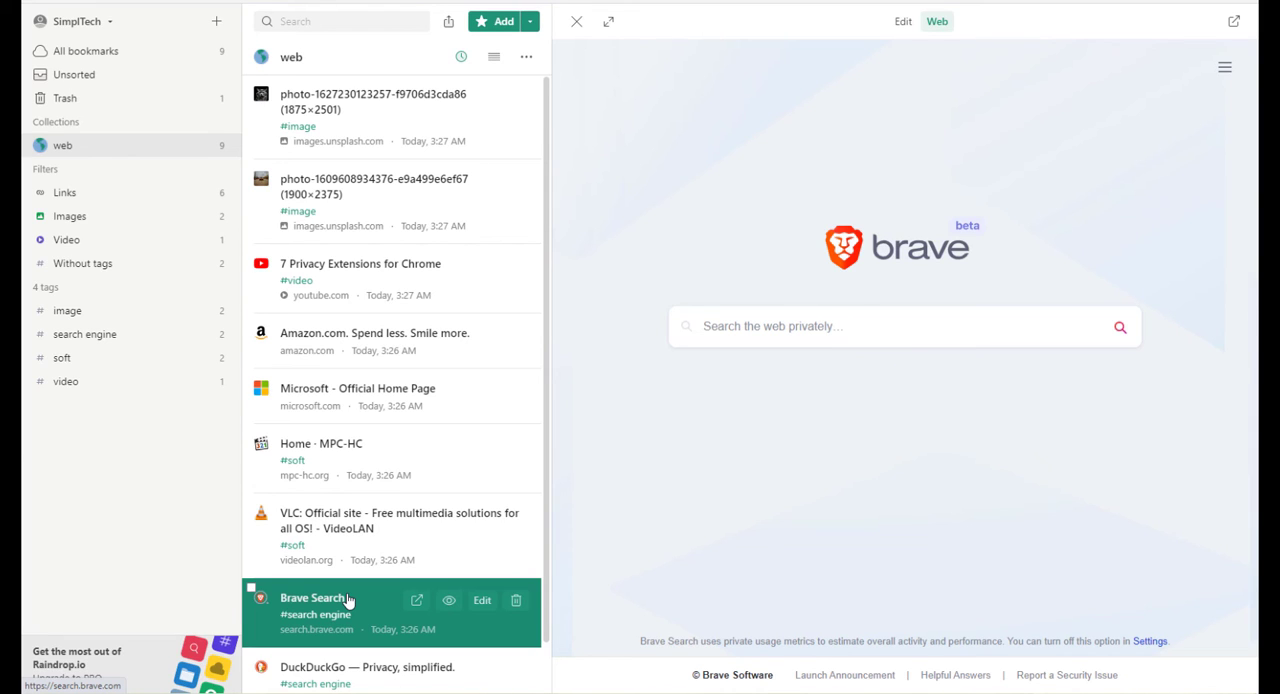
mouse_move(508, 636)
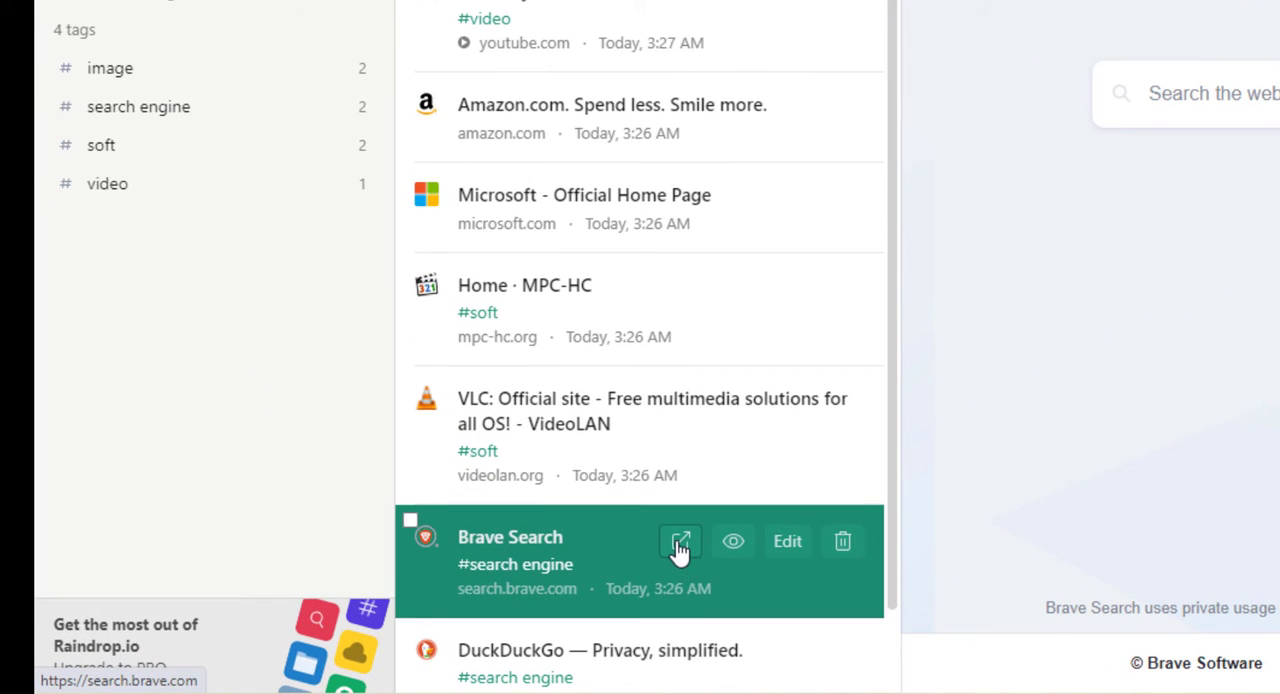
click(680, 541)
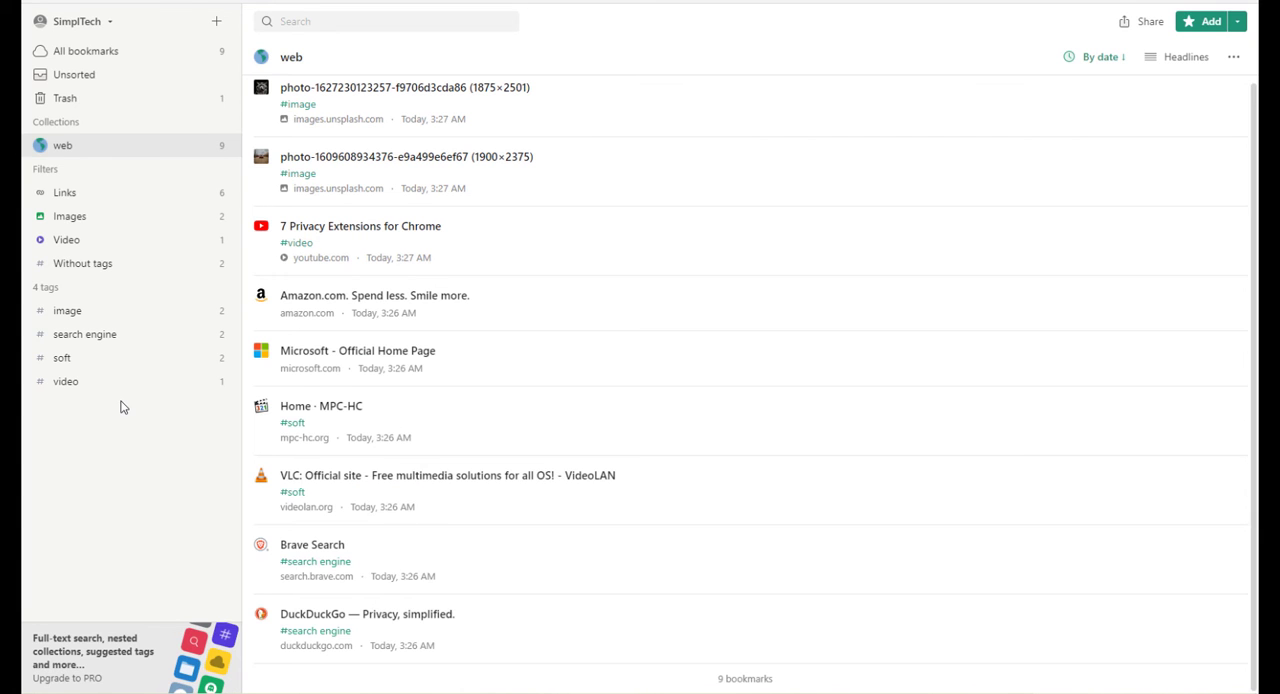
mouse_move(170, 446)
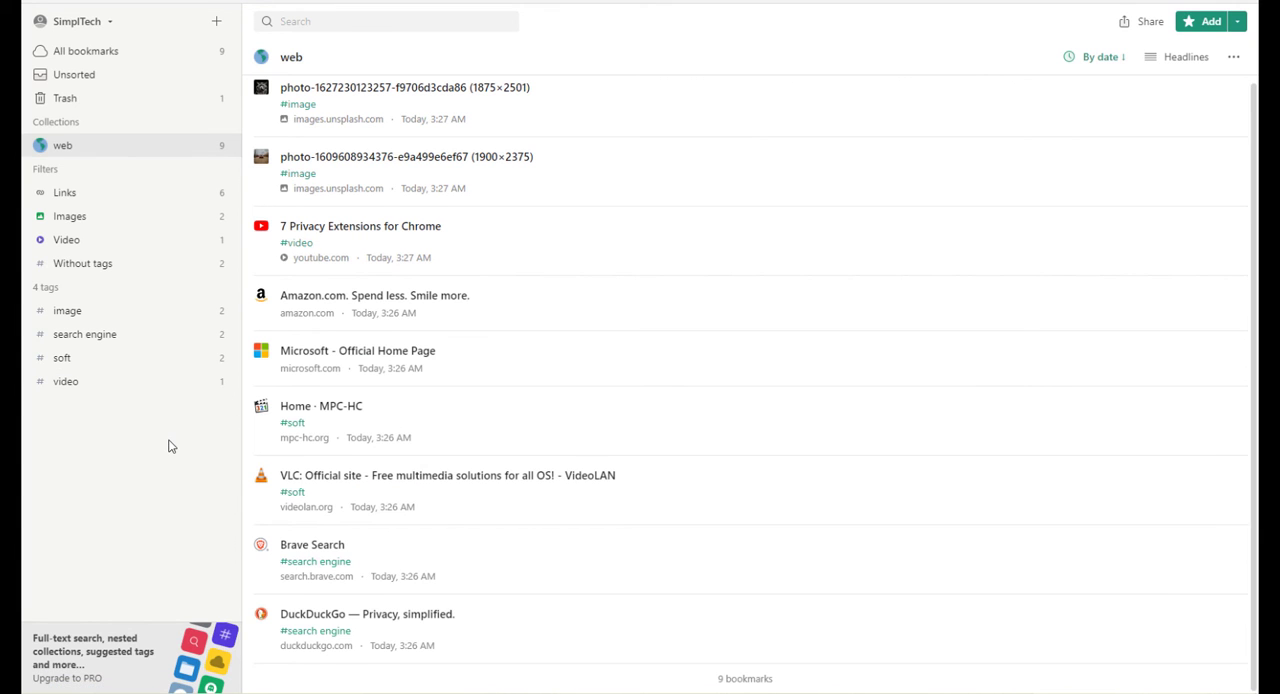
Open Settings from the account menu and try the dark, mixed and other themes
click(108, 21)
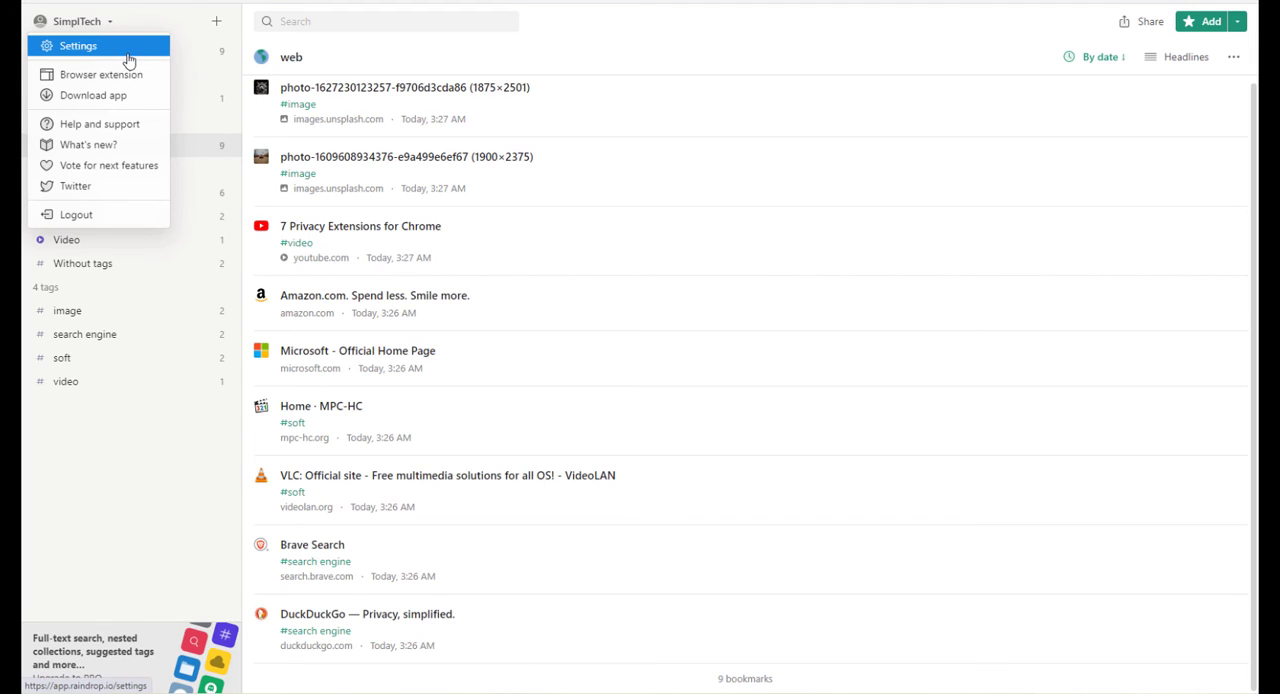
click(78, 46)
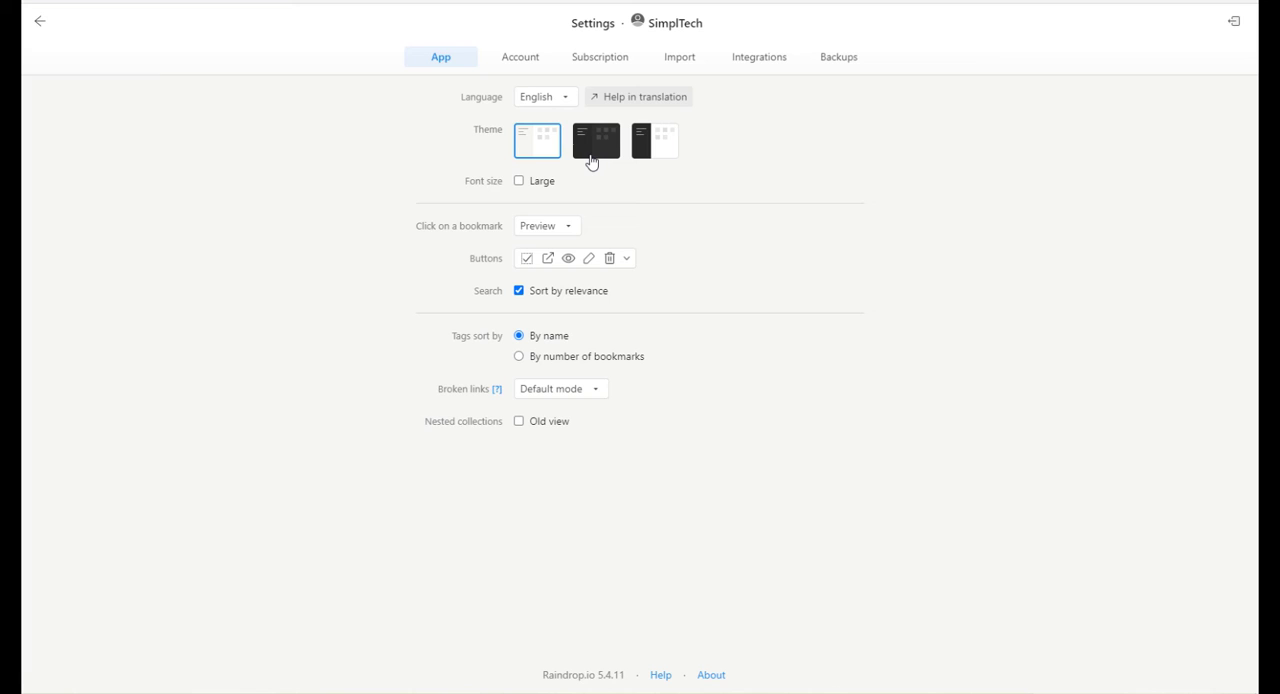
click(596, 140)
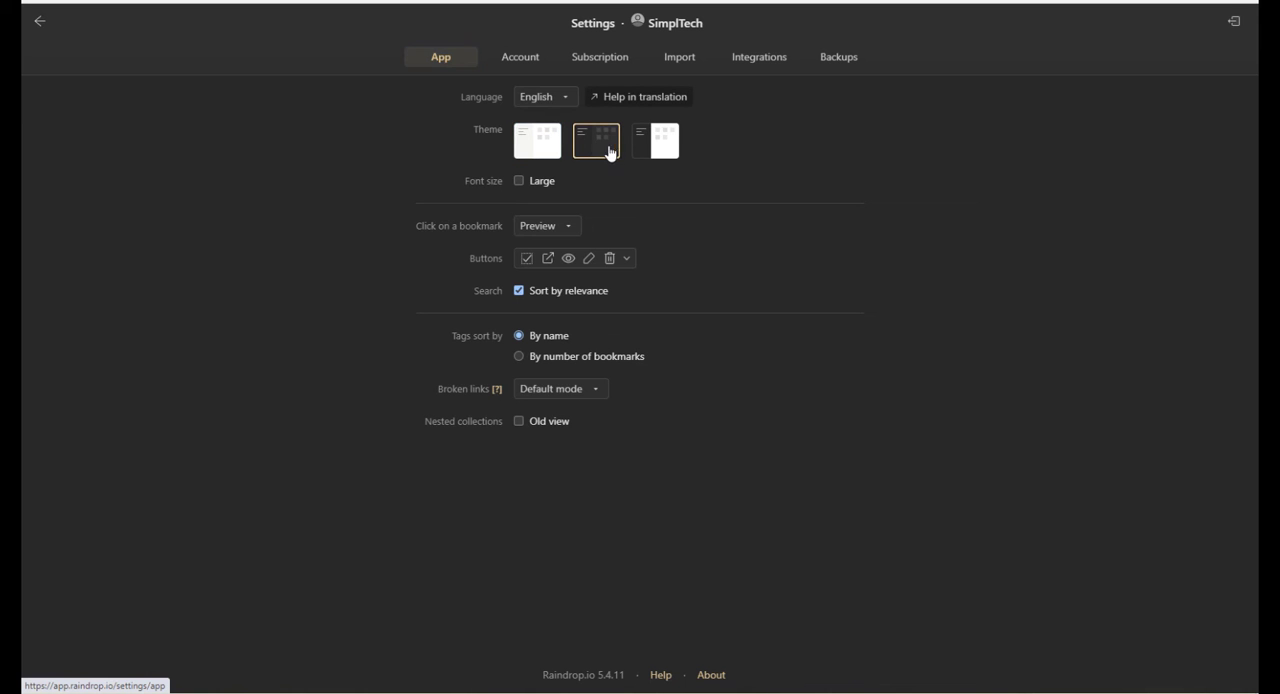
click(655, 140)
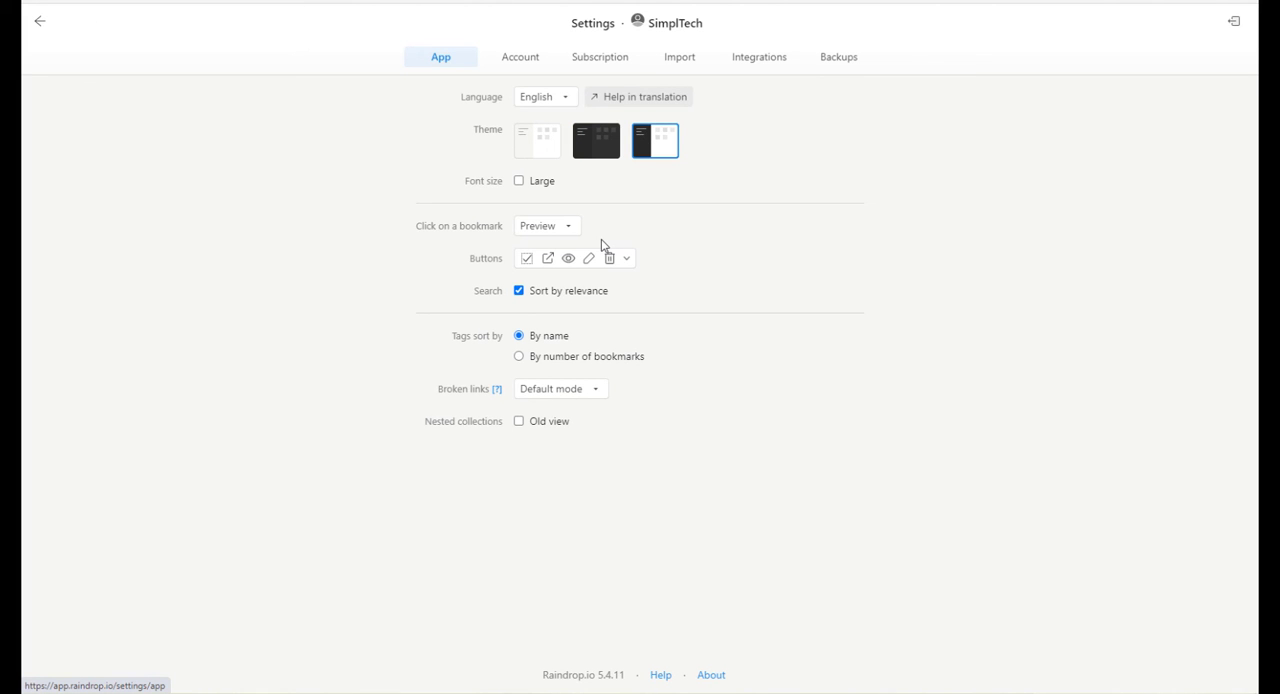
mouse_move(600, 327)
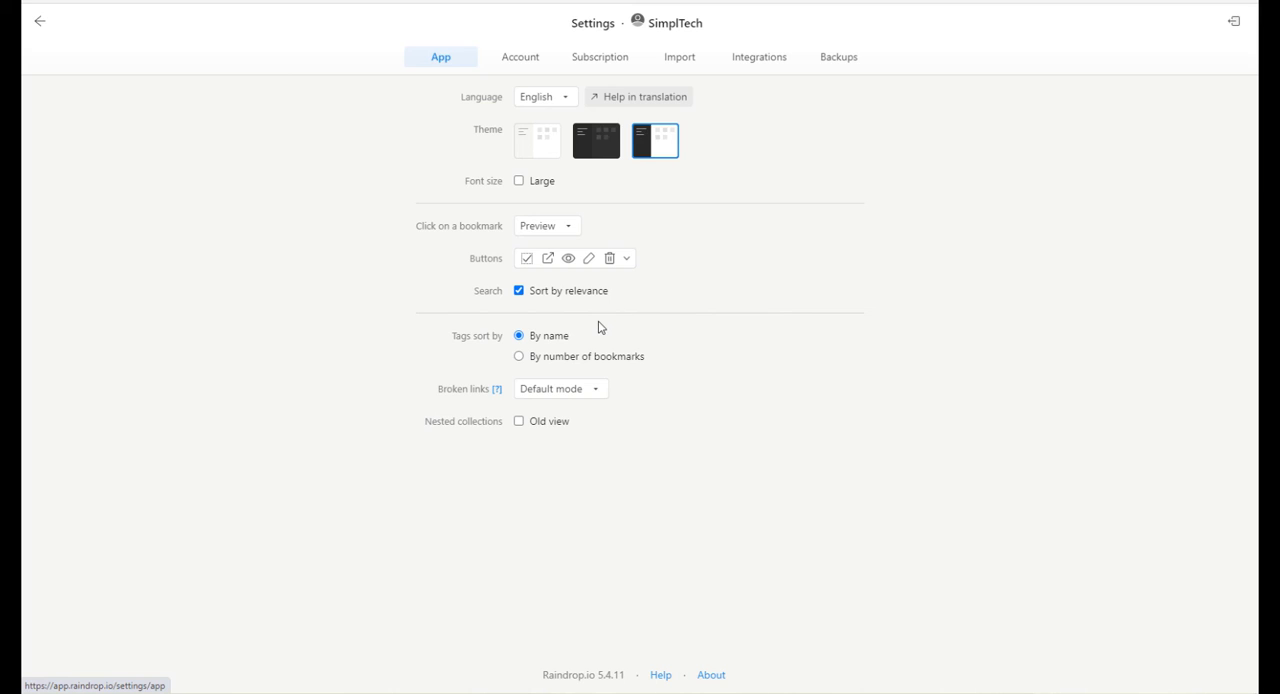
mouse_move(636, 170)
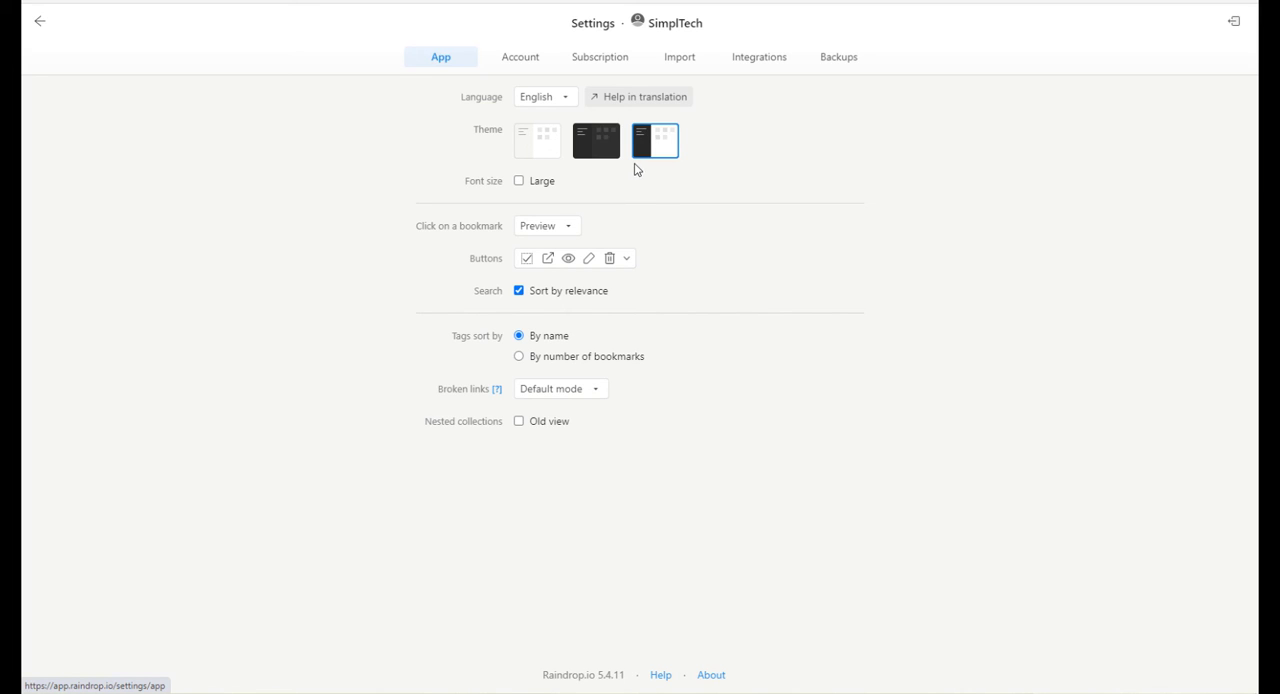
mouse_move(615, 158)
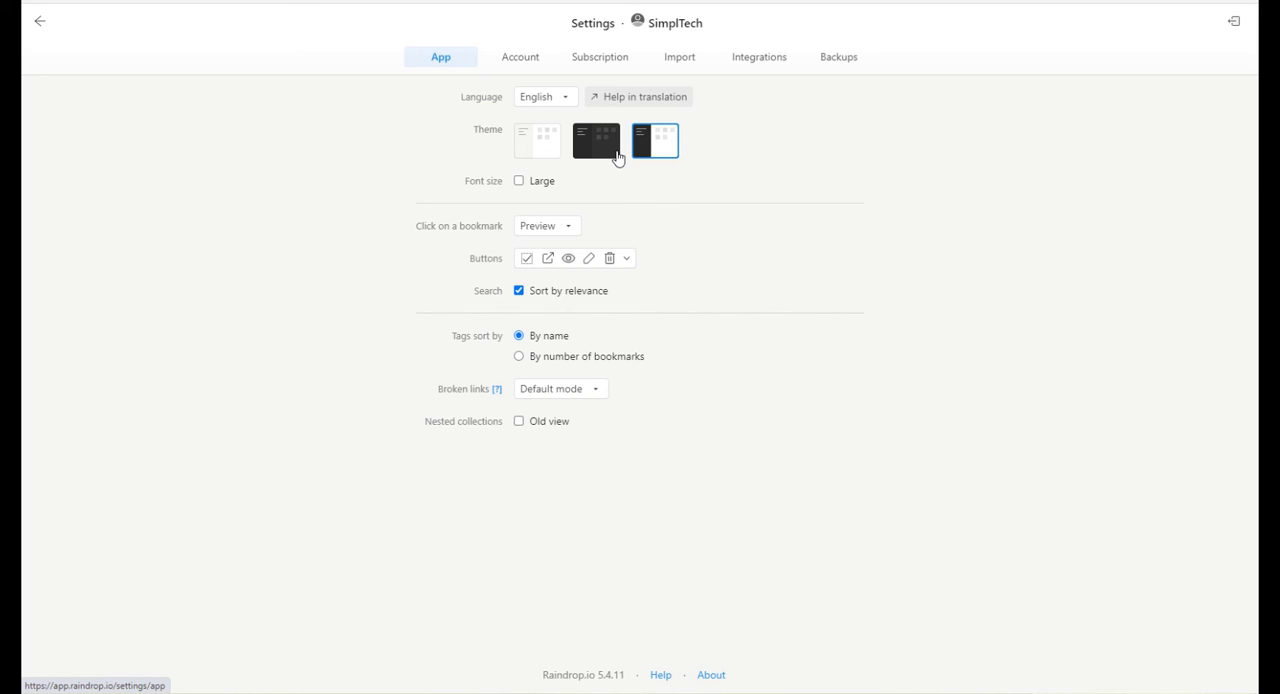
click(679, 57)
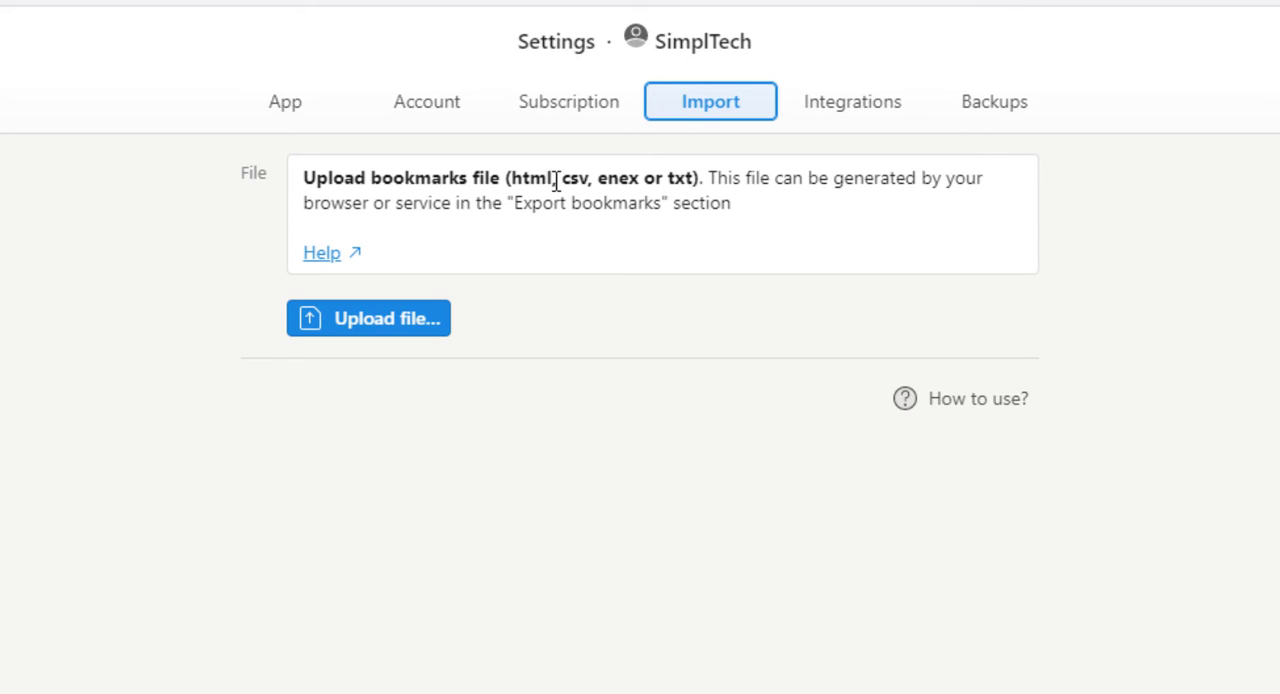
mouse_move(620, 180)
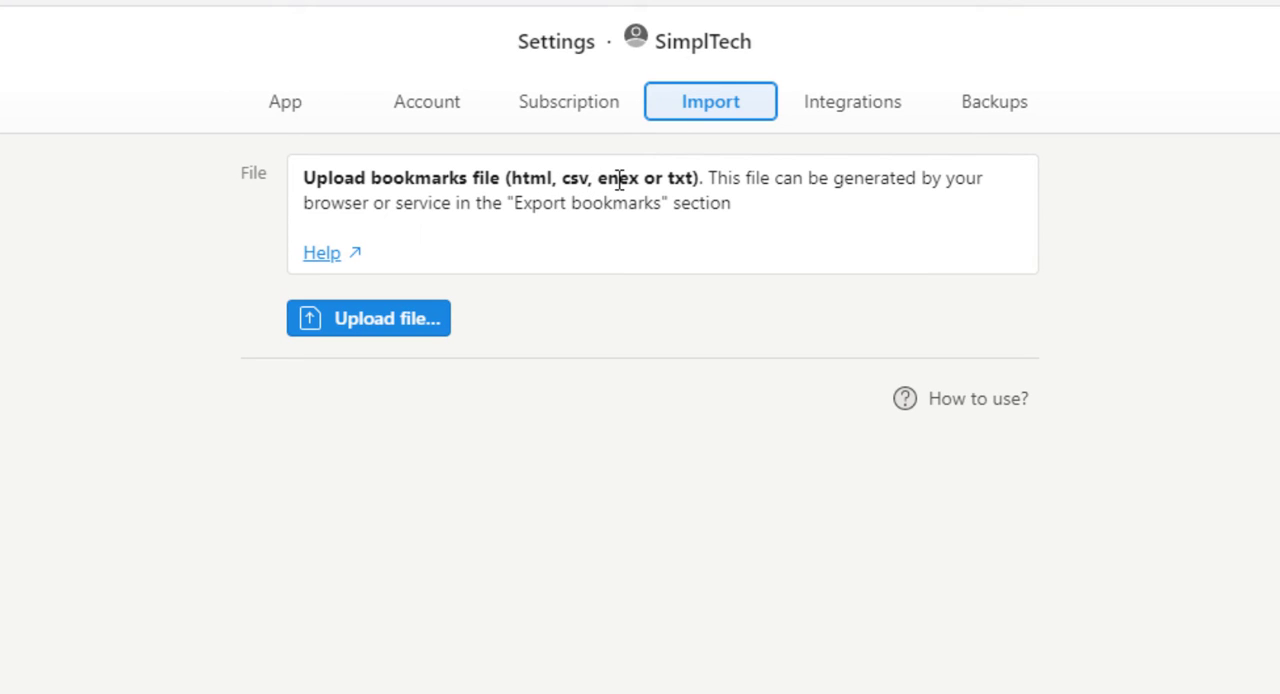
mouse_move(1030, 198)
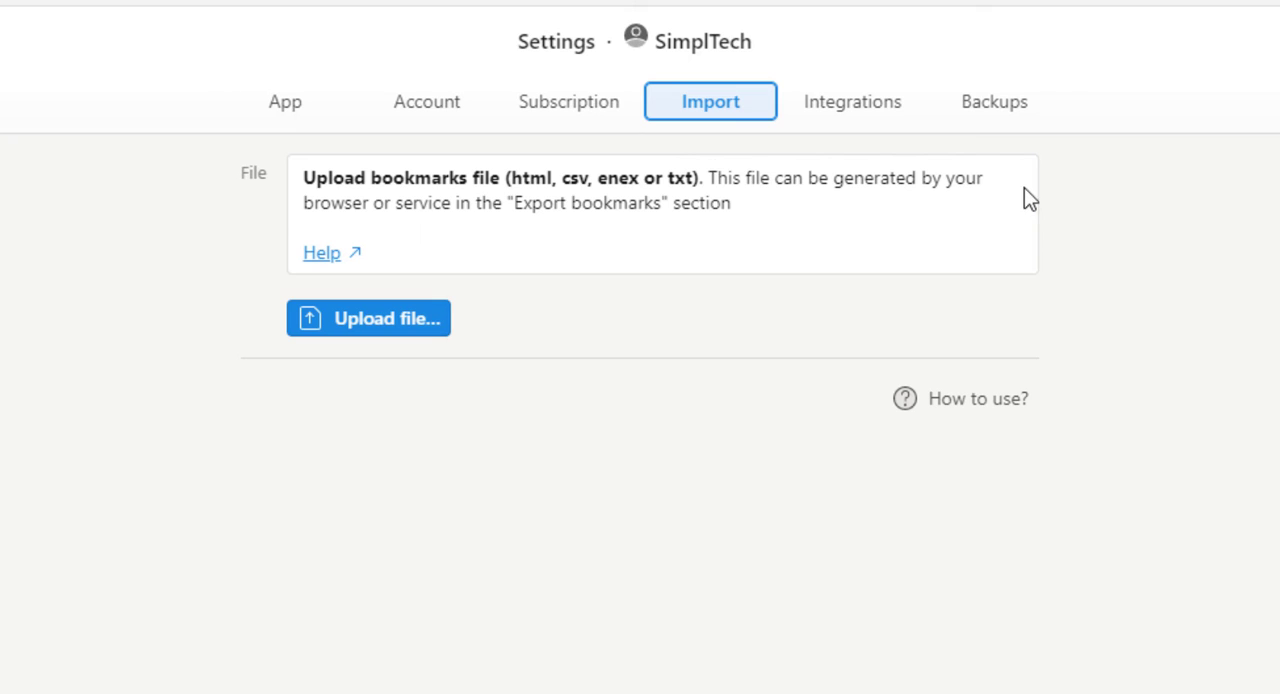
mouse_move(1024, 193)
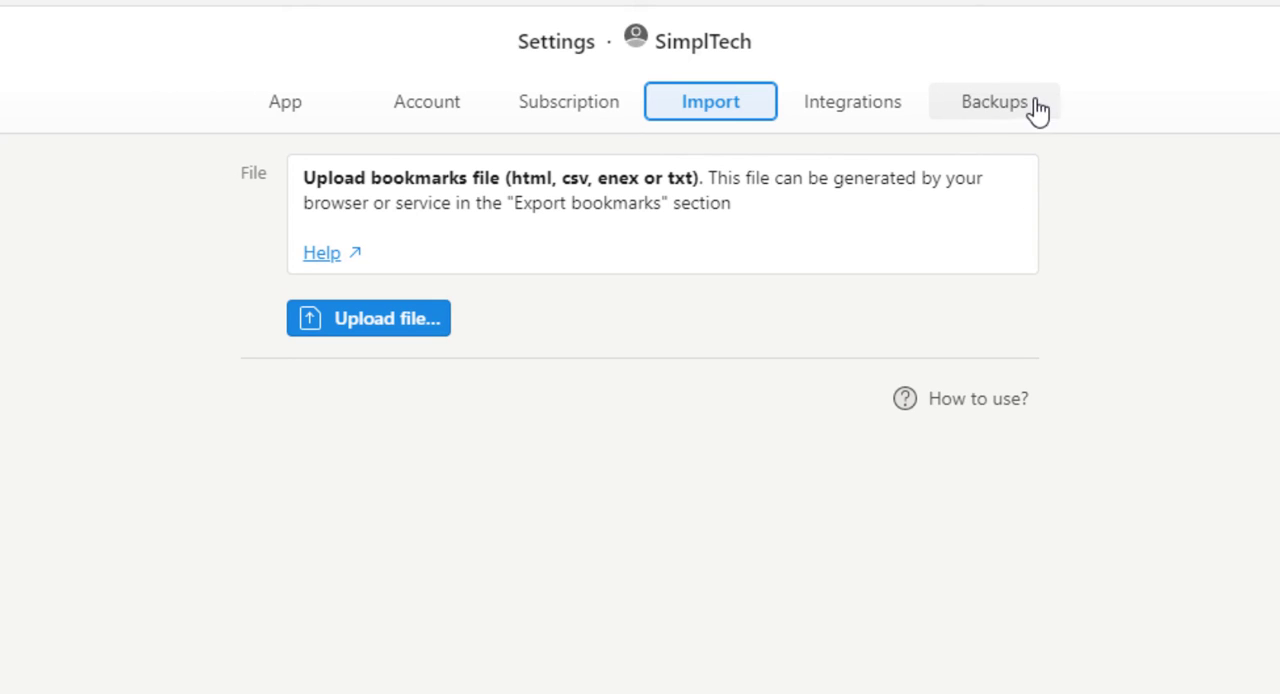
Request an HTML bookmarks export from Backups and dismiss the e-mail notice
click(995, 101)
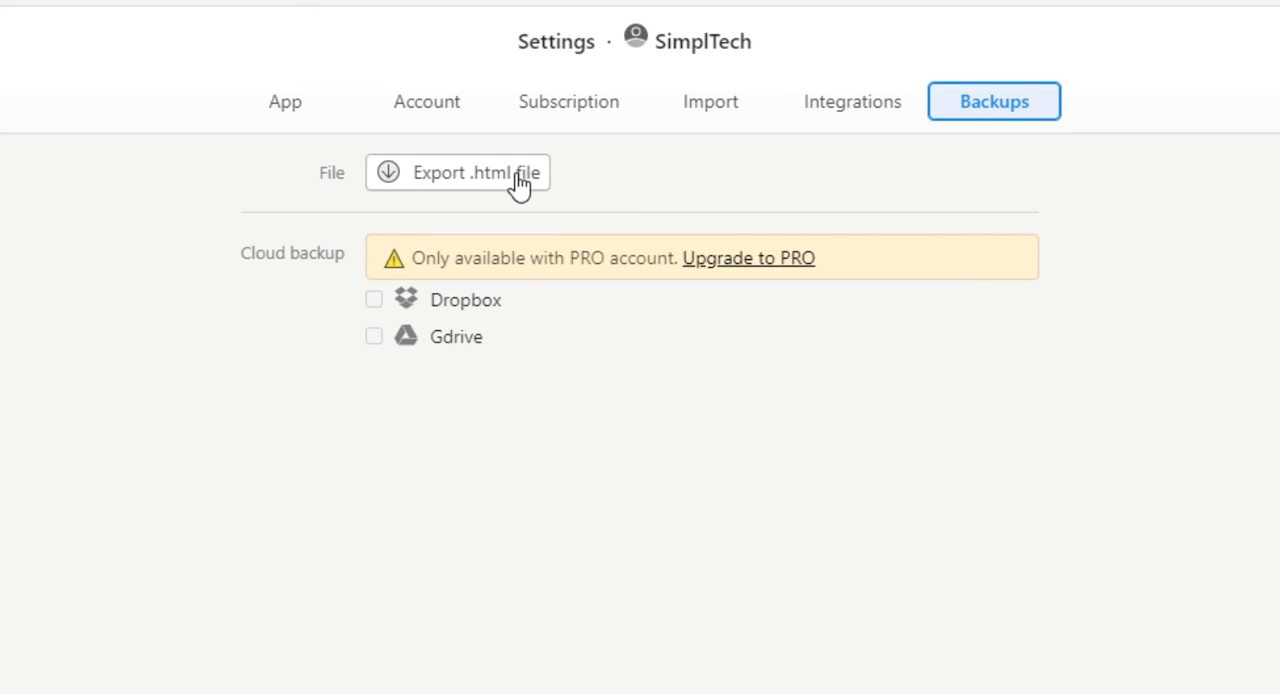
click(492, 172)
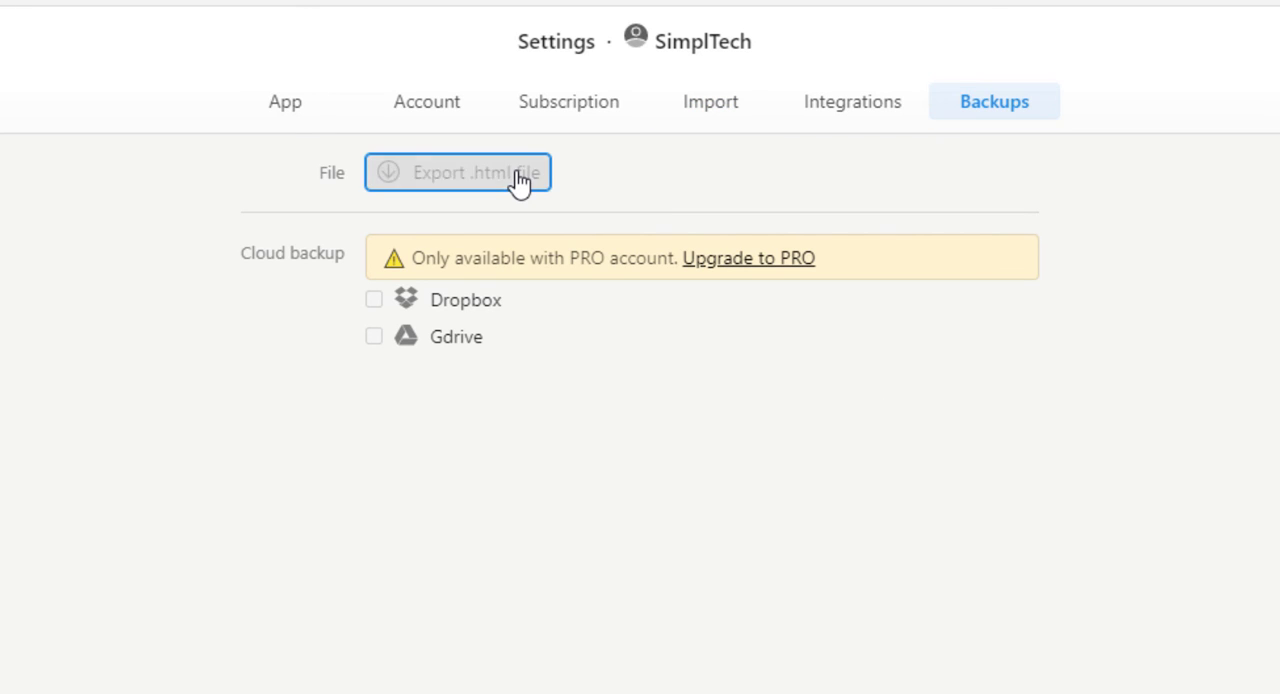
click(461, 172)
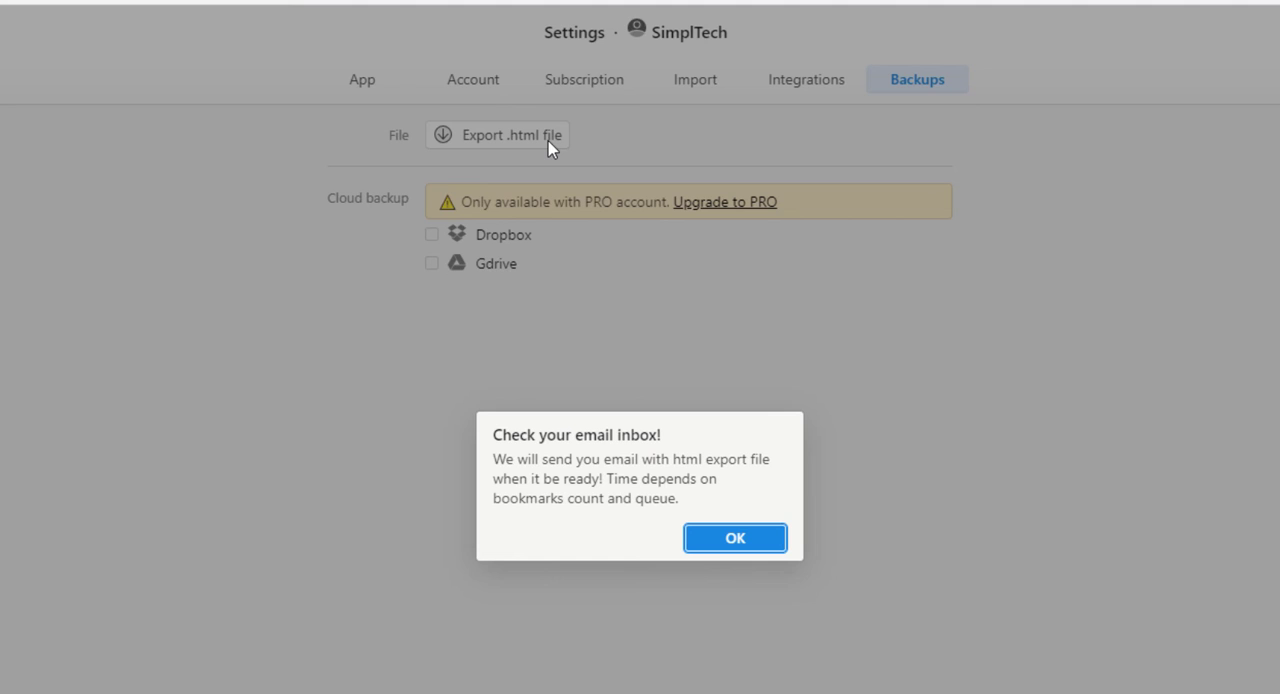
click(735, 538)
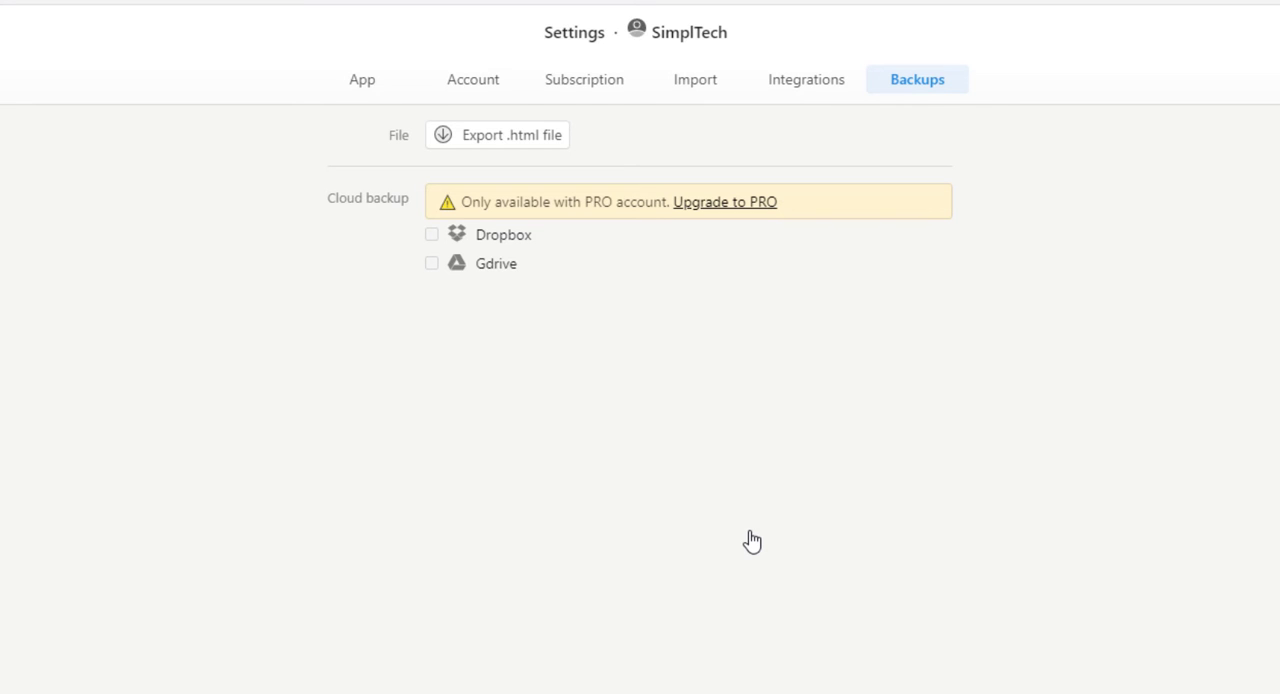
mouse_move(358, 331)
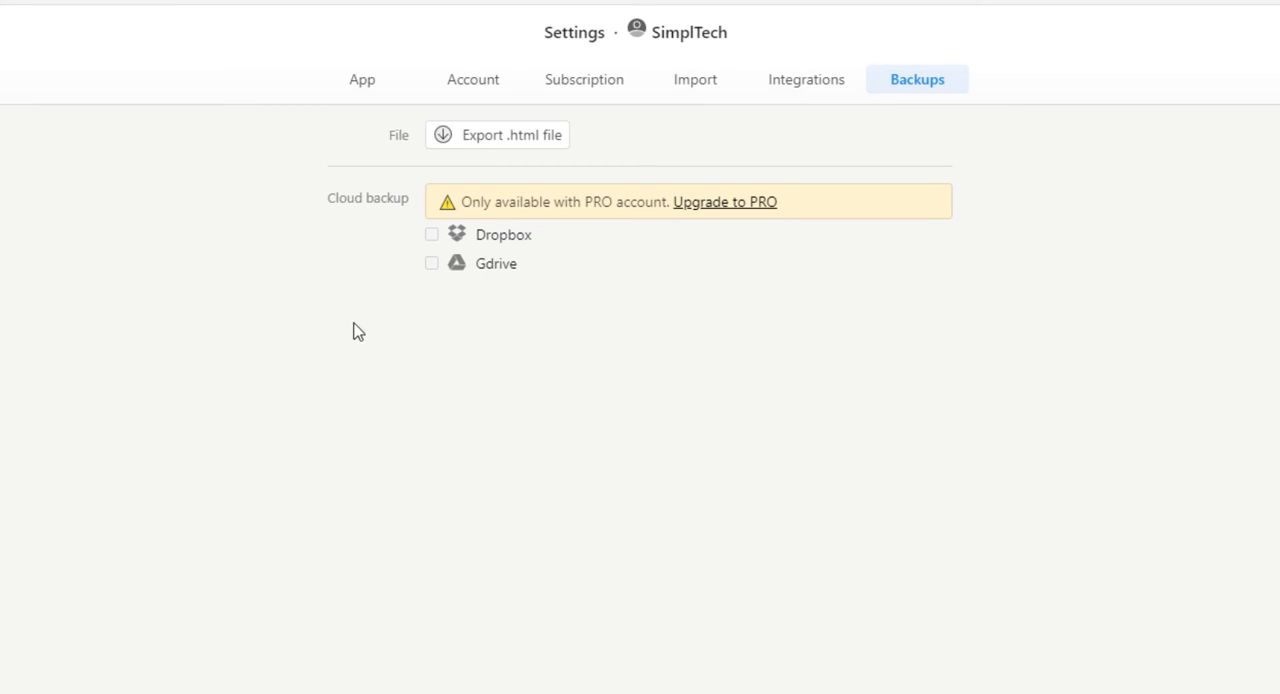
mouse_move(434, 231)
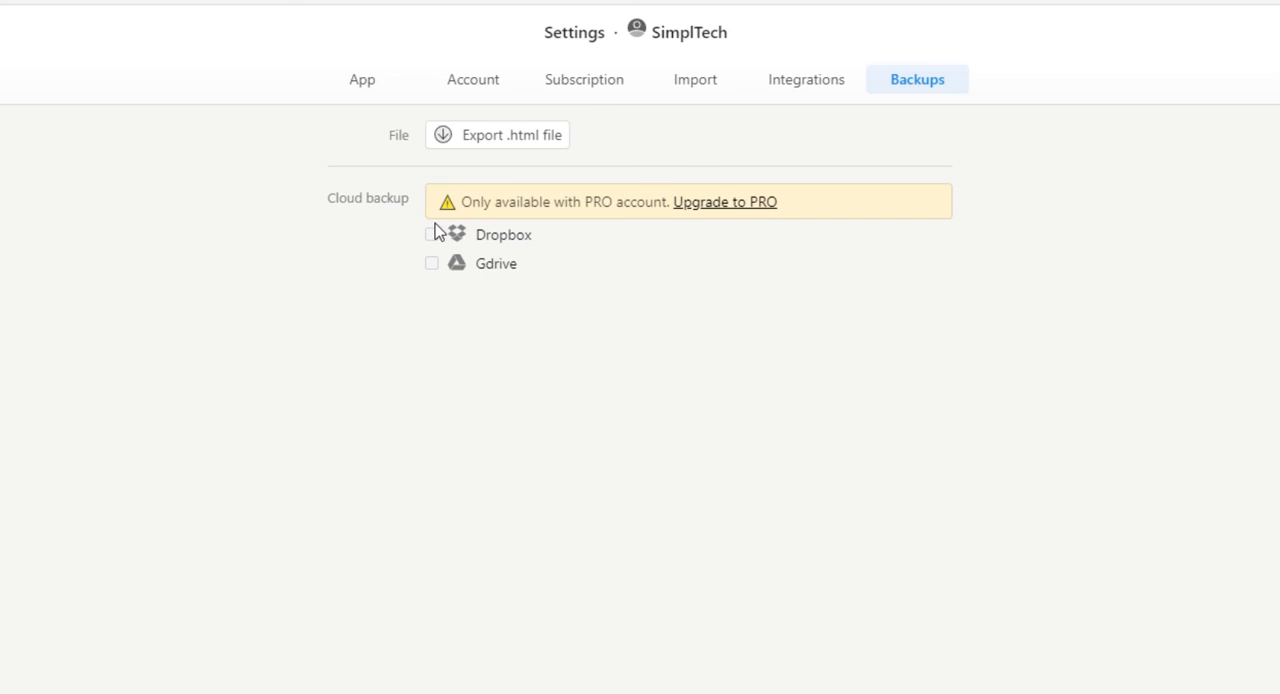
mouse_move(515, 273)
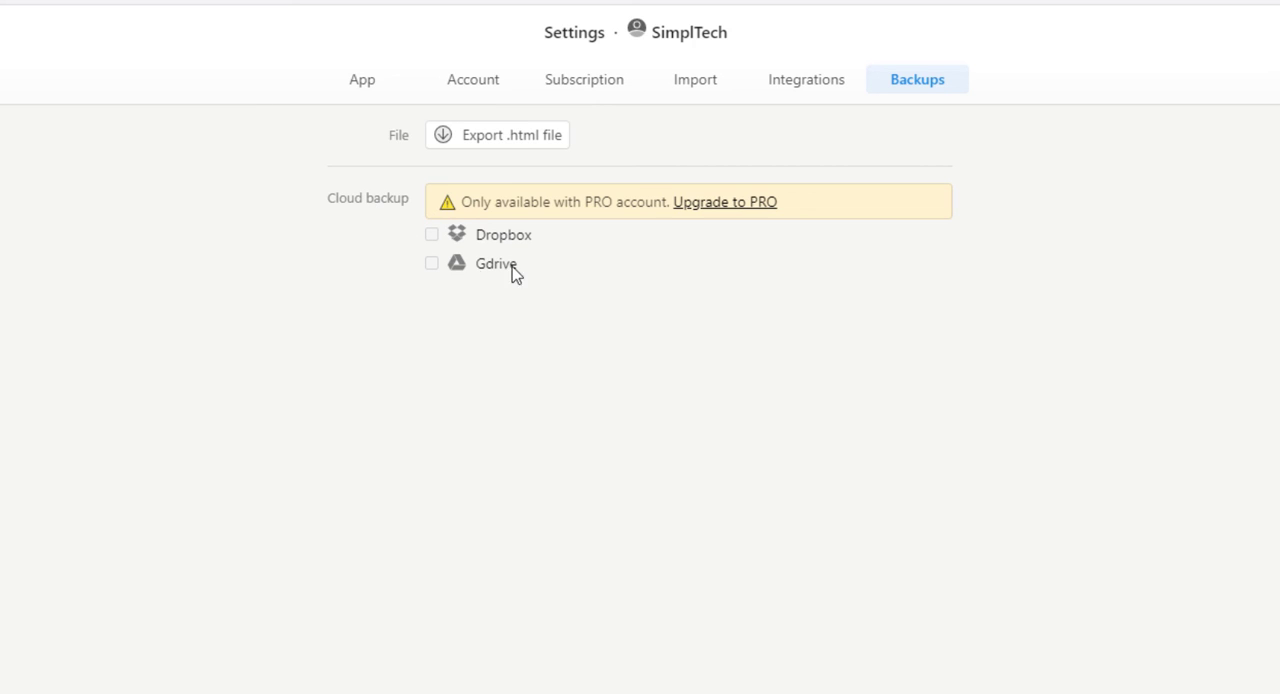
mouse_move(560, 201)
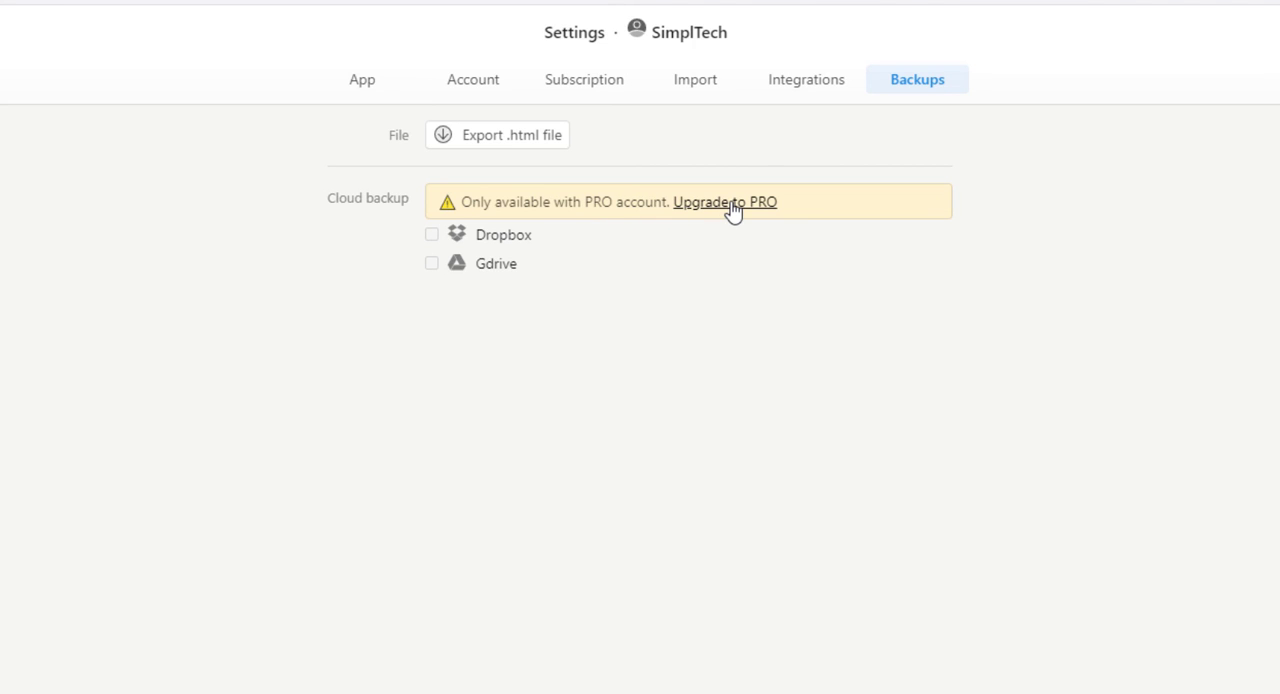
click(726, 202)
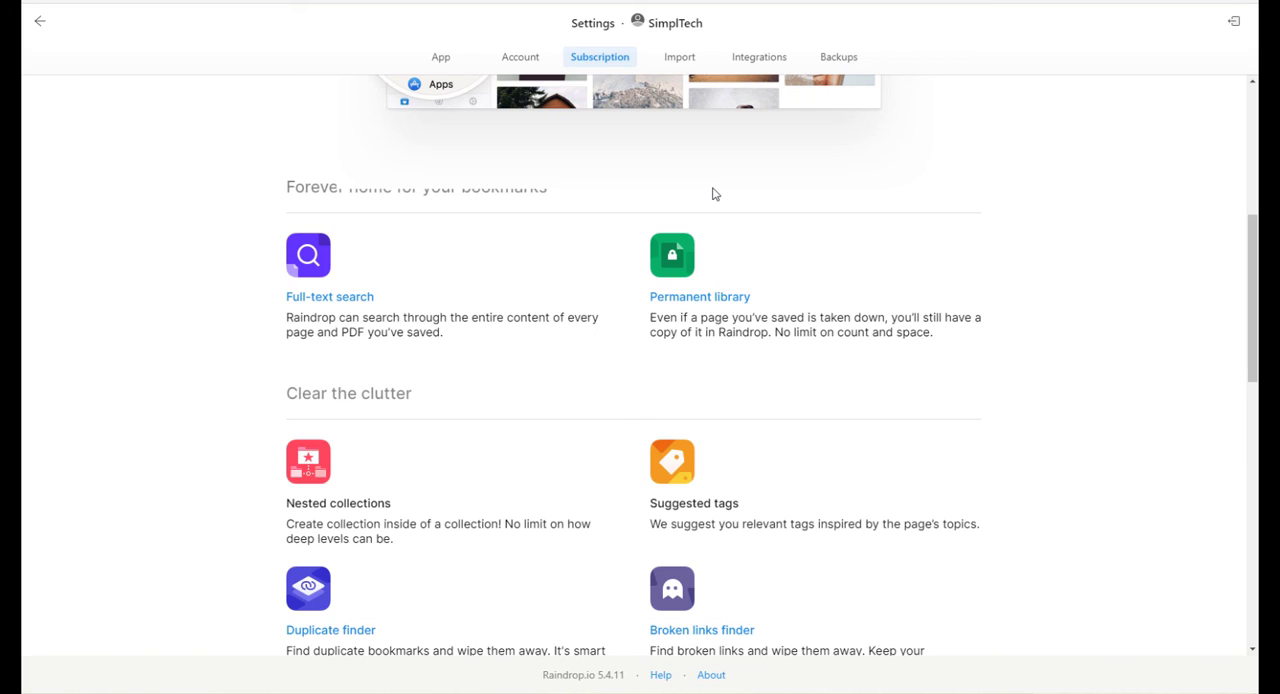
Scroll through the PRO subscription's feature list
scroll(down, 3)
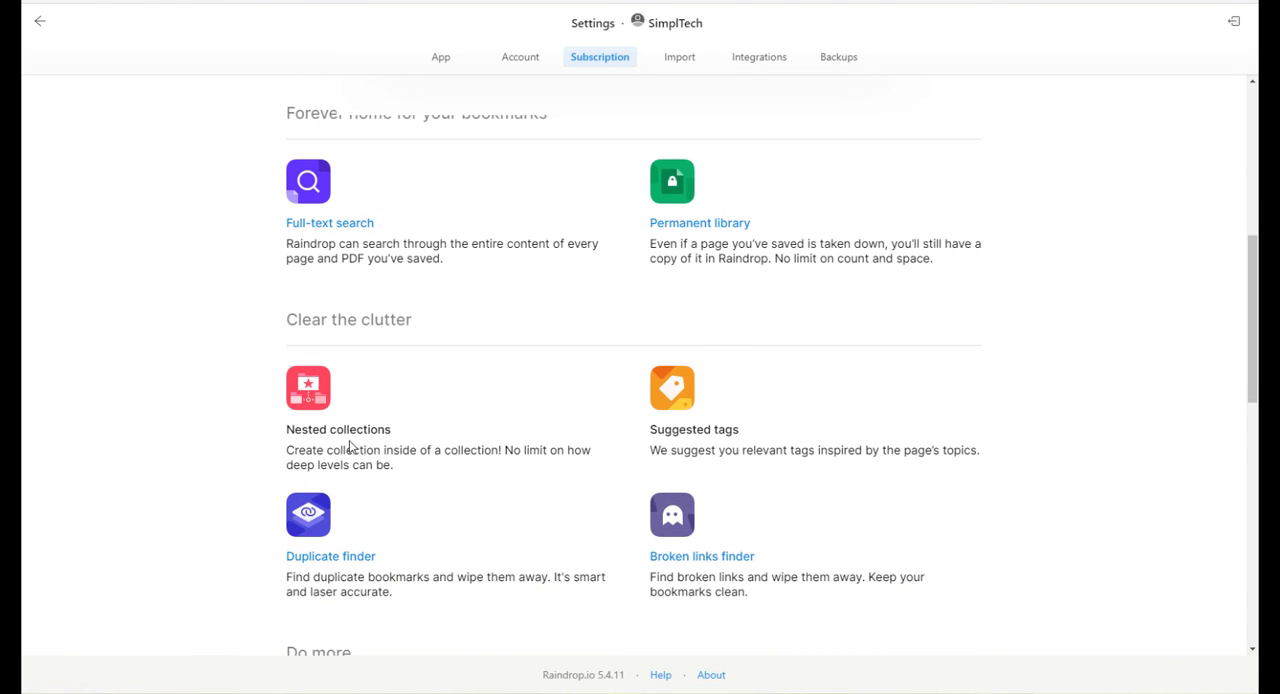
mouse_move(270, 608)
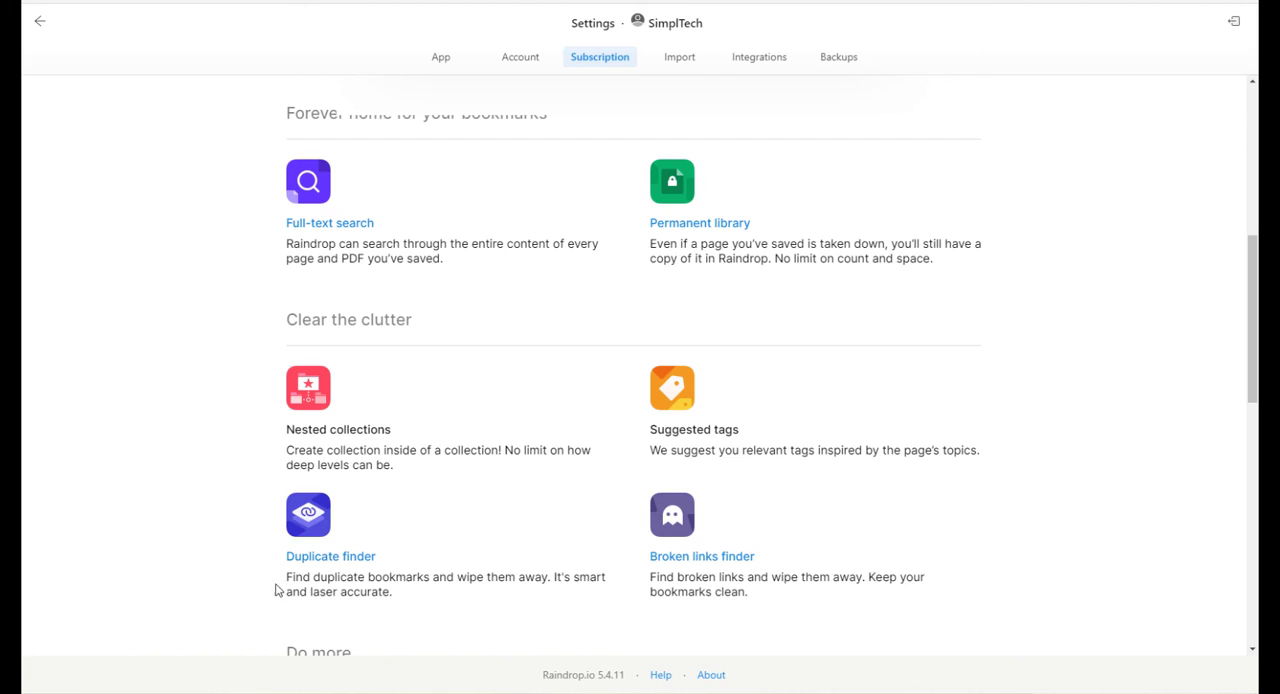
mouse_move(556, 499)
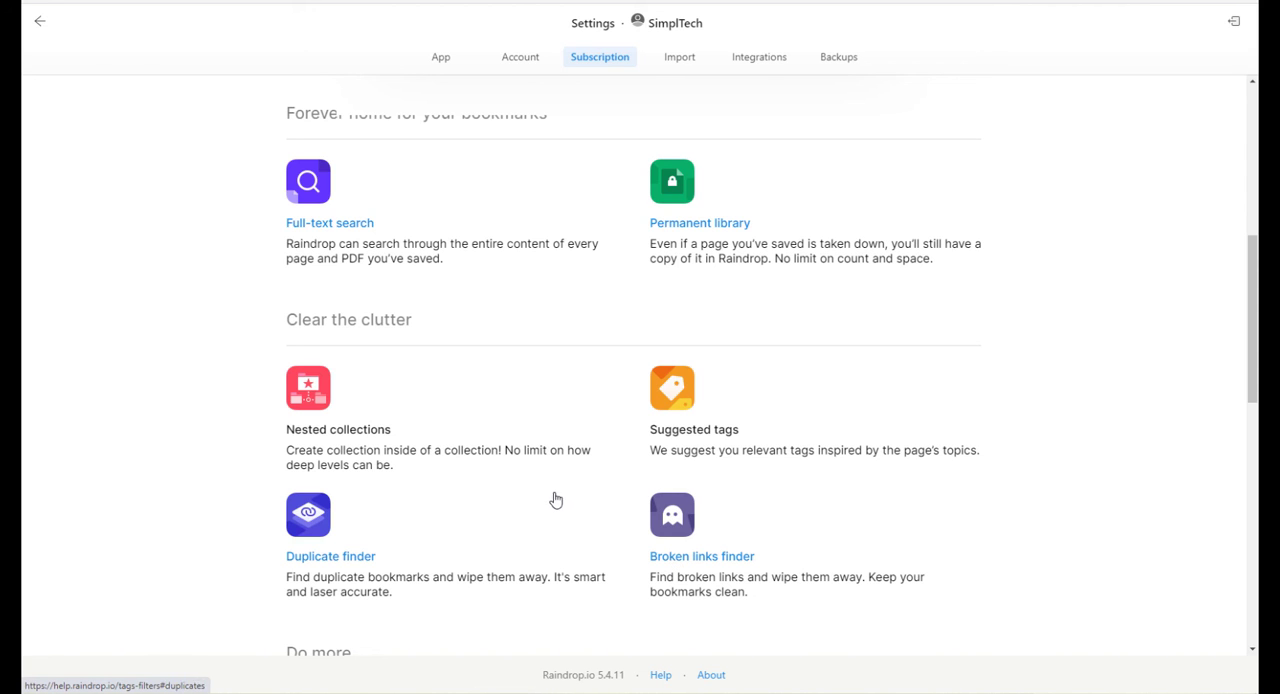
scroll(down, 3)
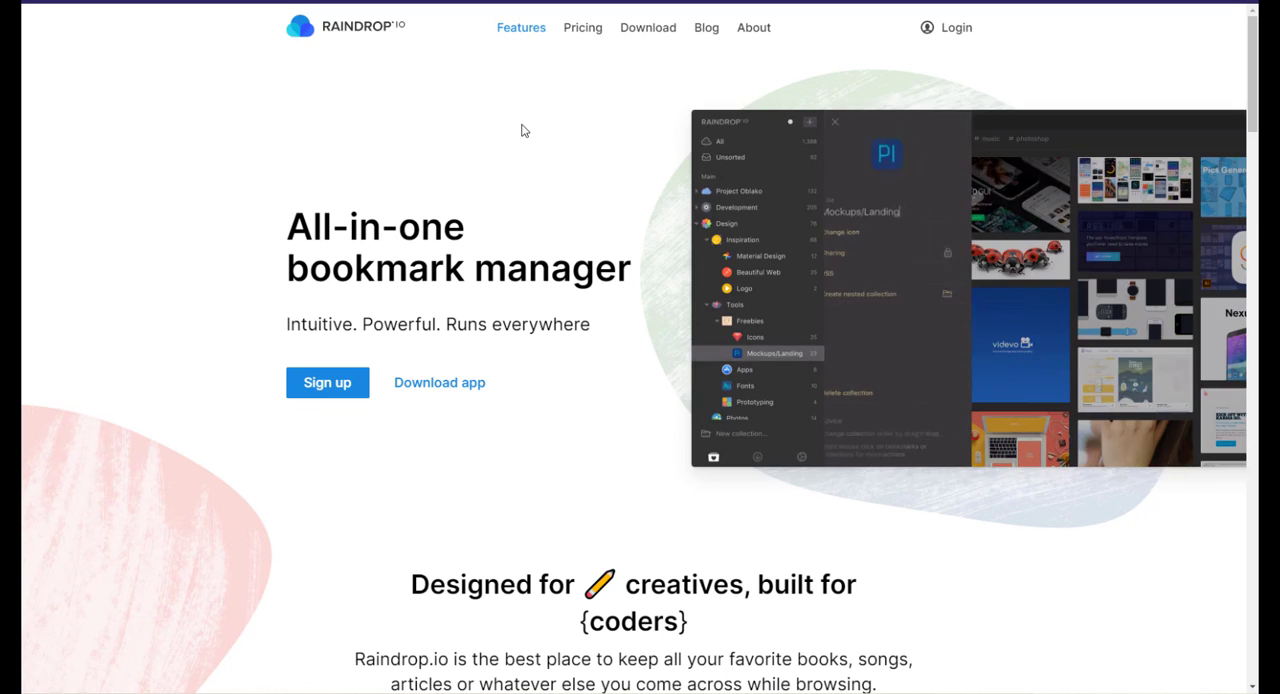
Open the Features page on the Raindrop.io website
click(851, 232)
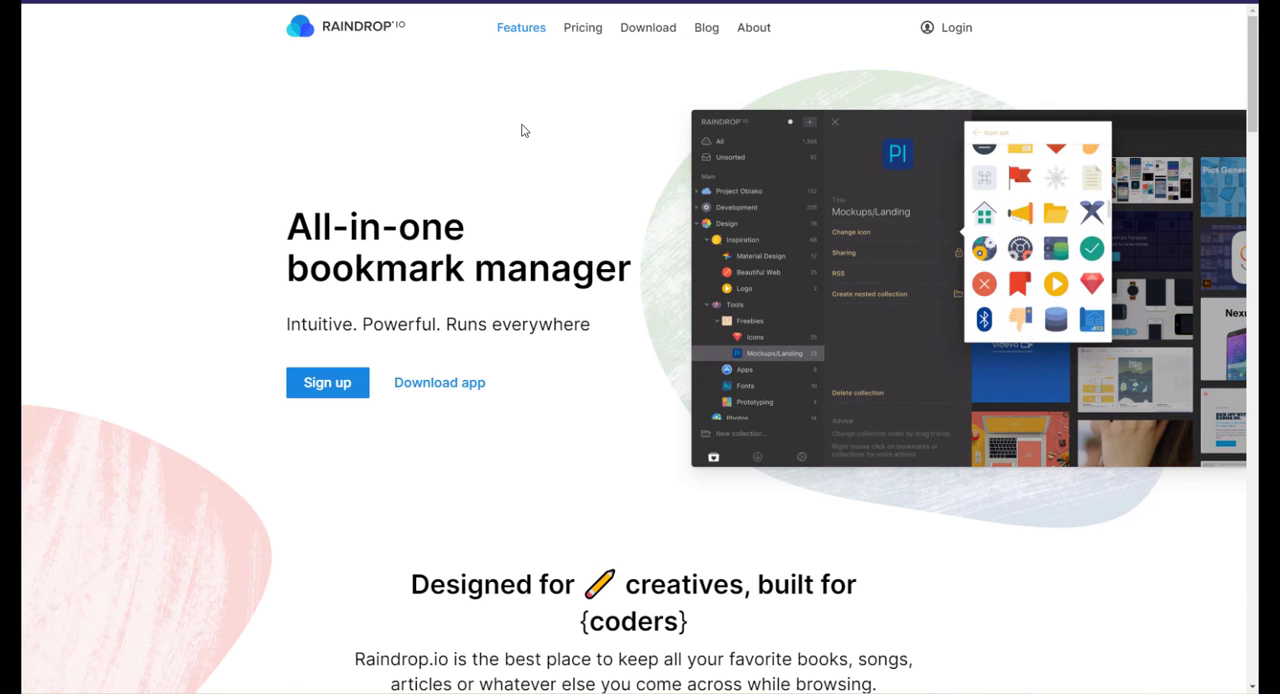